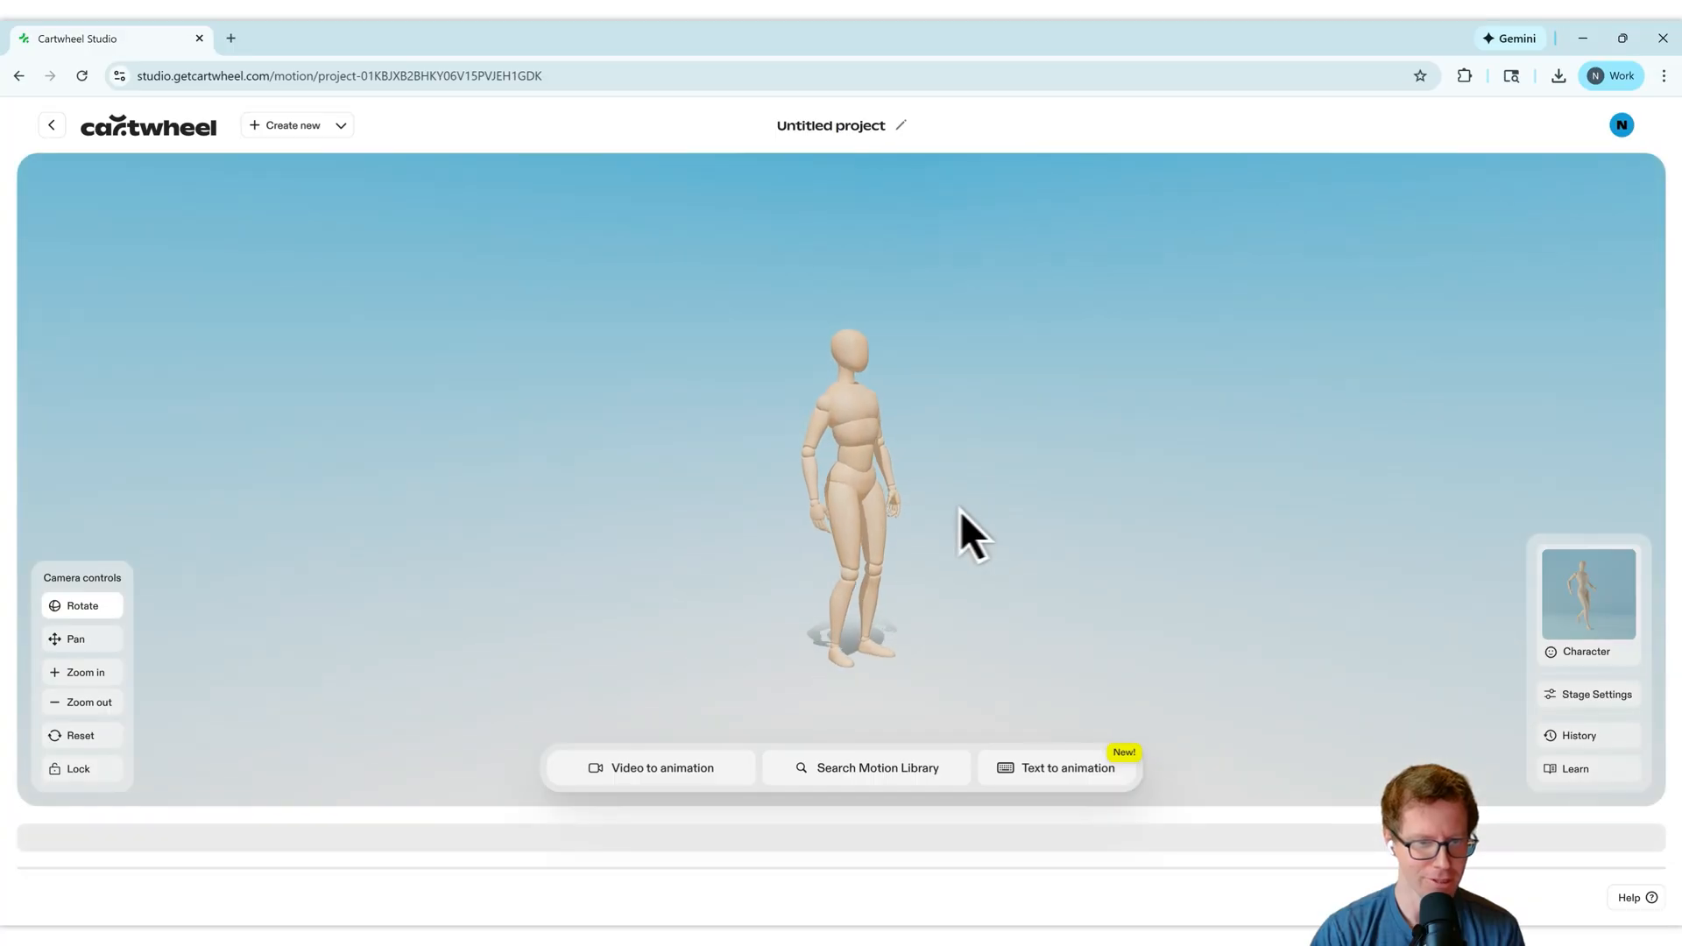
Add Right Karate Kick from the motion library as the first motion.
{"action": "left_click", "coordinate": [875, 767]}
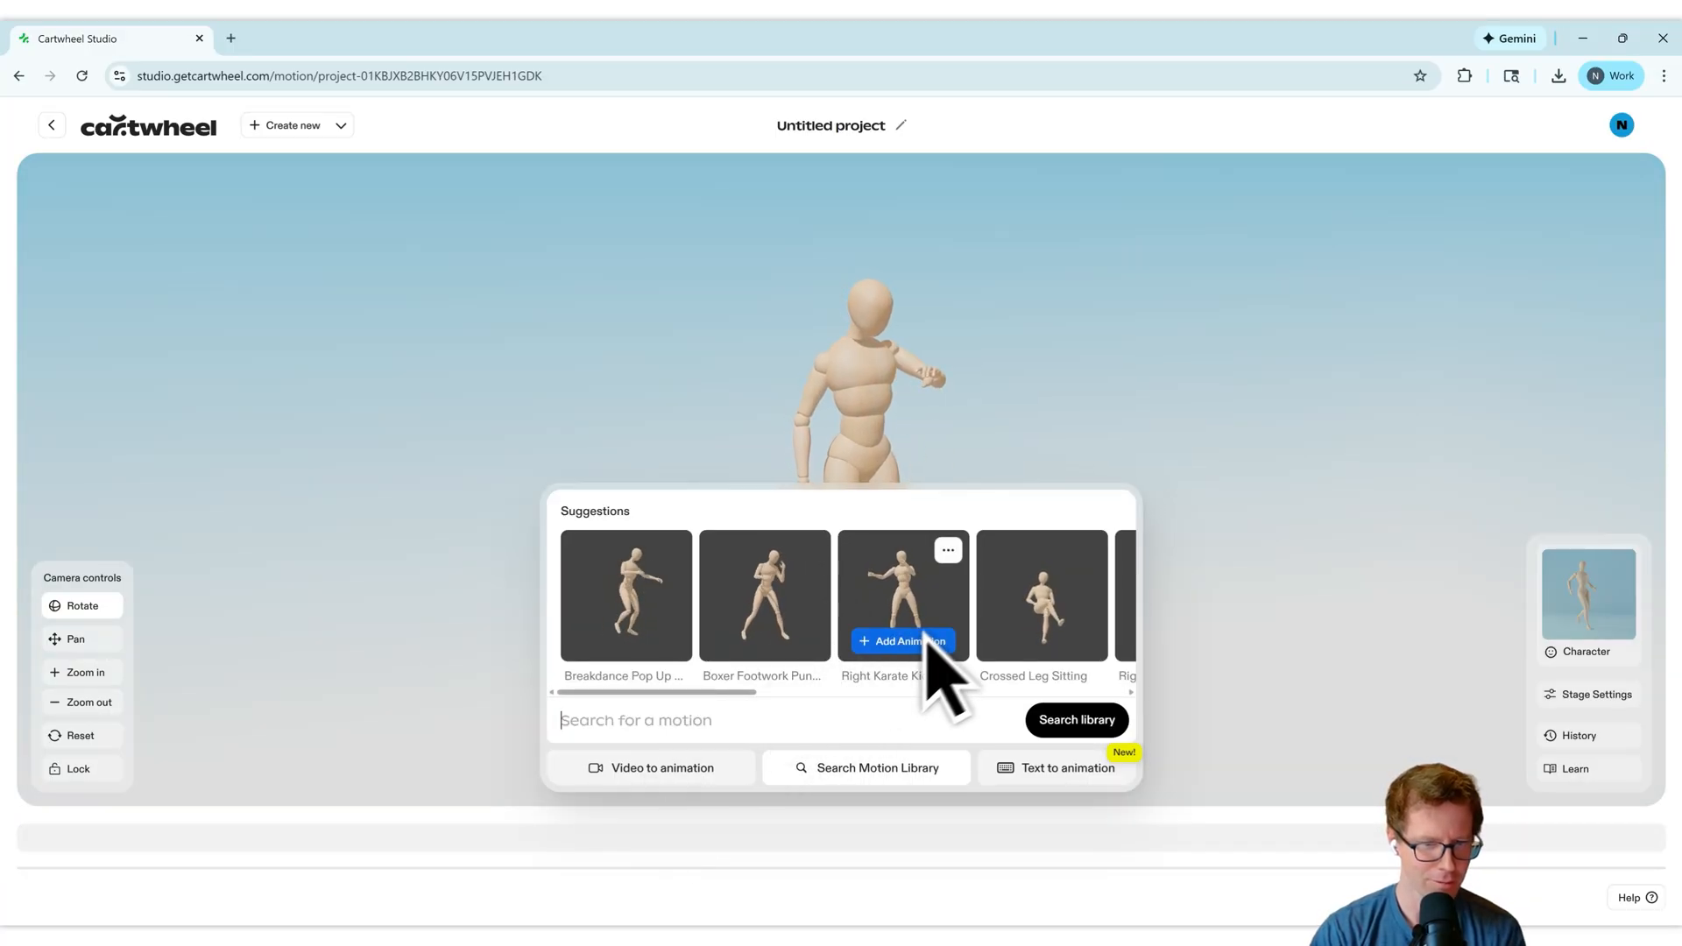
{"action": "left_click", "coordinate": [902, 641]}
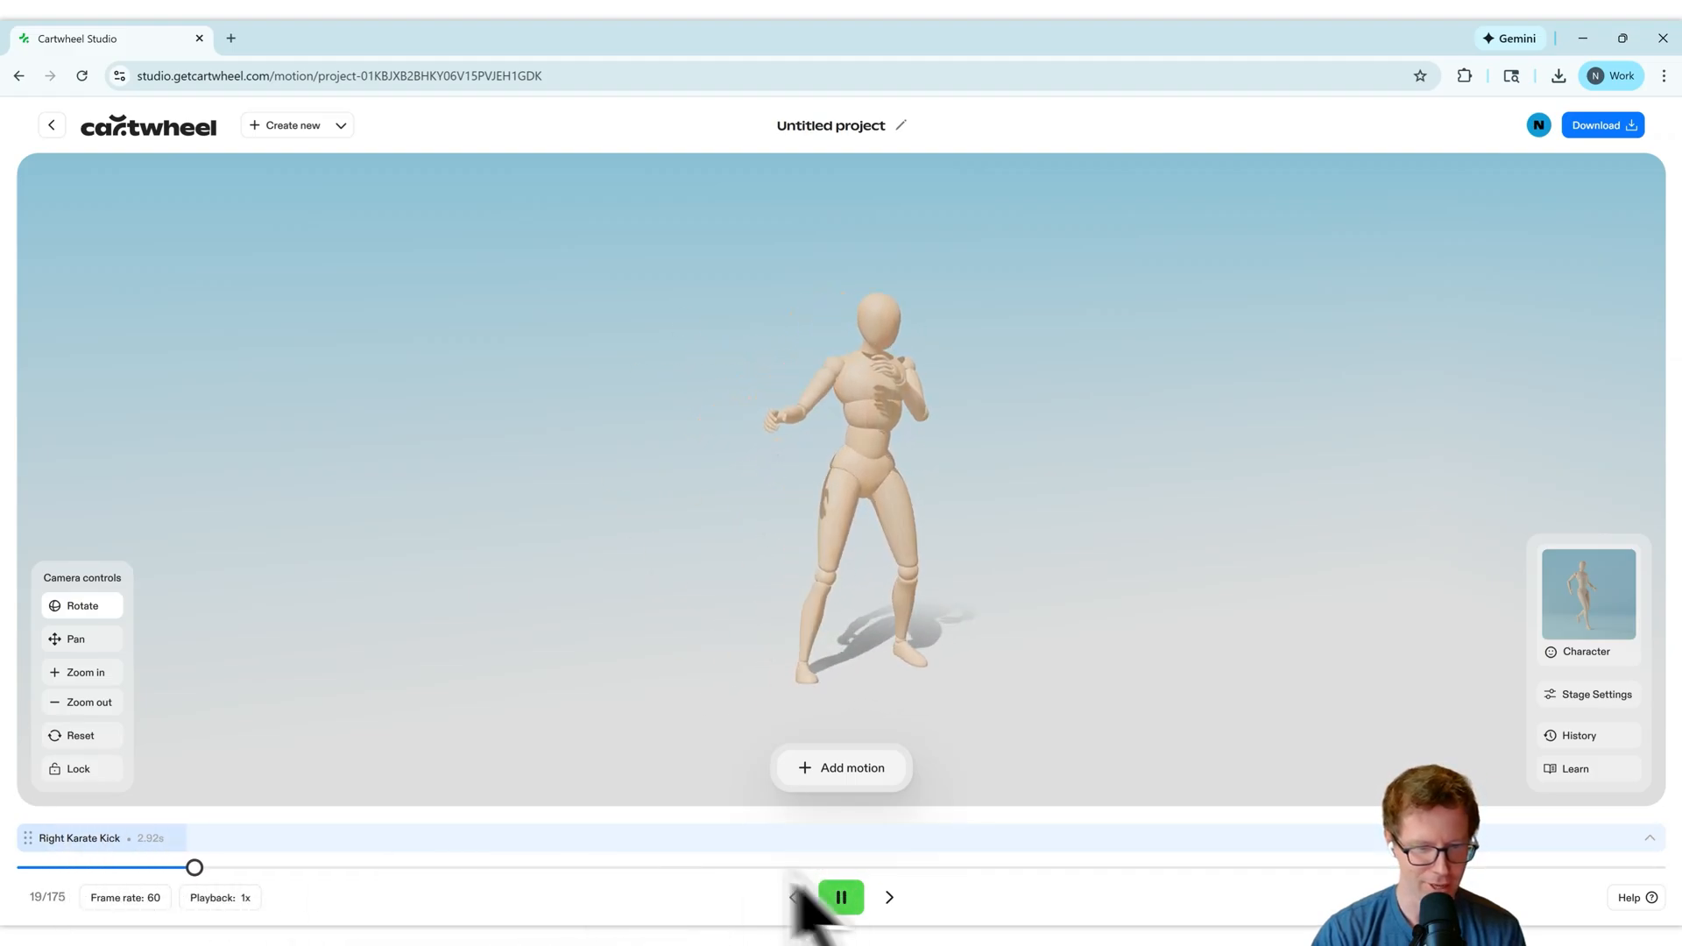
Add Vertical Jump after the kick and start playback of the sequence.
{"action": "left_click", "coordinate": [841, 767]}
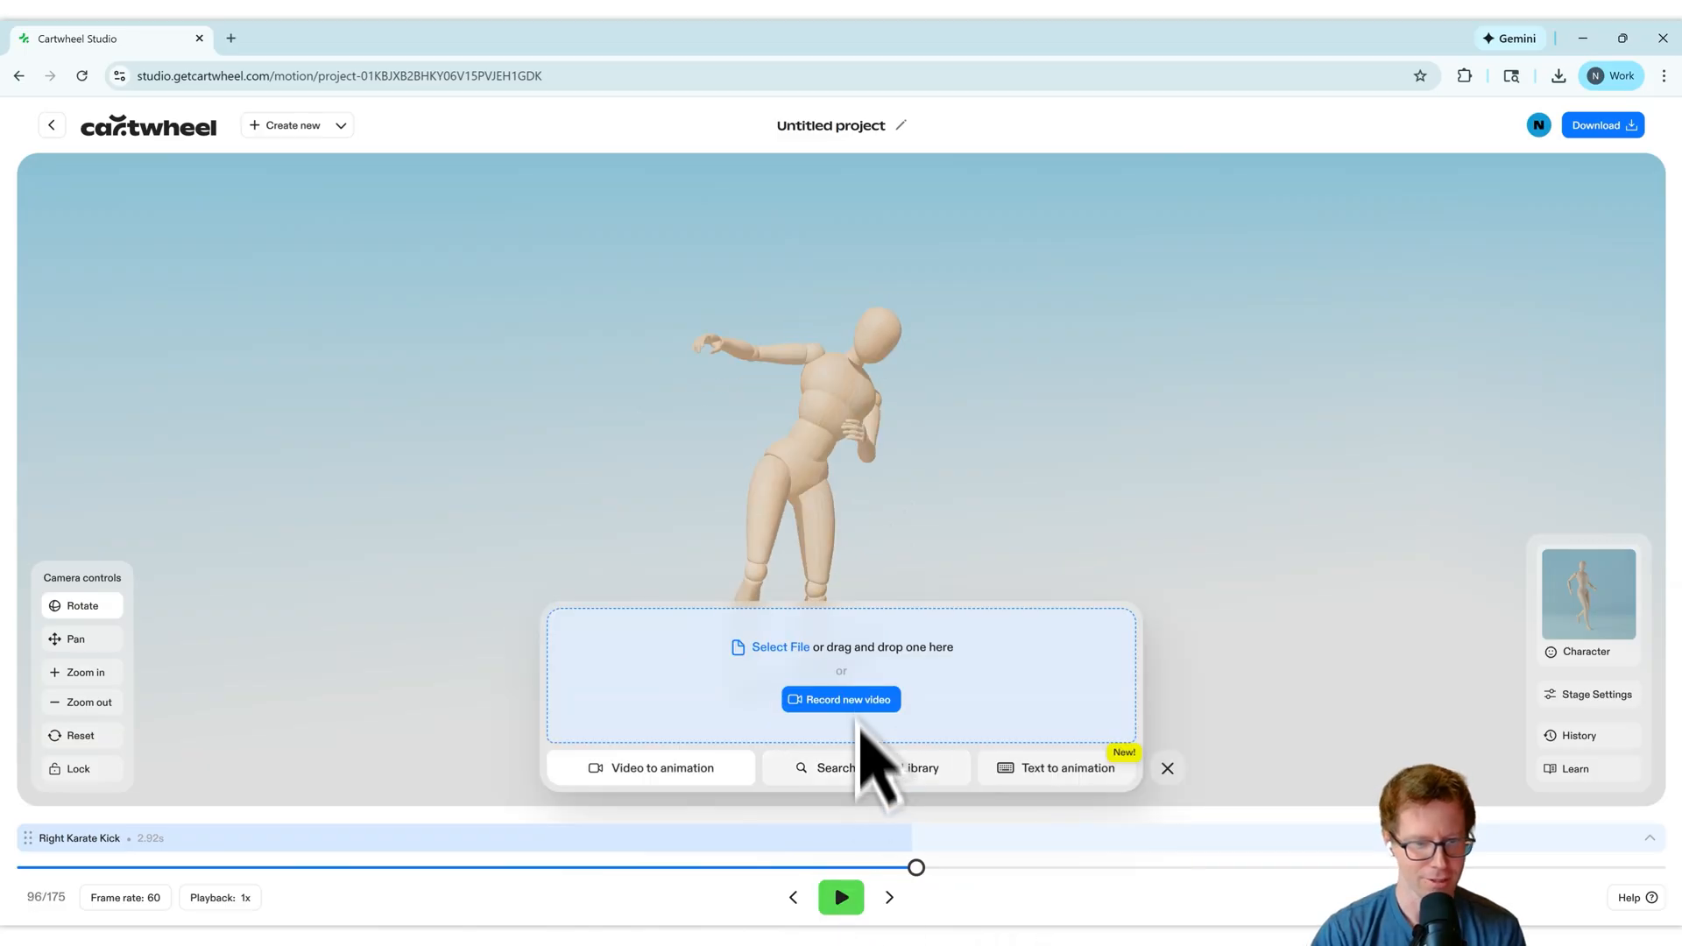
{"action": "left_click", "coordinate": [876, 768]}
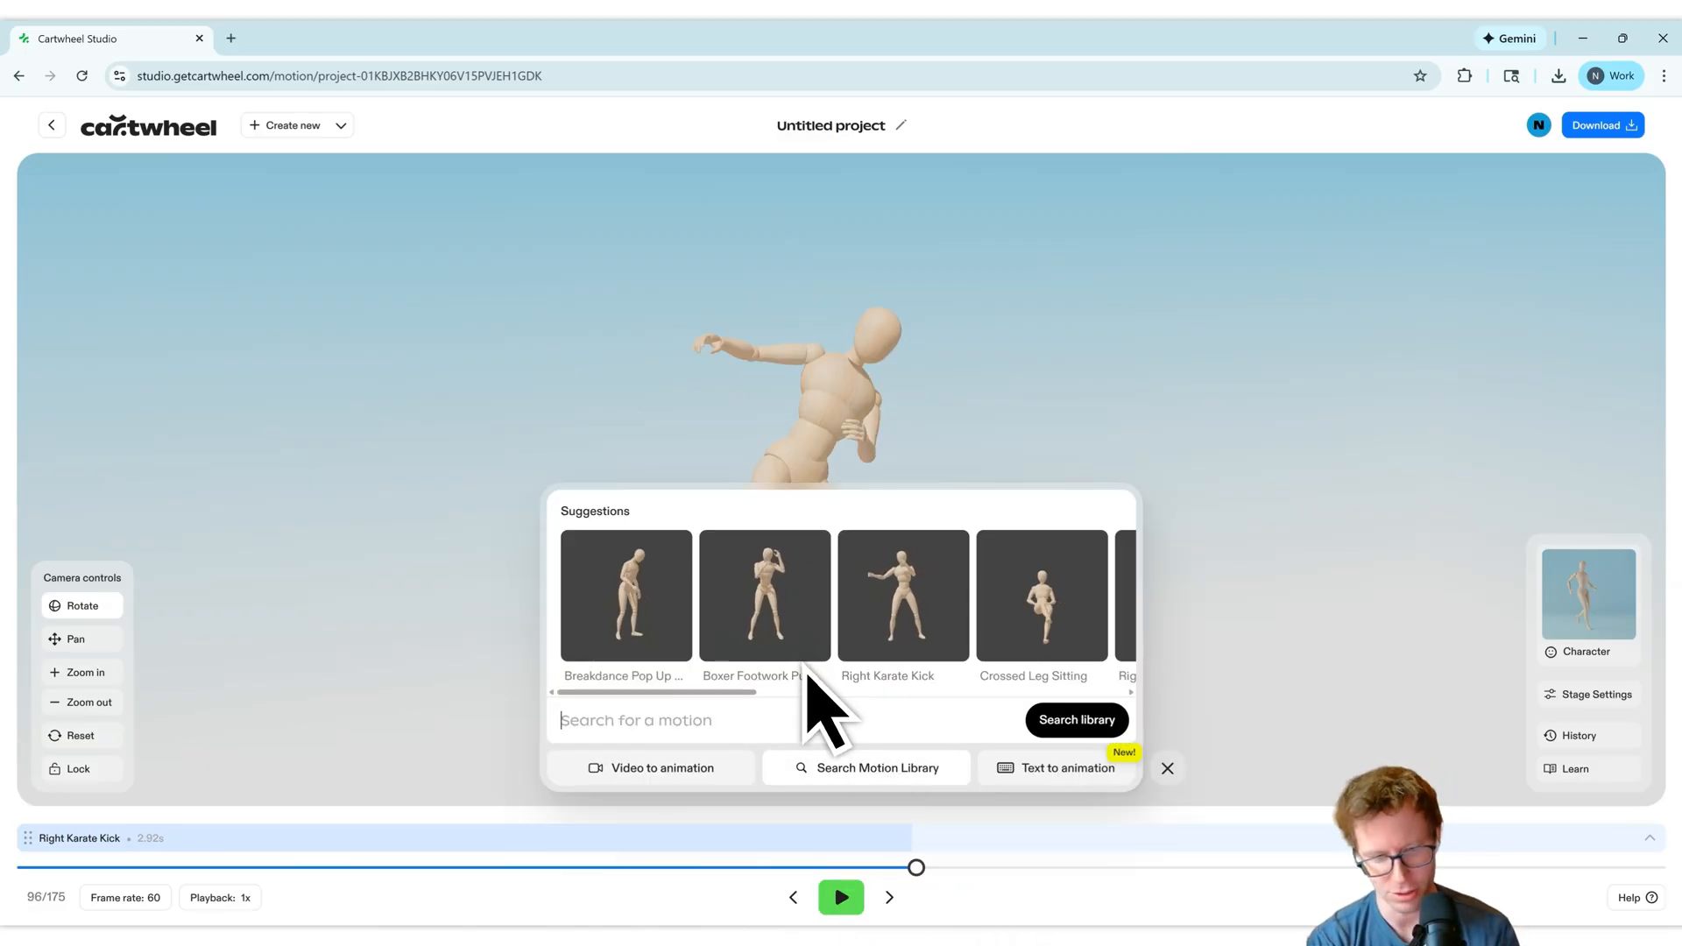
{"action": "left_click", "coordinate": [902, 596]}
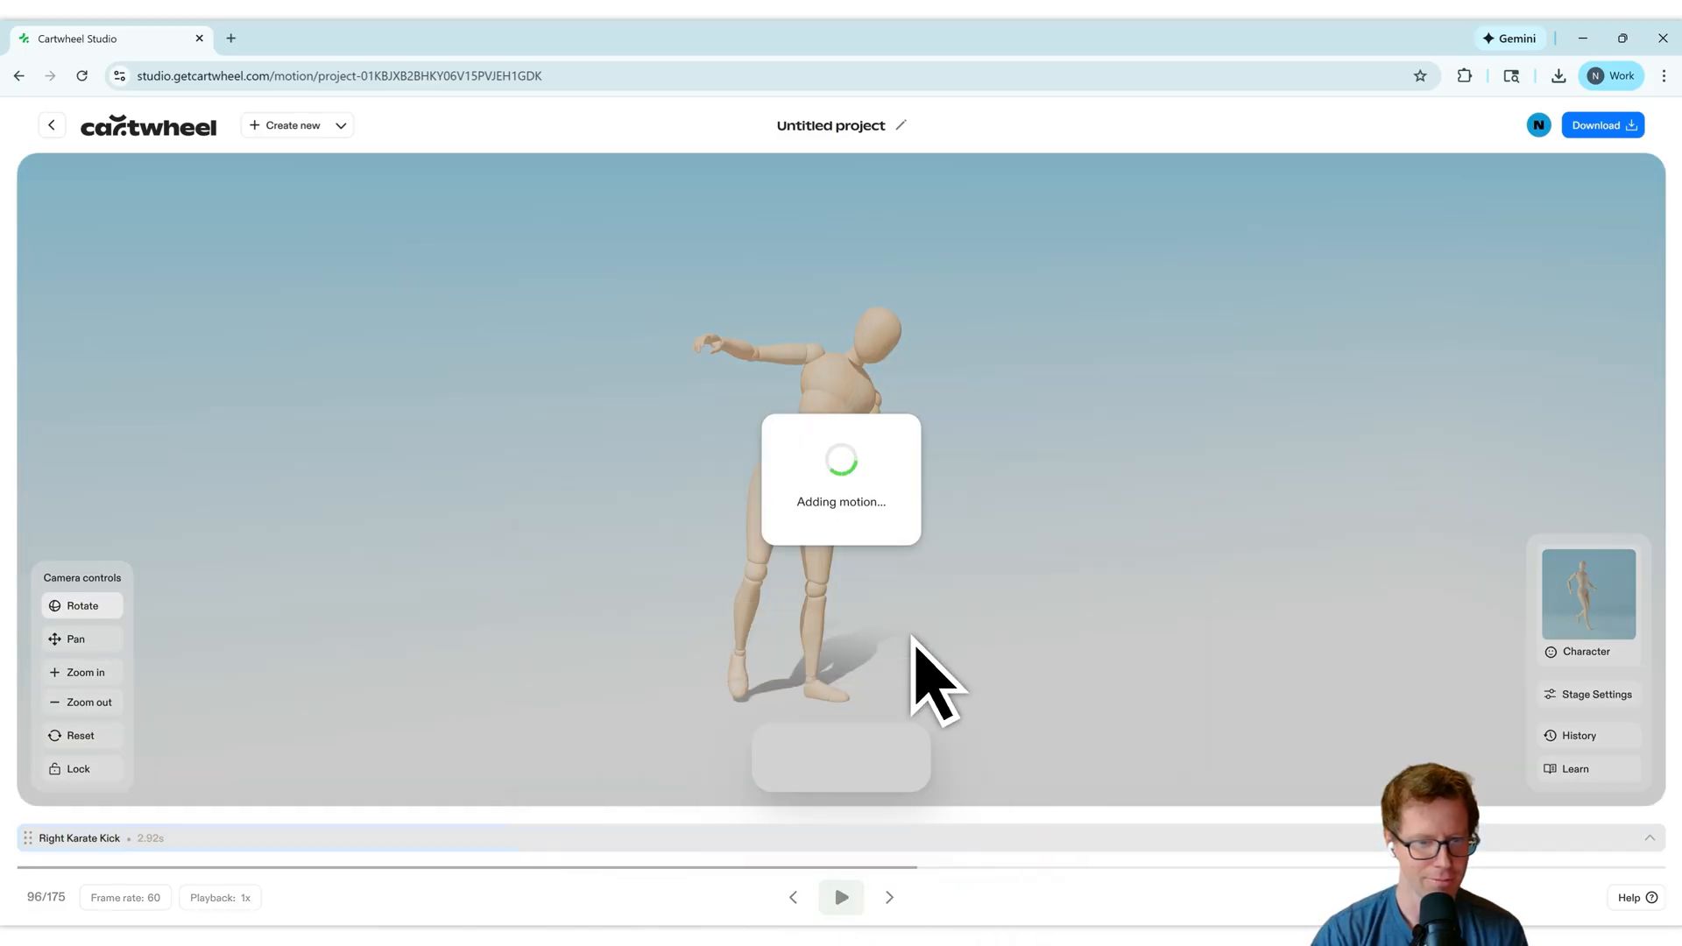
{"action": "left_click", "coordinate": [839, 896]}
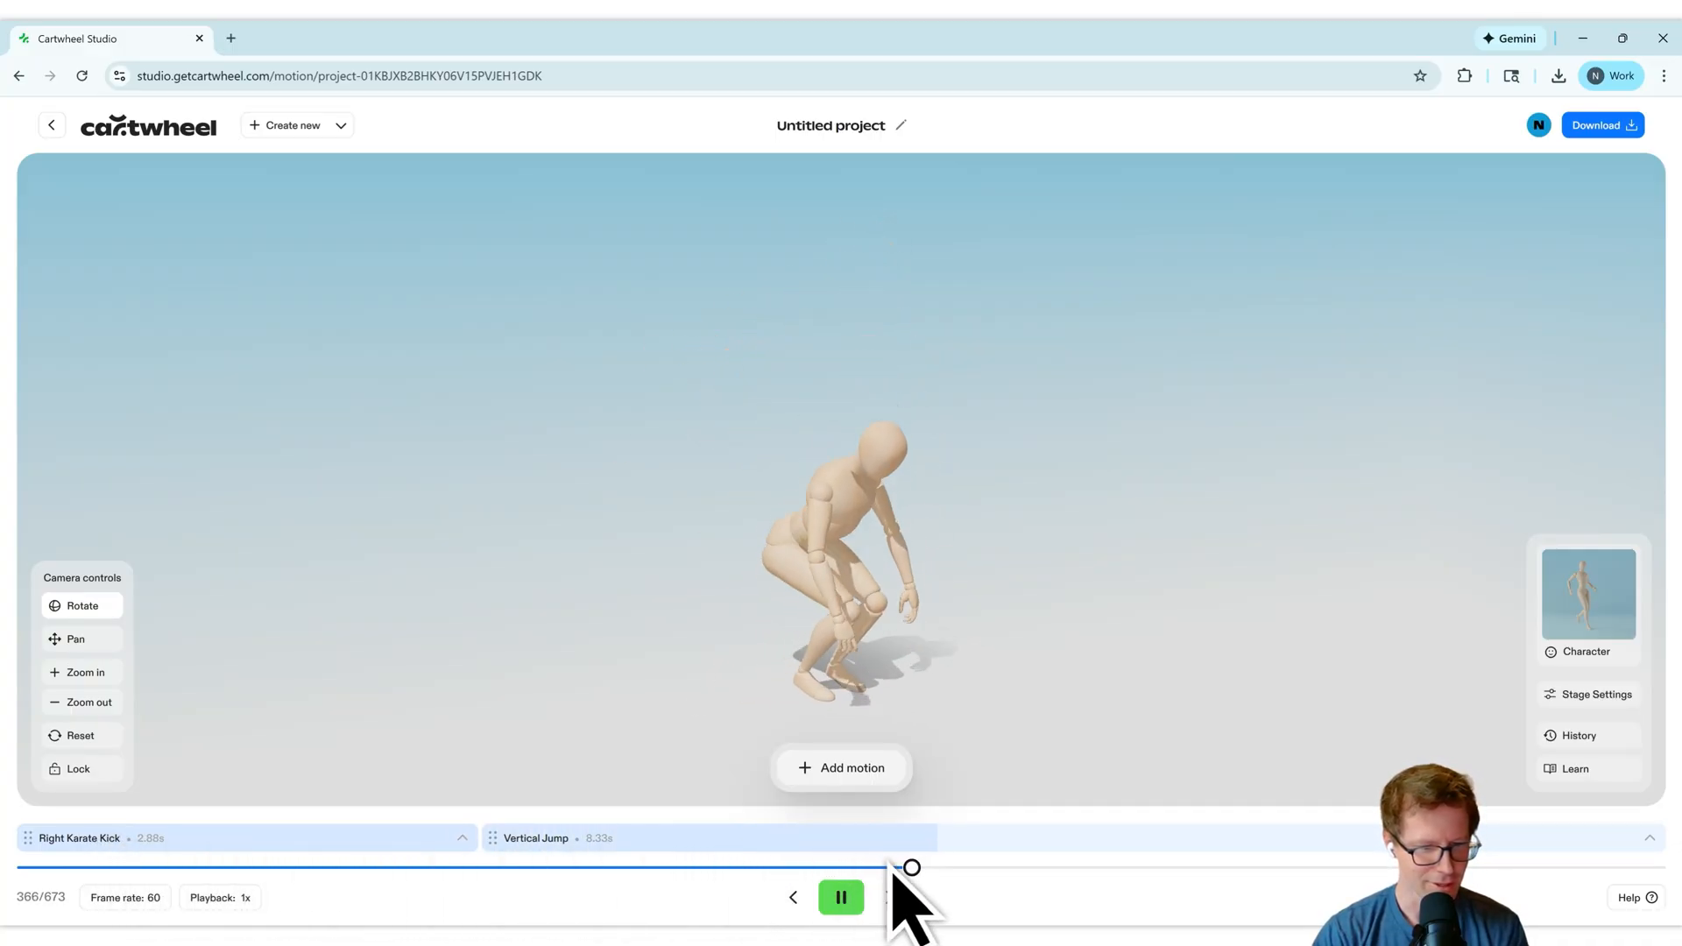
Trim the Right Karate Kick clip from 2.88 s down to 1.83 s in the Edit animation dialog.
{"action": "left_click", "coordinate": [841, 897]}
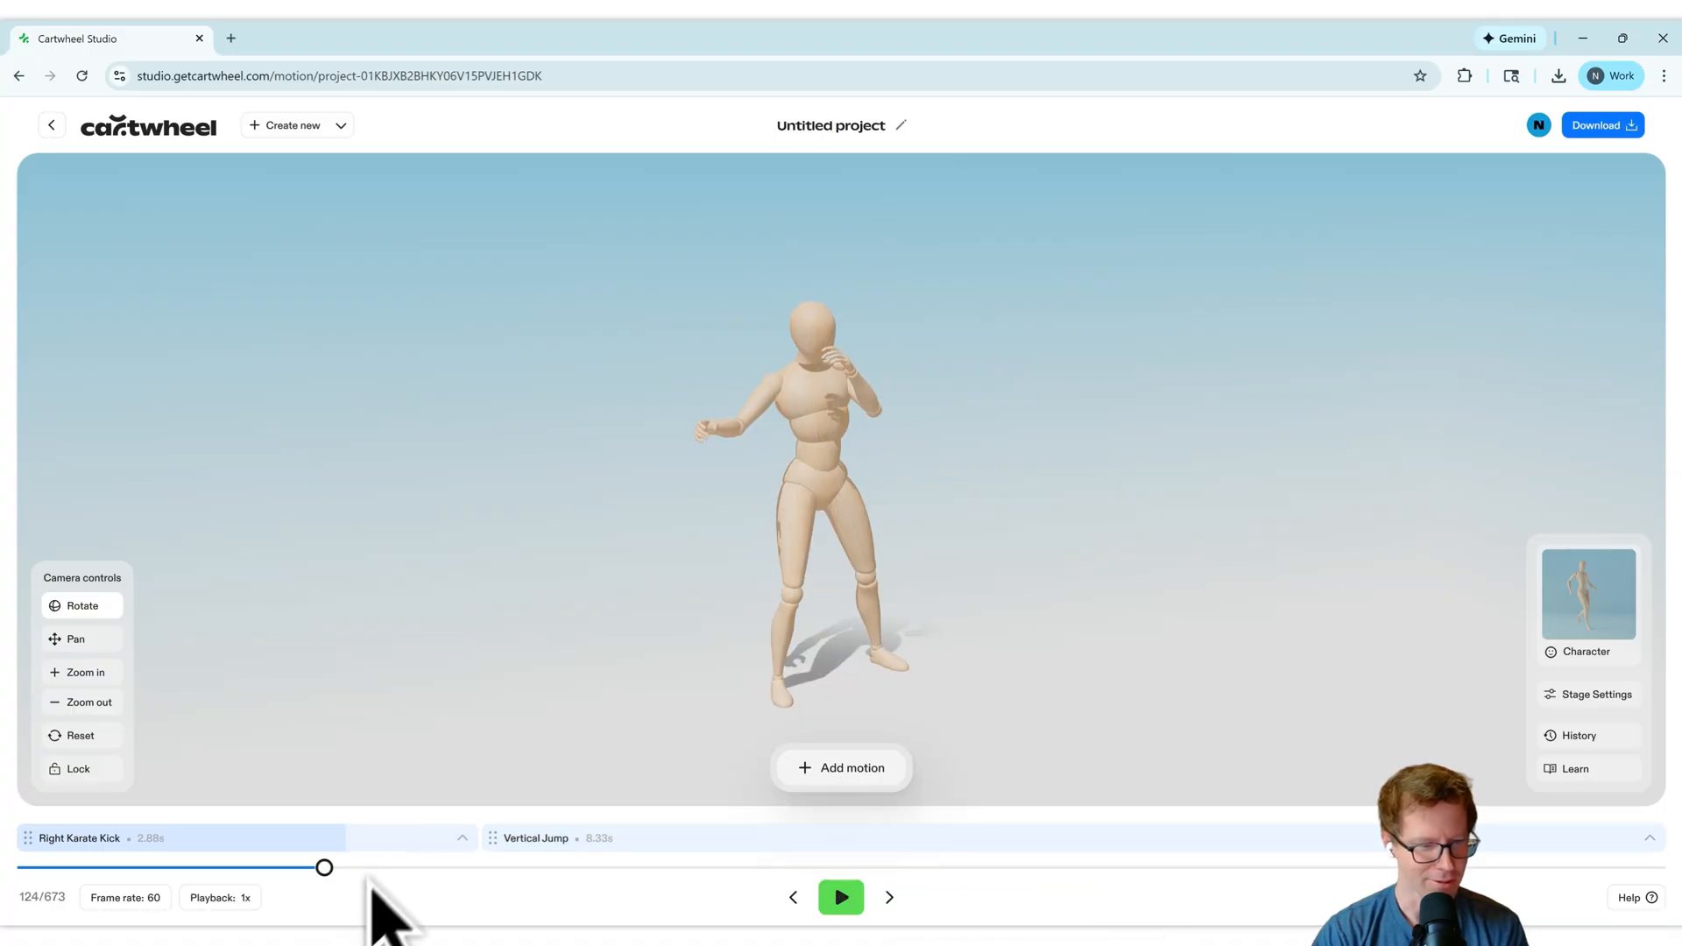
{"action": "left_click", "coordinate": [839, 897]}
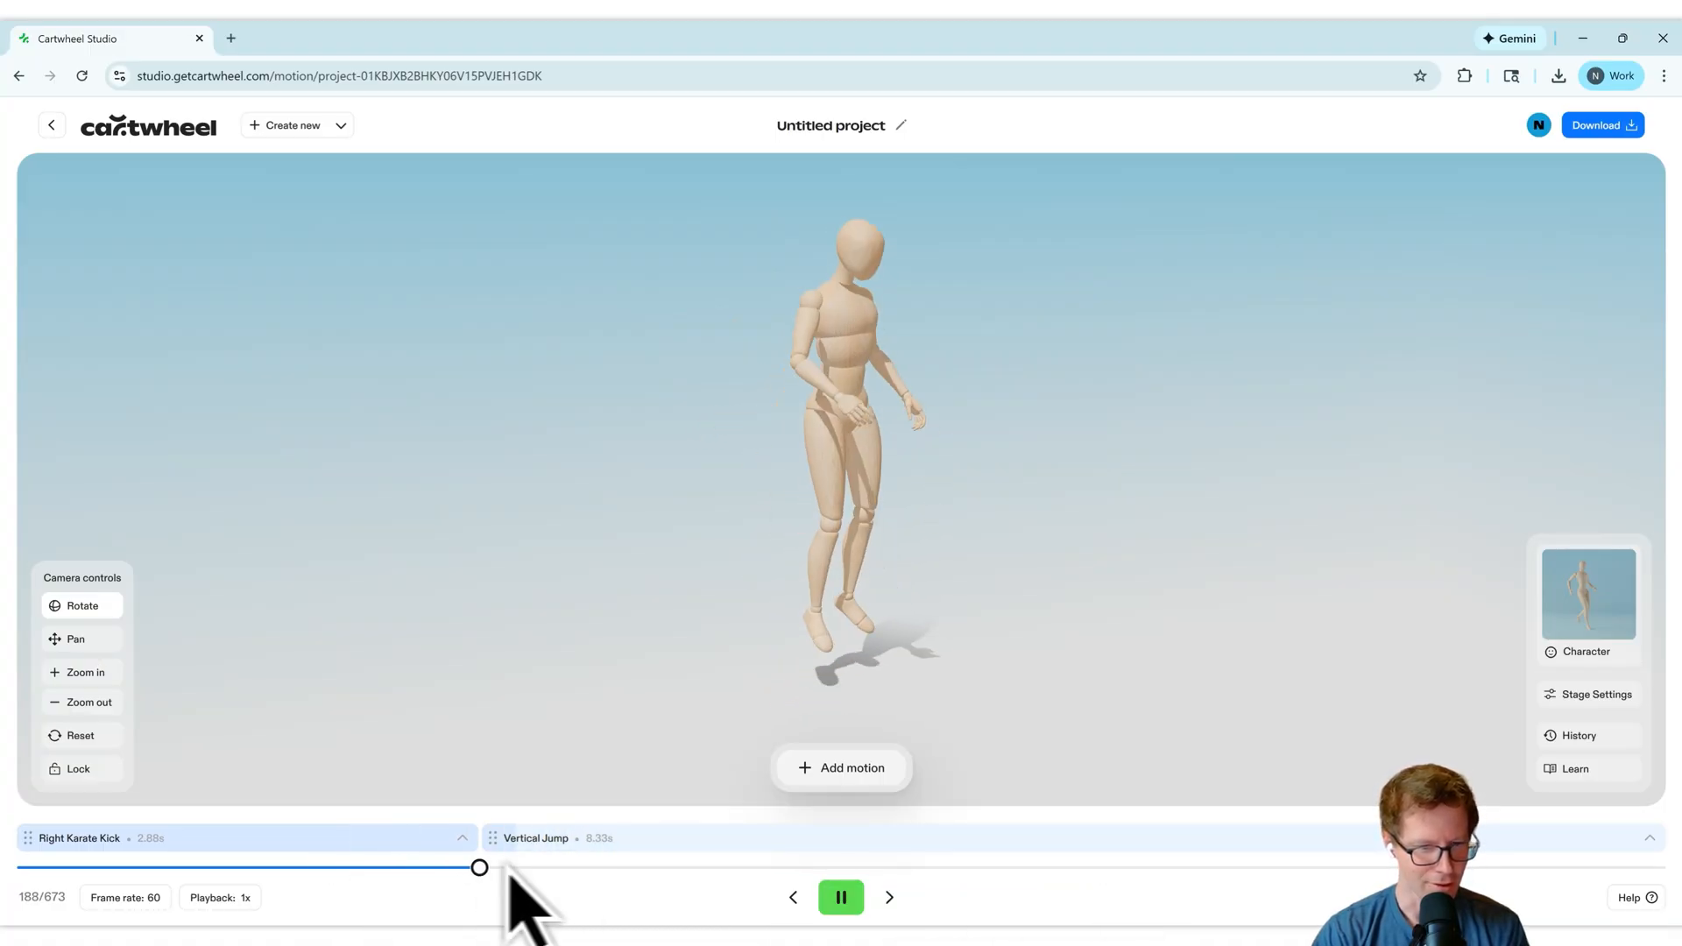
{"action": "left_click", "coordinate": [80, 837]}
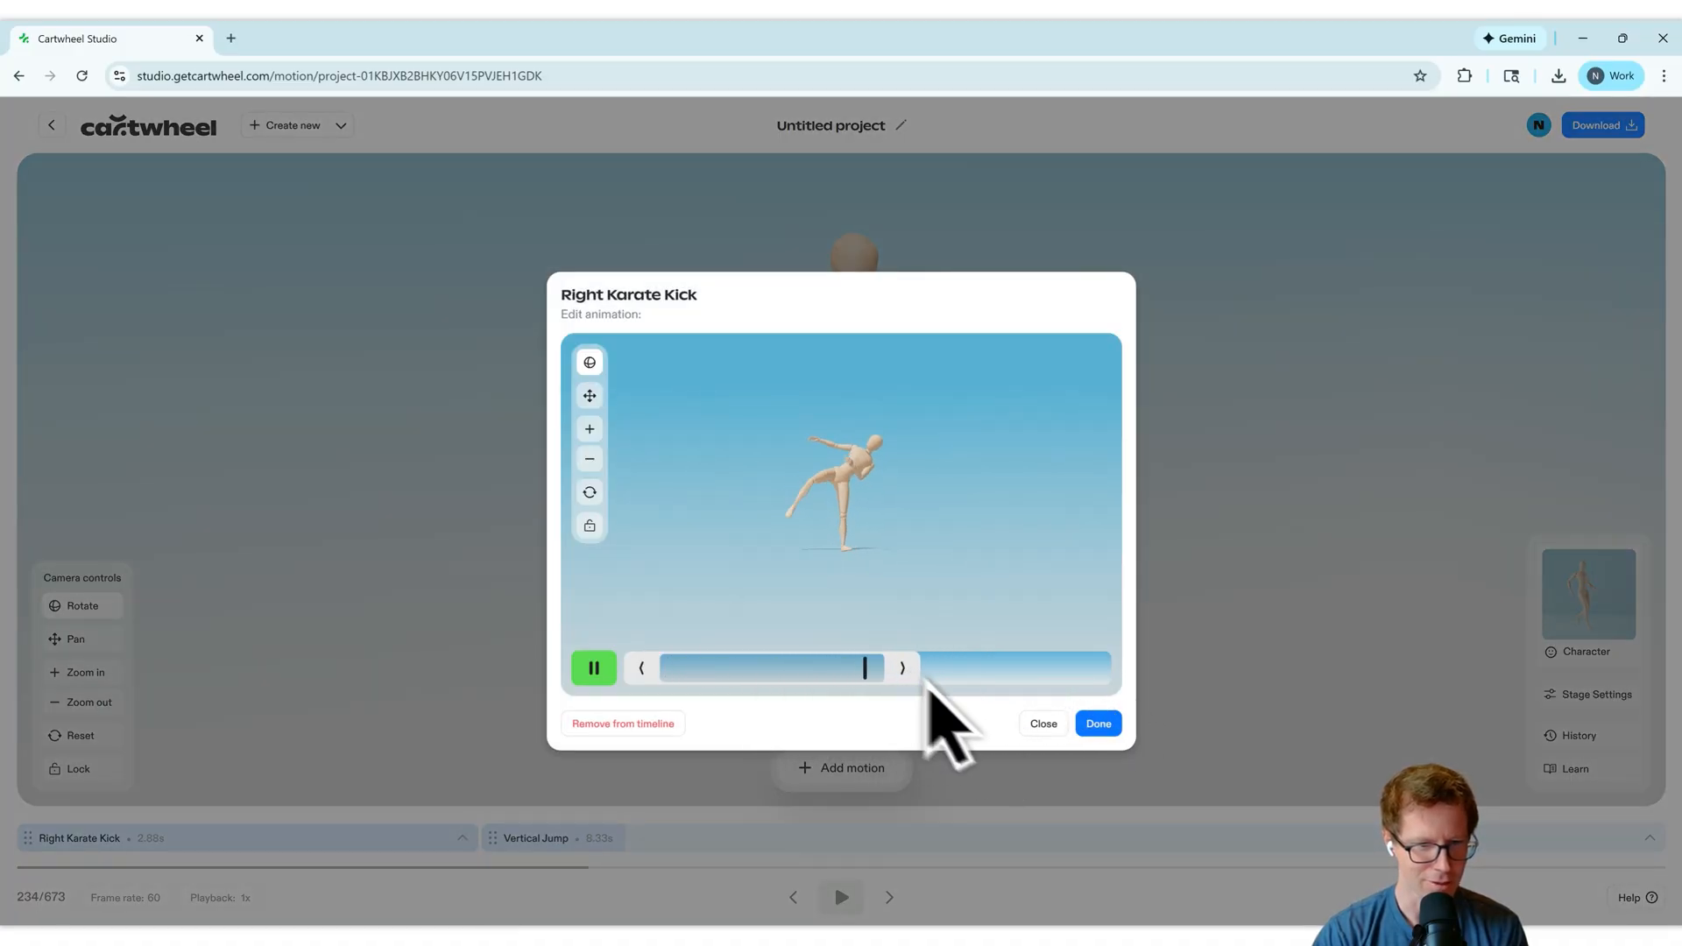
{"action": "left_click", "coordinate": [1097, 723]}
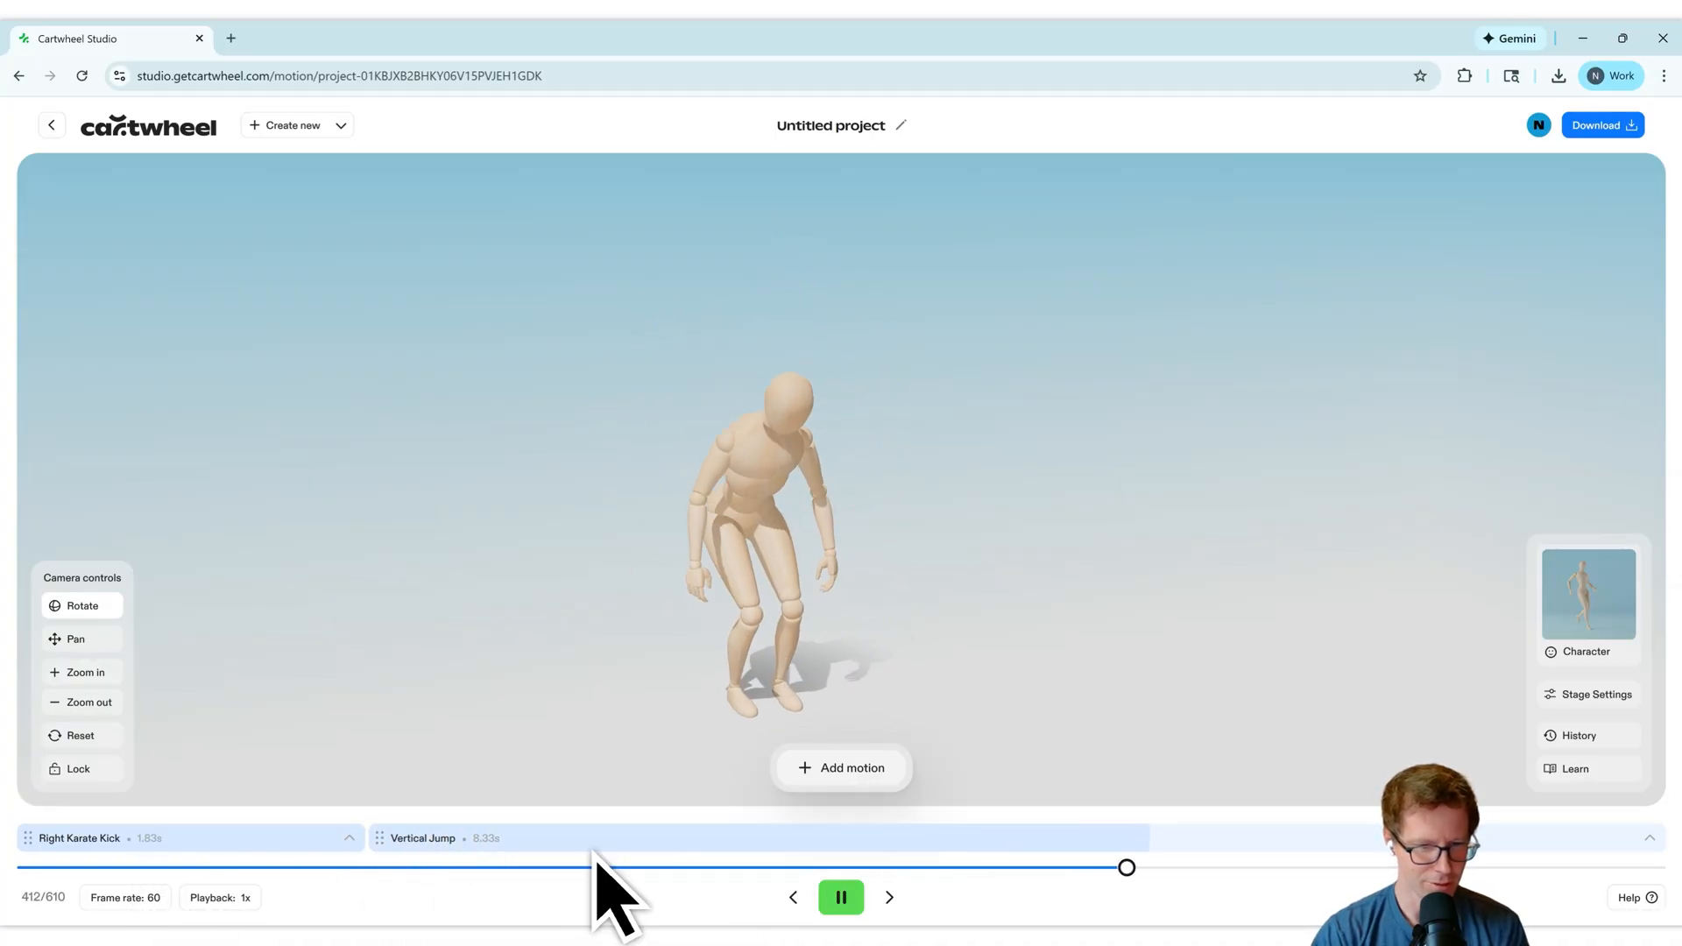
{"action": "left_click", "coordinate": [841, 897]}
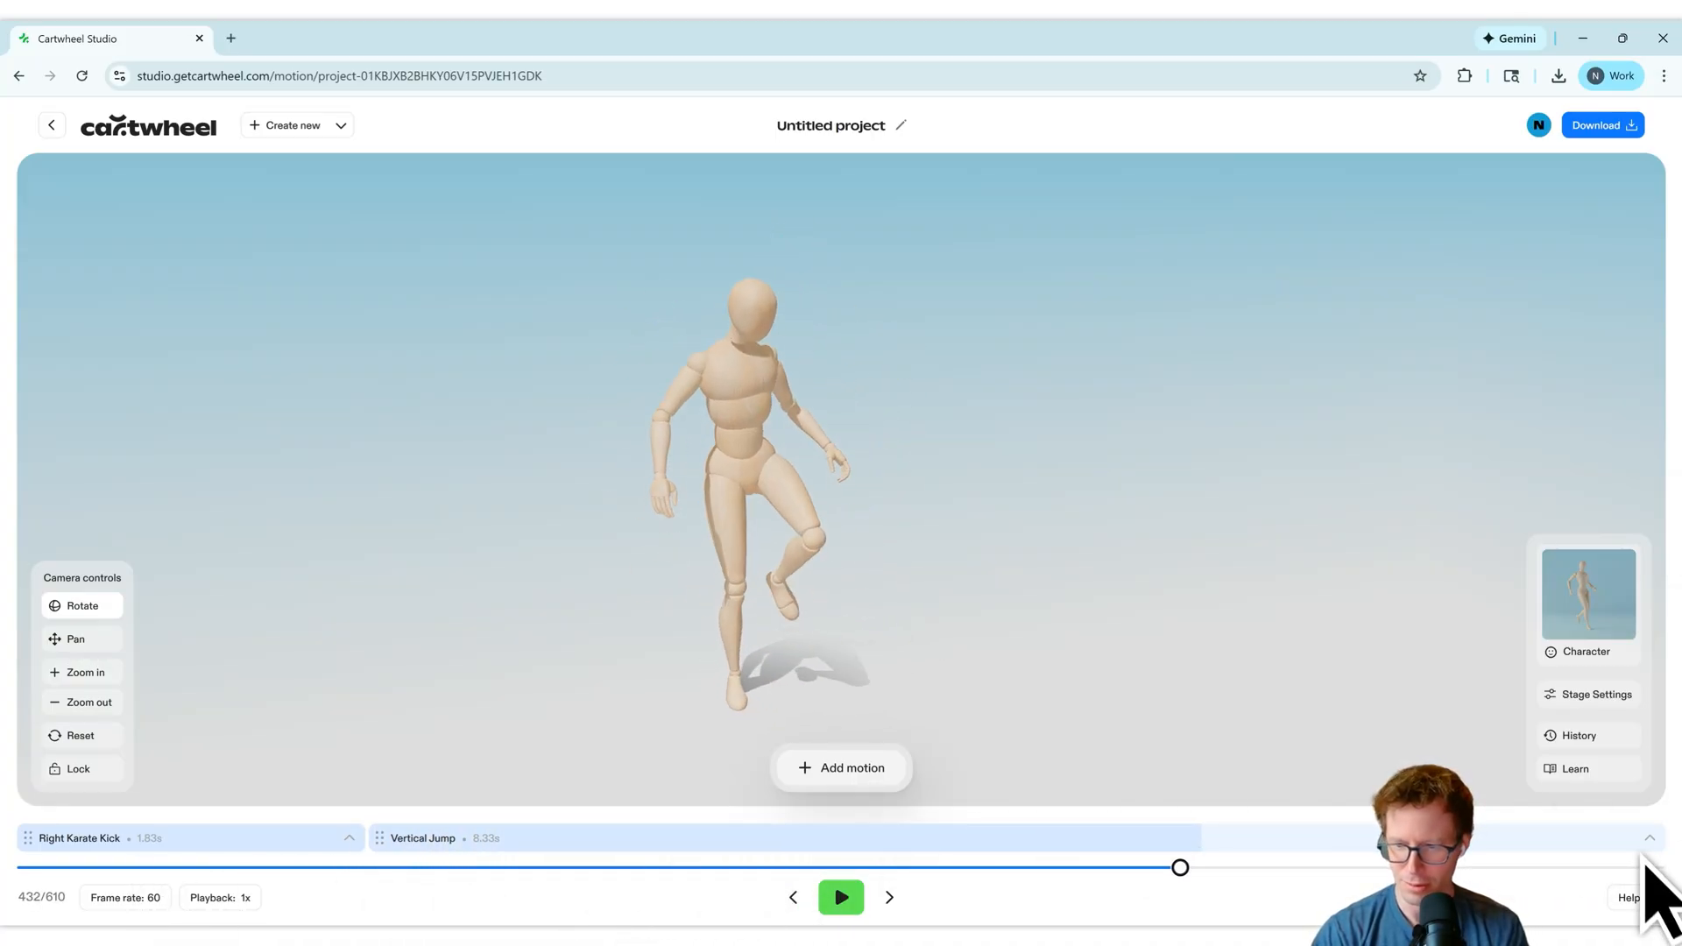
{"action": "left_click", "coordinate": [423, 837]}
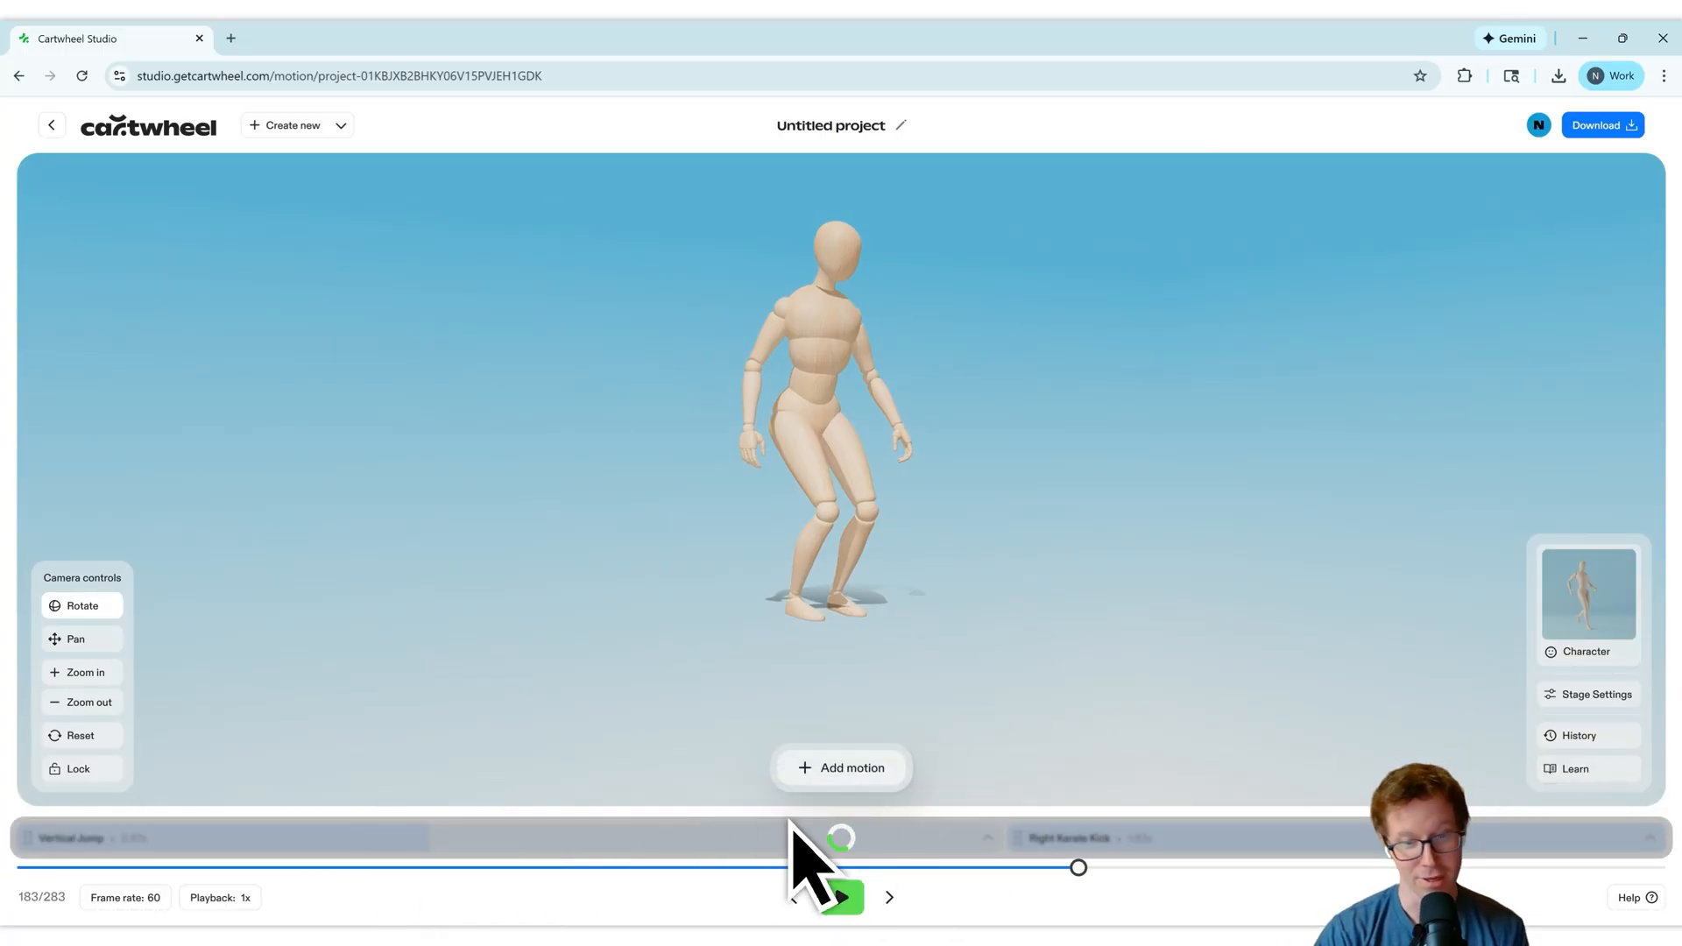
Trim Vertical Jump to 2.87 s, keeping the kick first for a 283-frame sequence.
{"action": "left_click", "coordinate": [839, 897]}
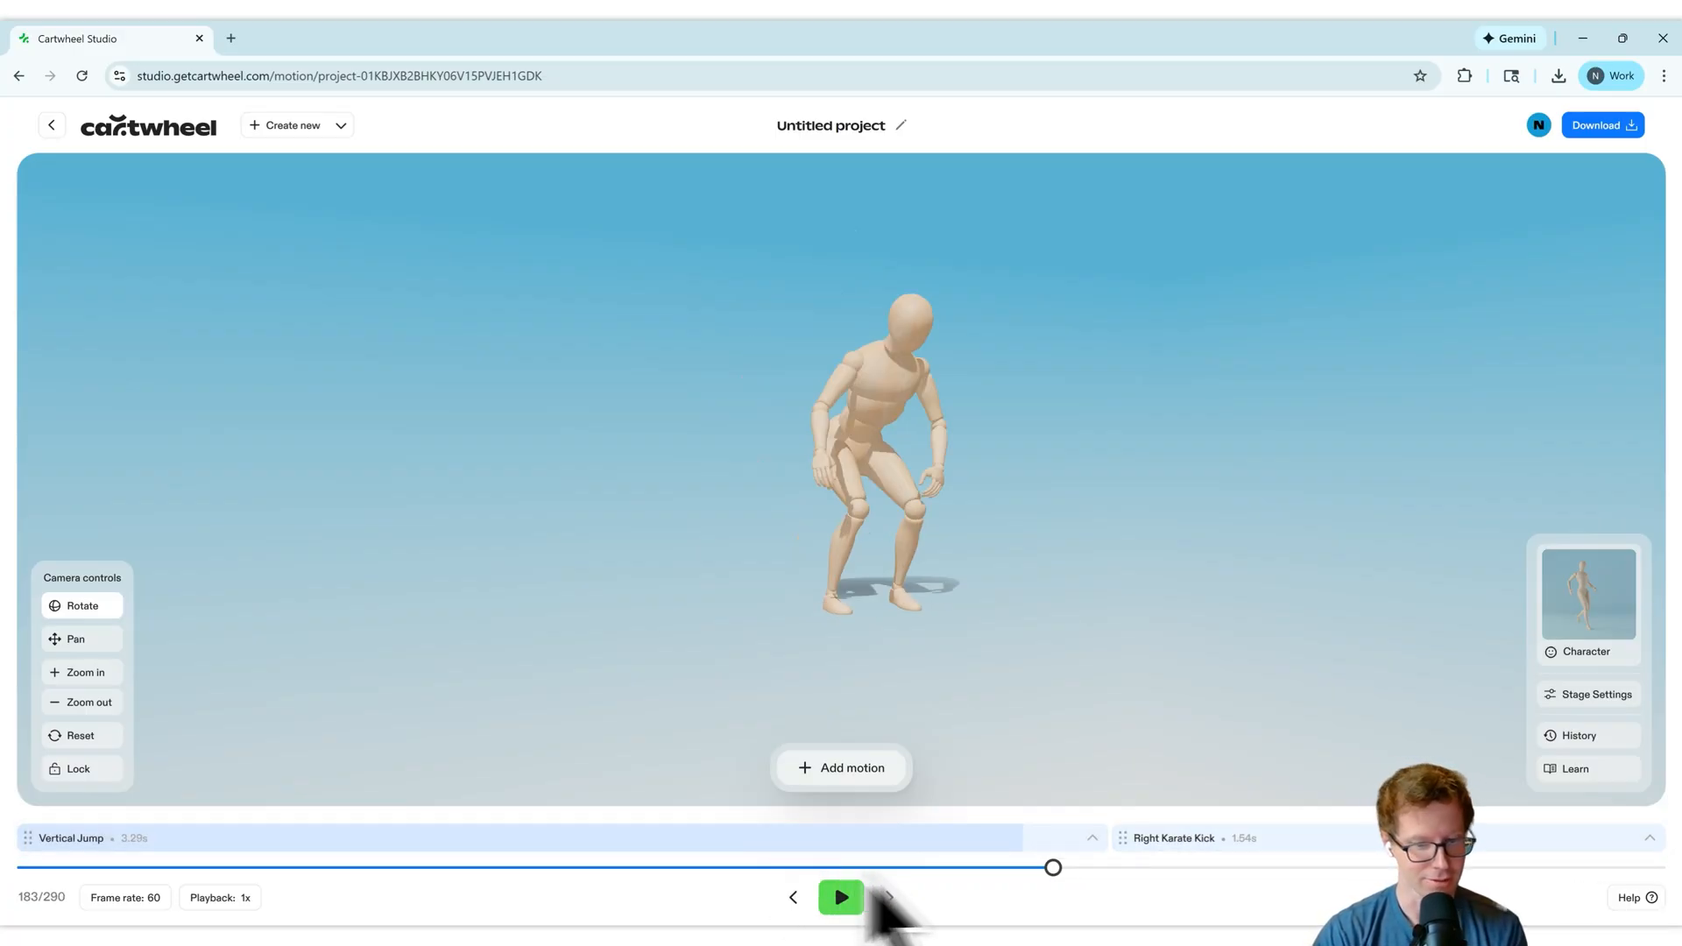
{"action": "left_click", "coordinate": [839, 897]}
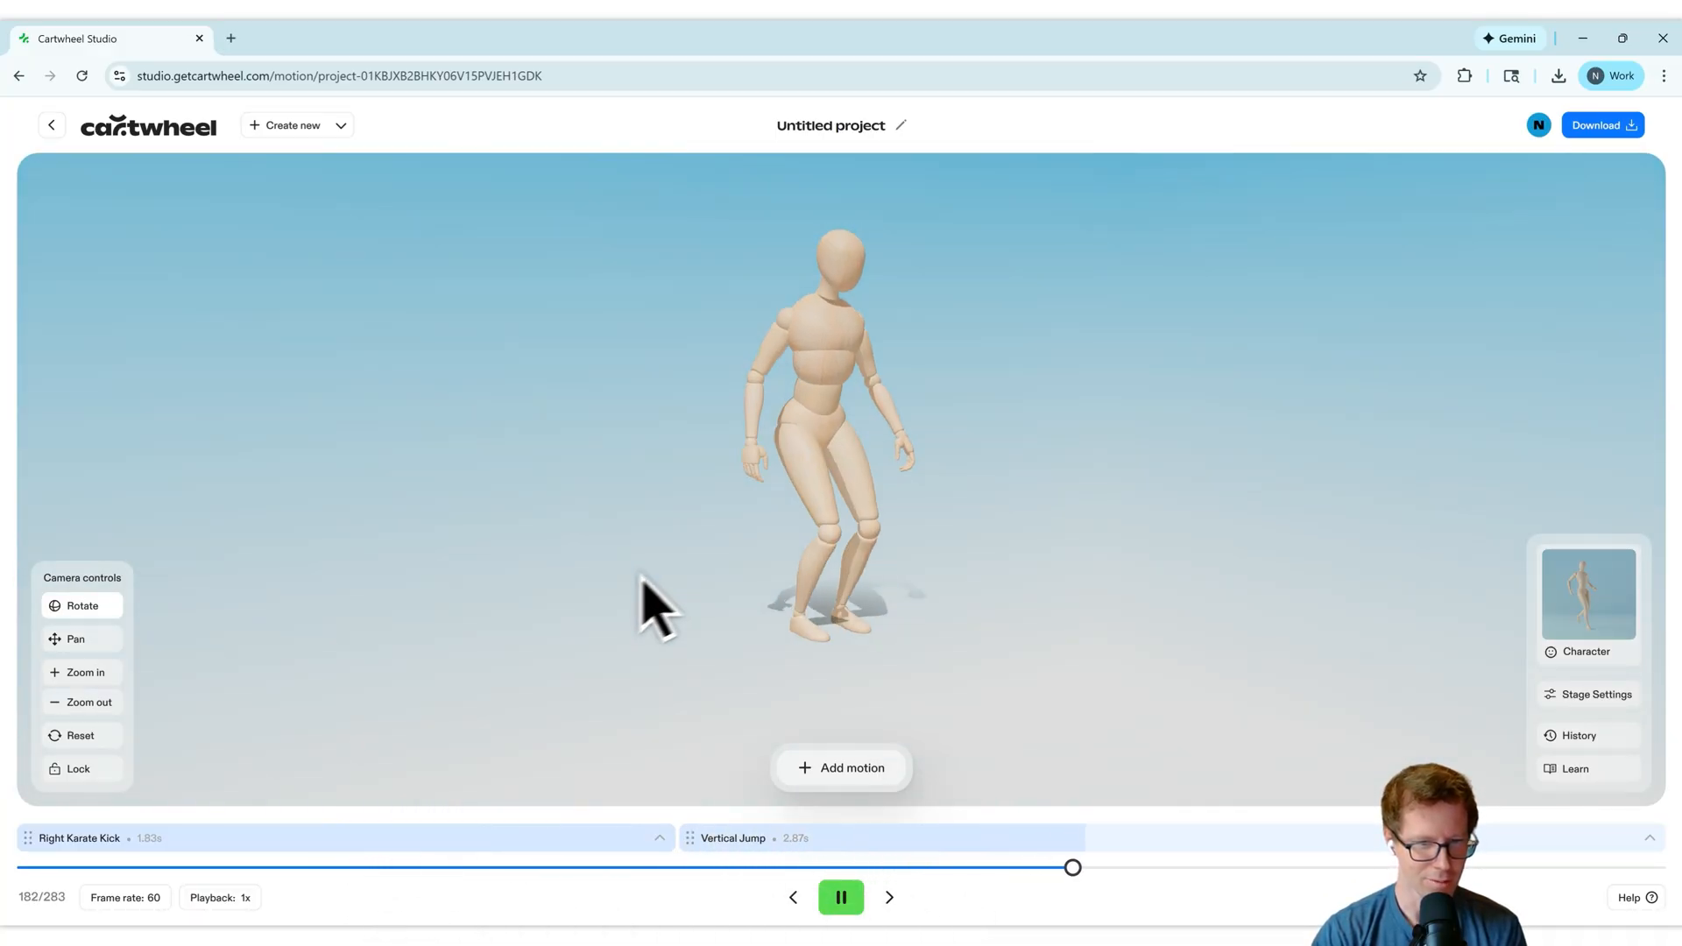
{"action": "left_click", "coordinate": [839, 897]}
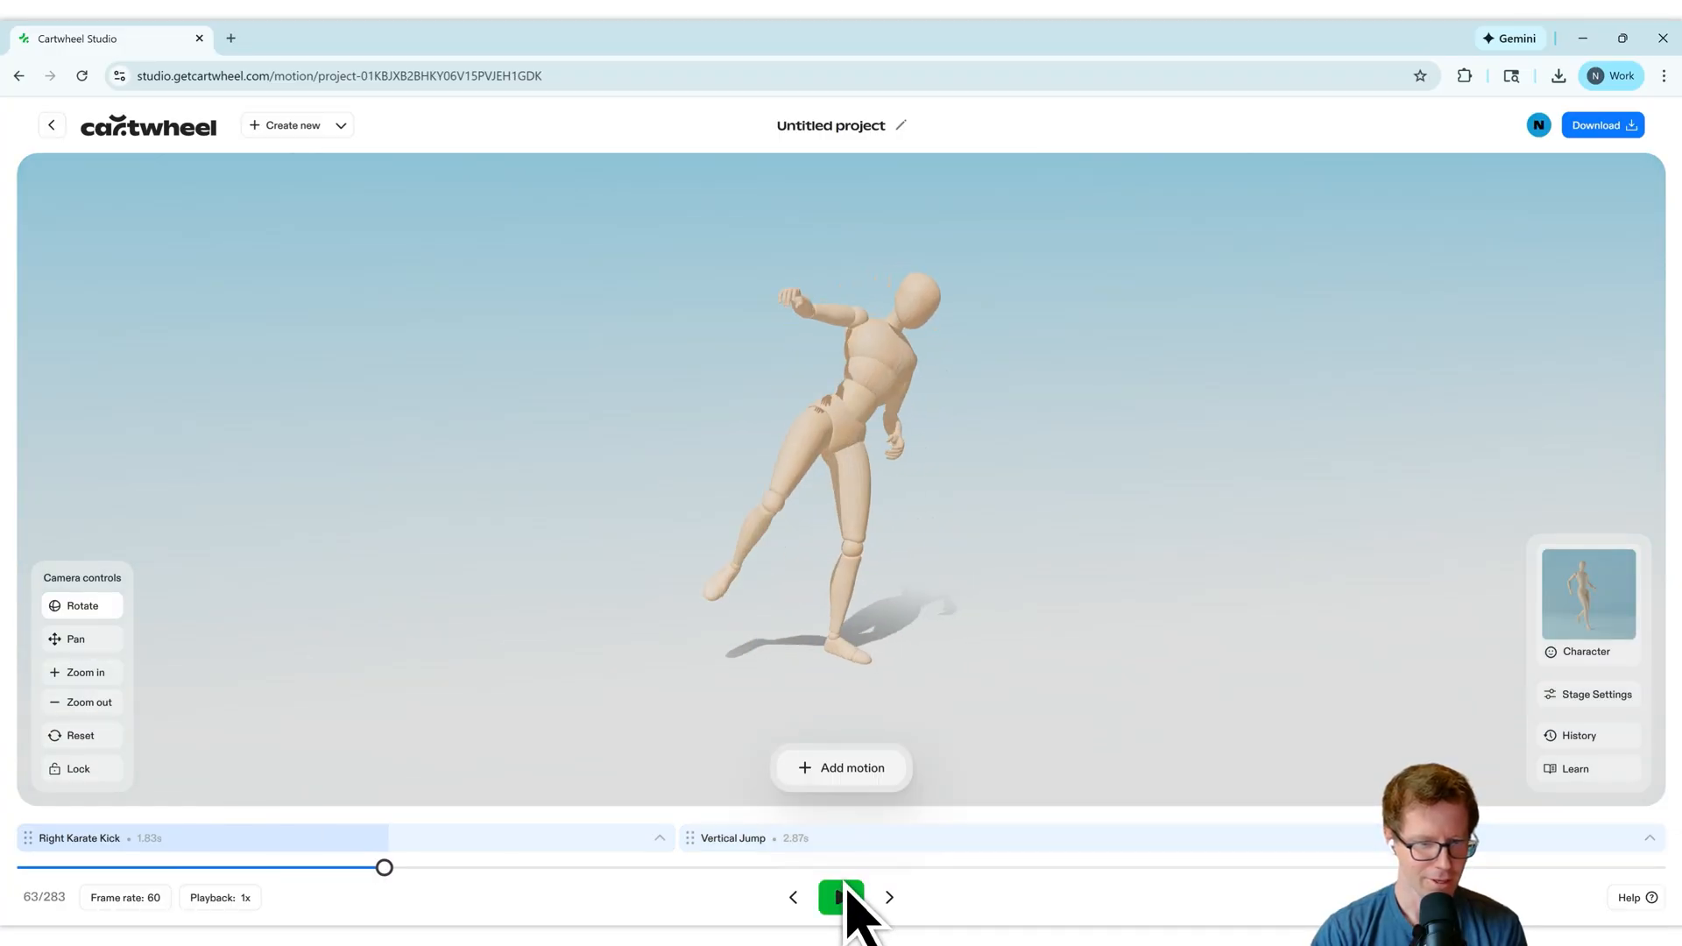
Create a new motion from the trimmed 4.89-second boxing video via Video to animation.
{"action": "left_click", "coordinate": [841, 767]}
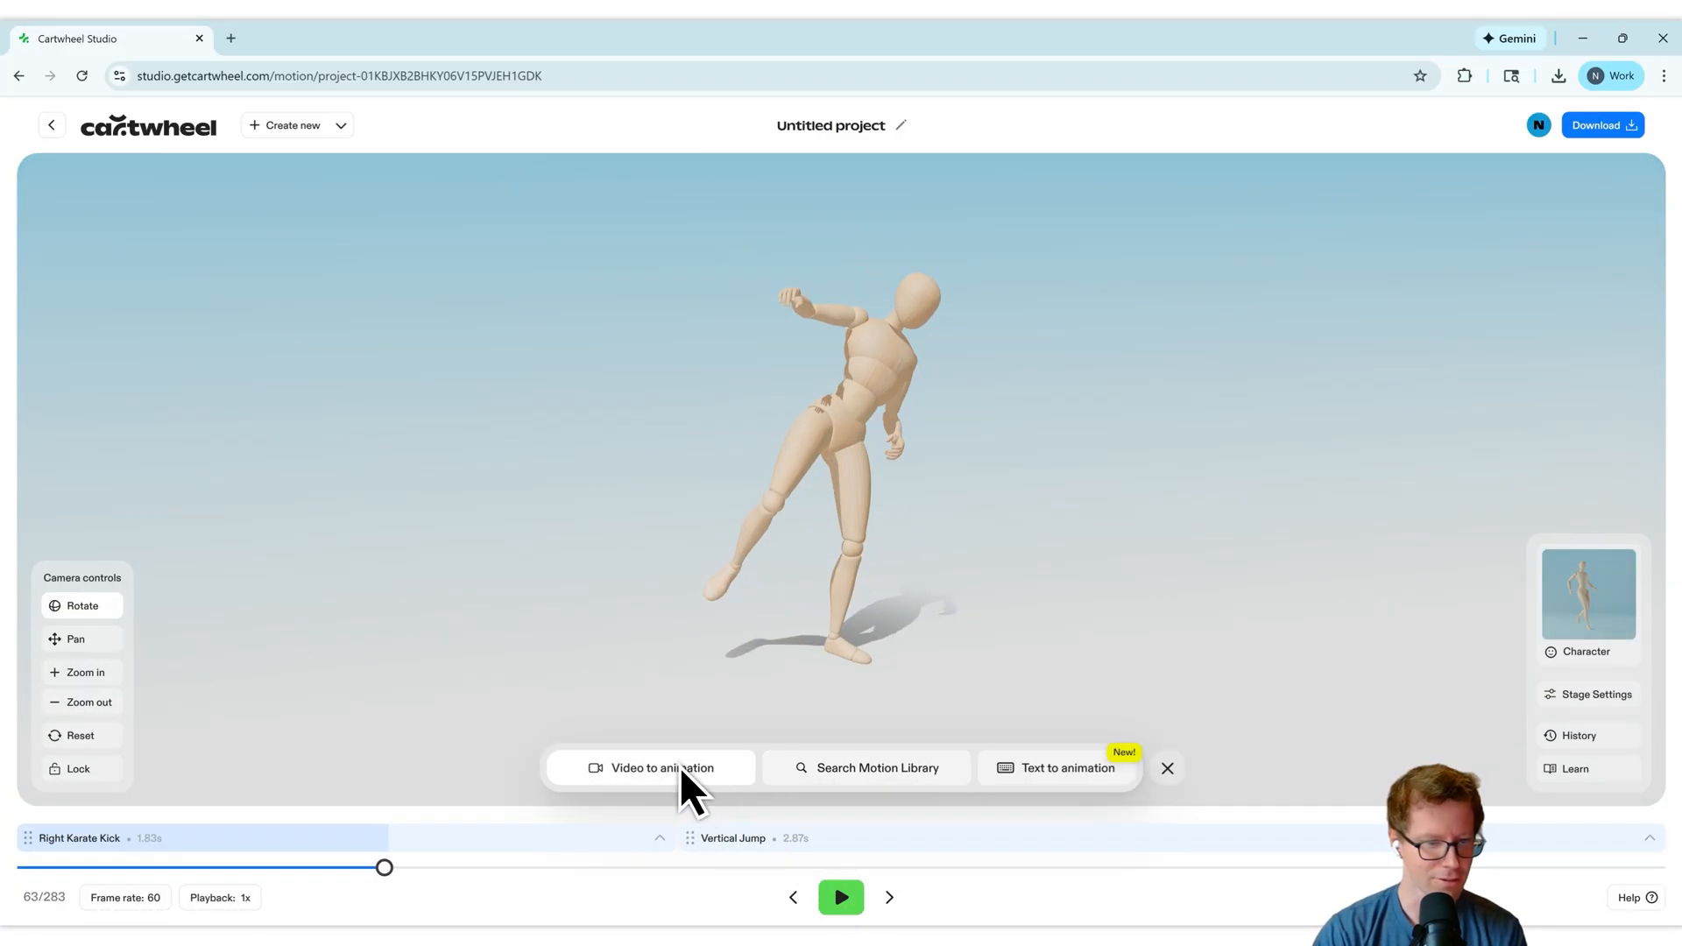
{"action": "left_click", "coordinate": [660, 767]}
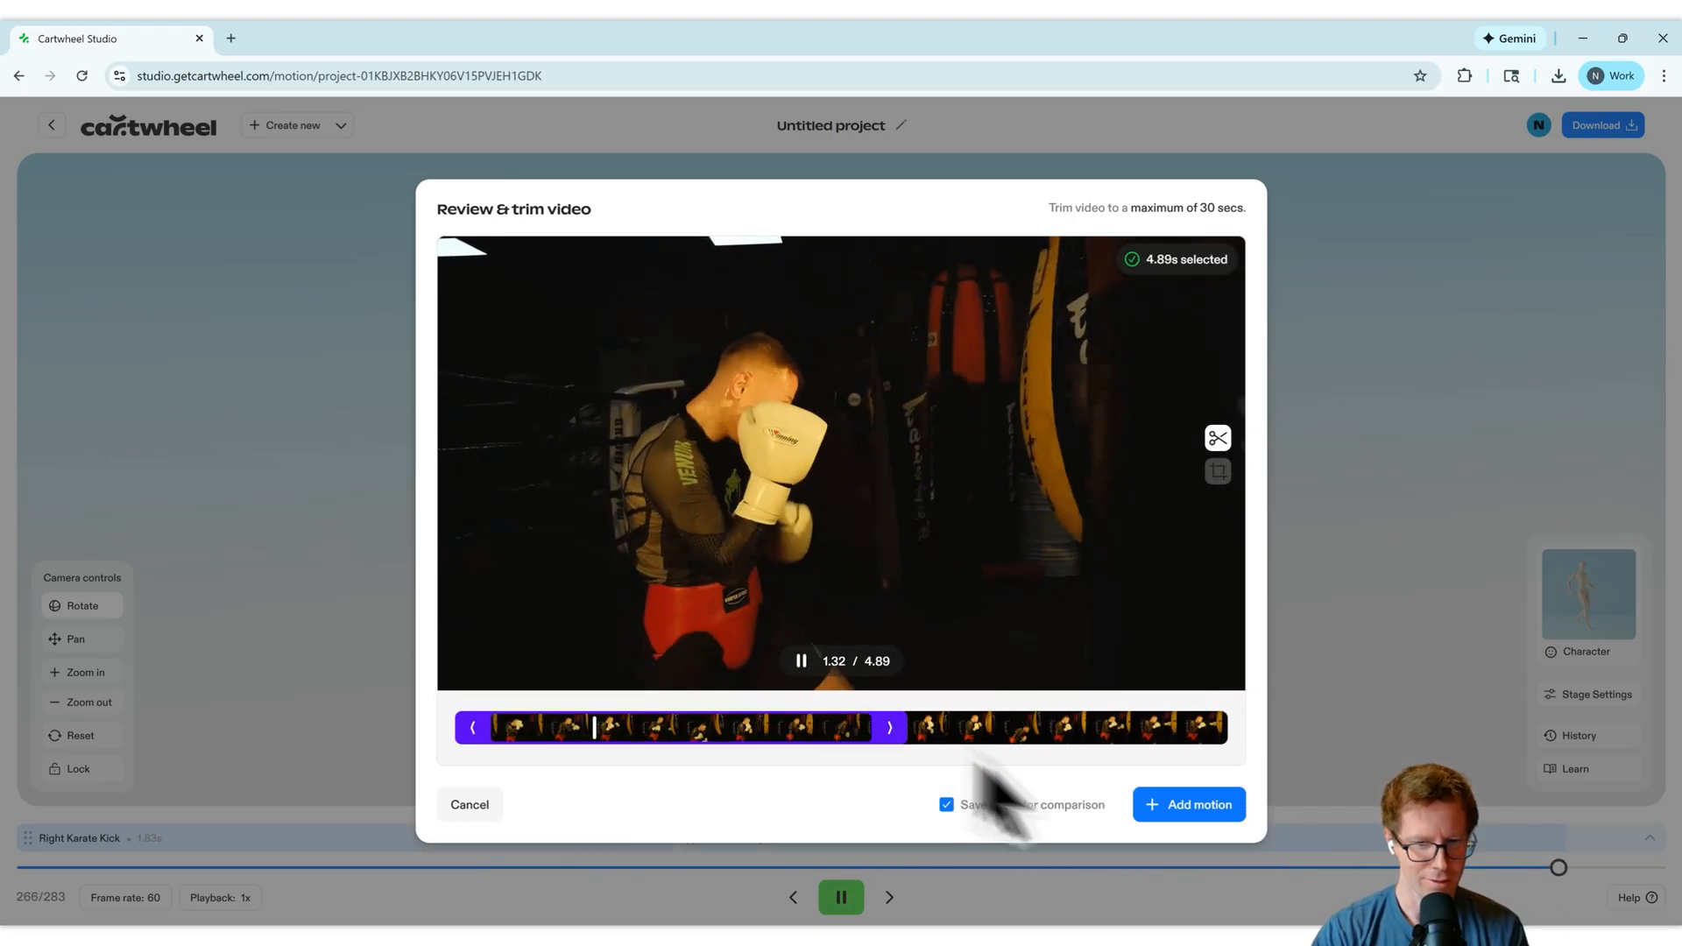
{"action": "left_click", "coordinate": [1188, 804]}
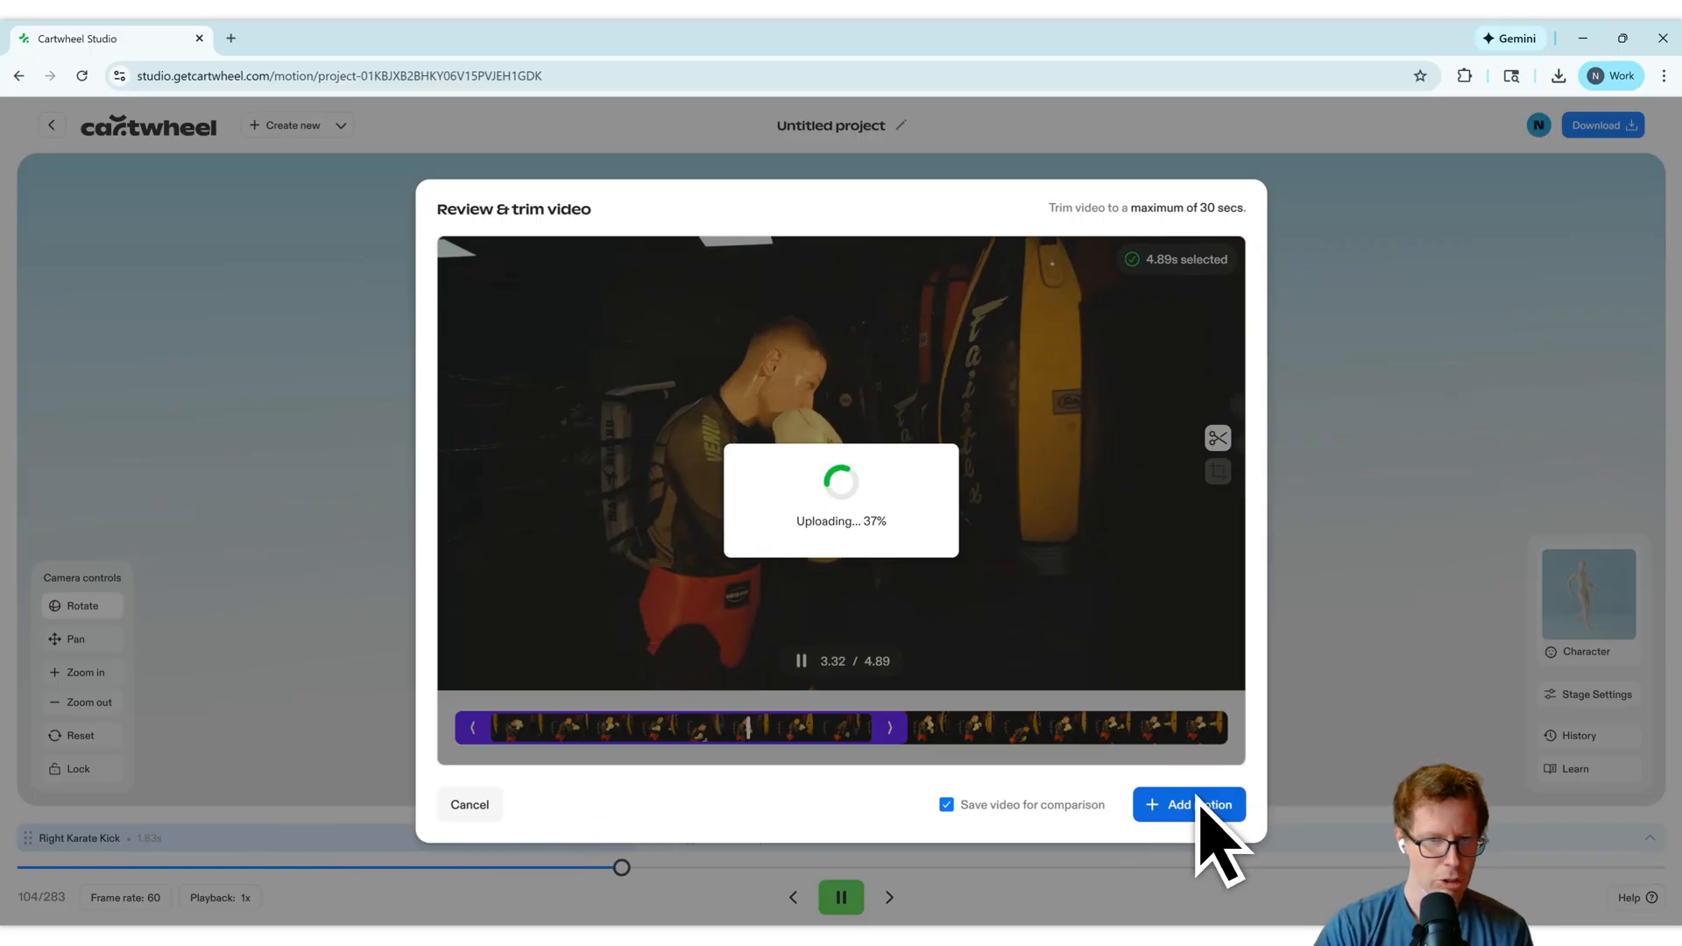
{"action": "left_click", "coordinate": [1188, 804]}
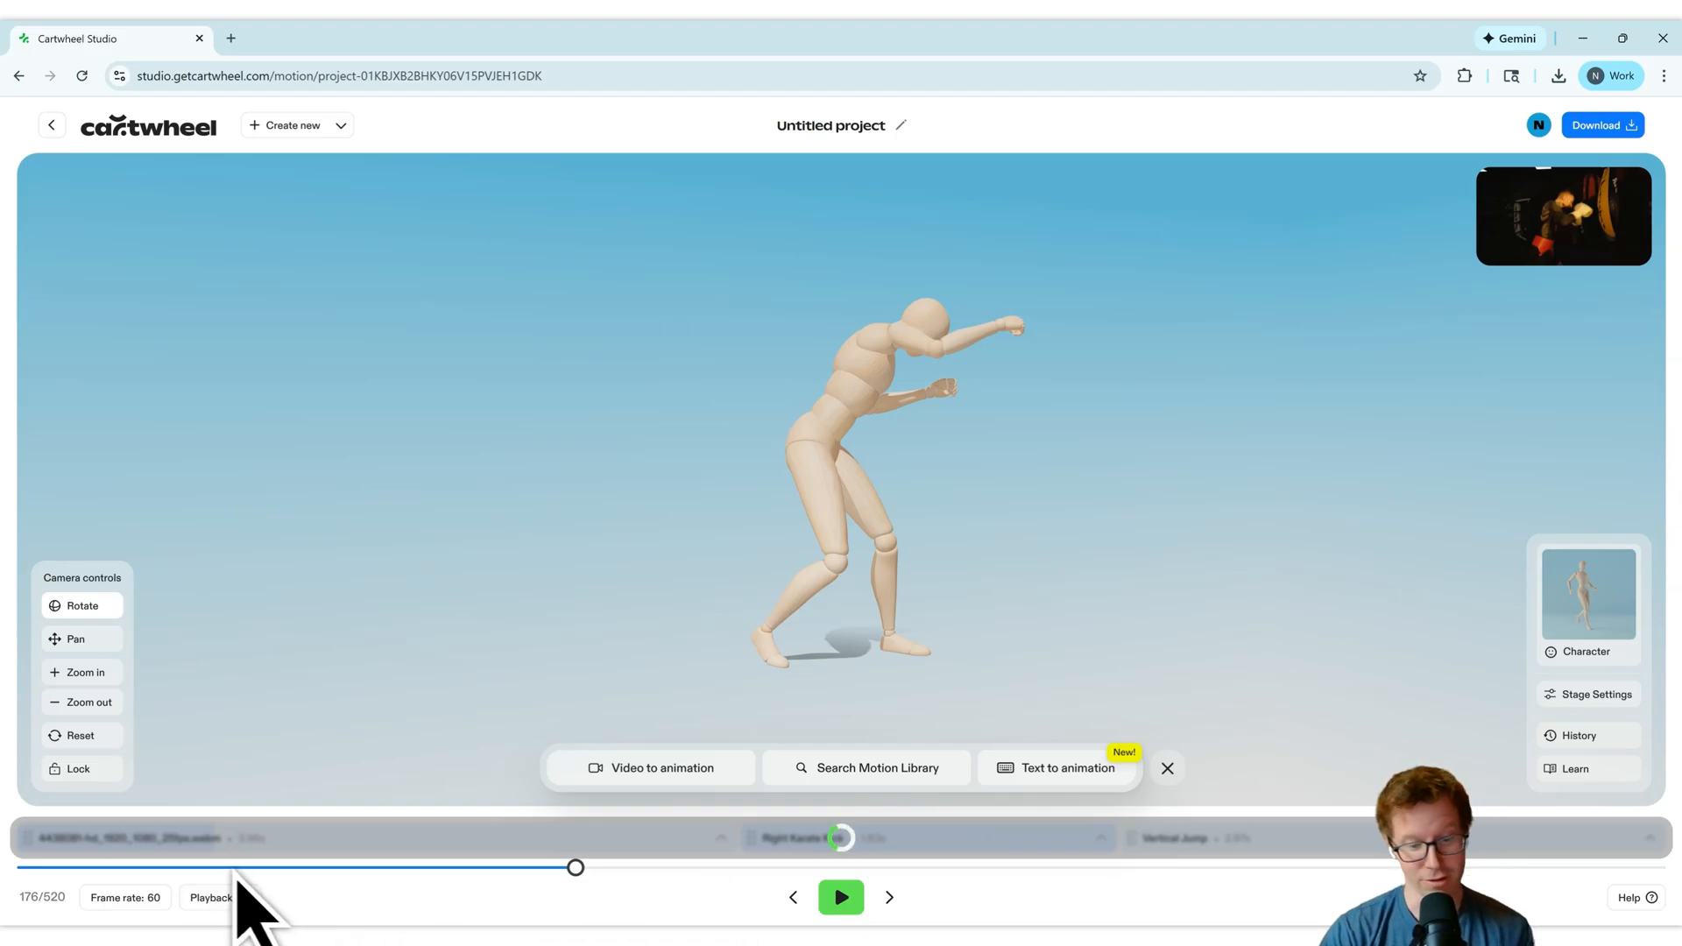
Move Vertical Jump ahead of Right Karate Kick, right after the boxing motion.
{"action": "left_click", "coordinate": [839, 897]}
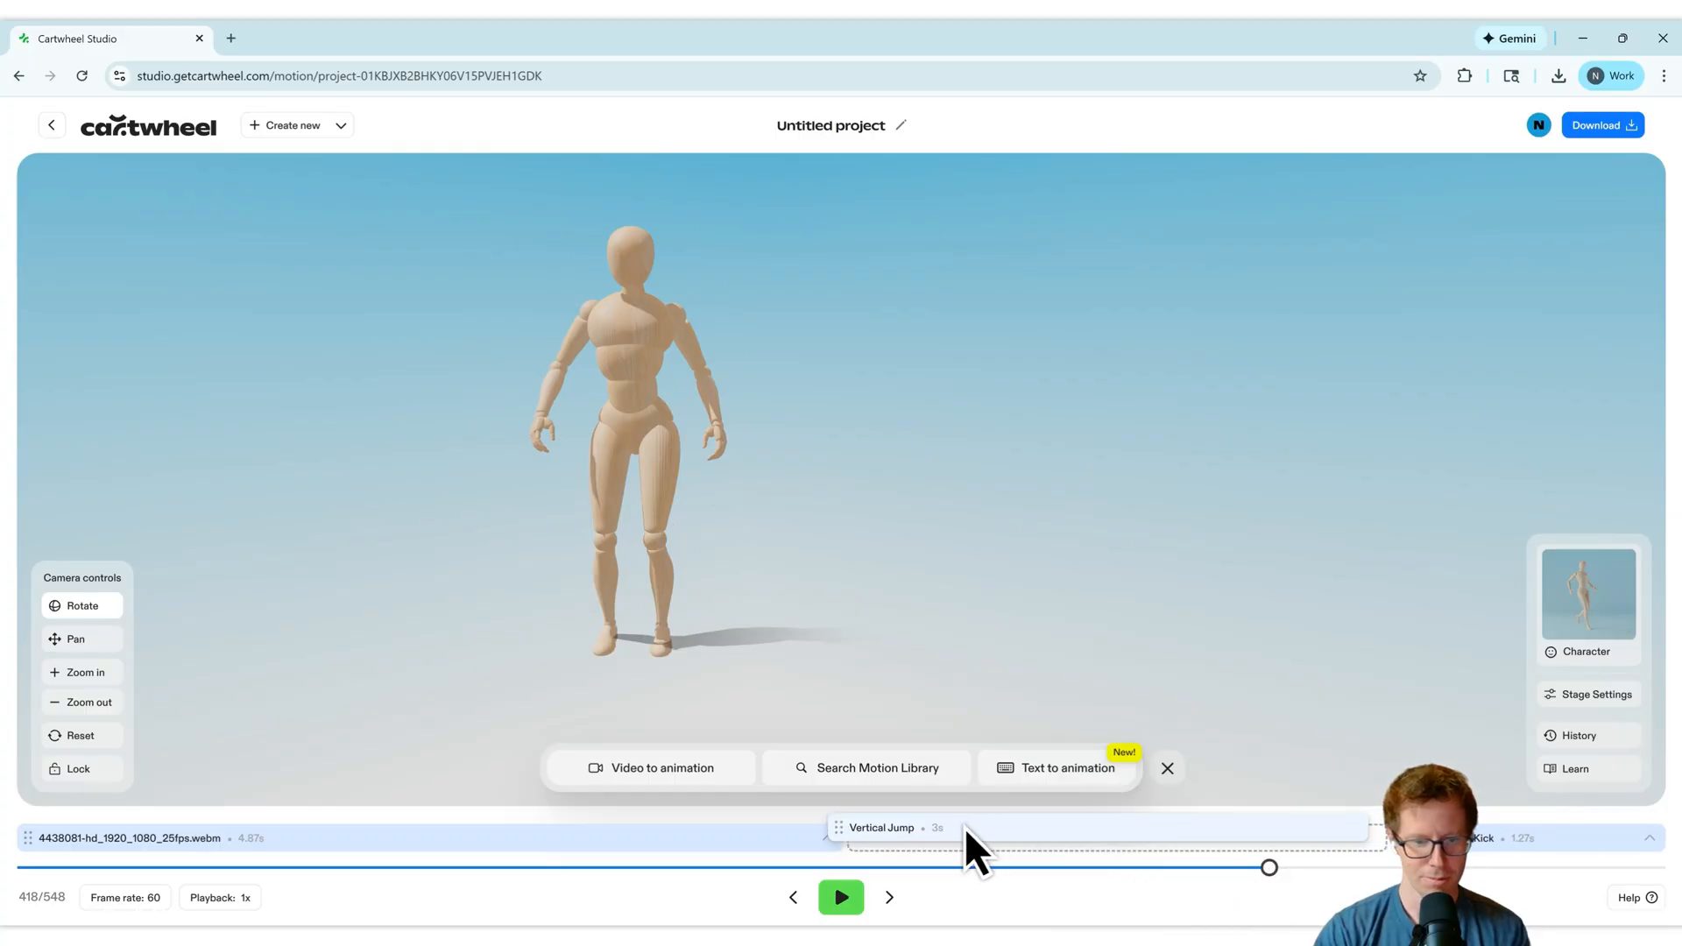
{"action": "left_click", "coordinate": [839, 896]}
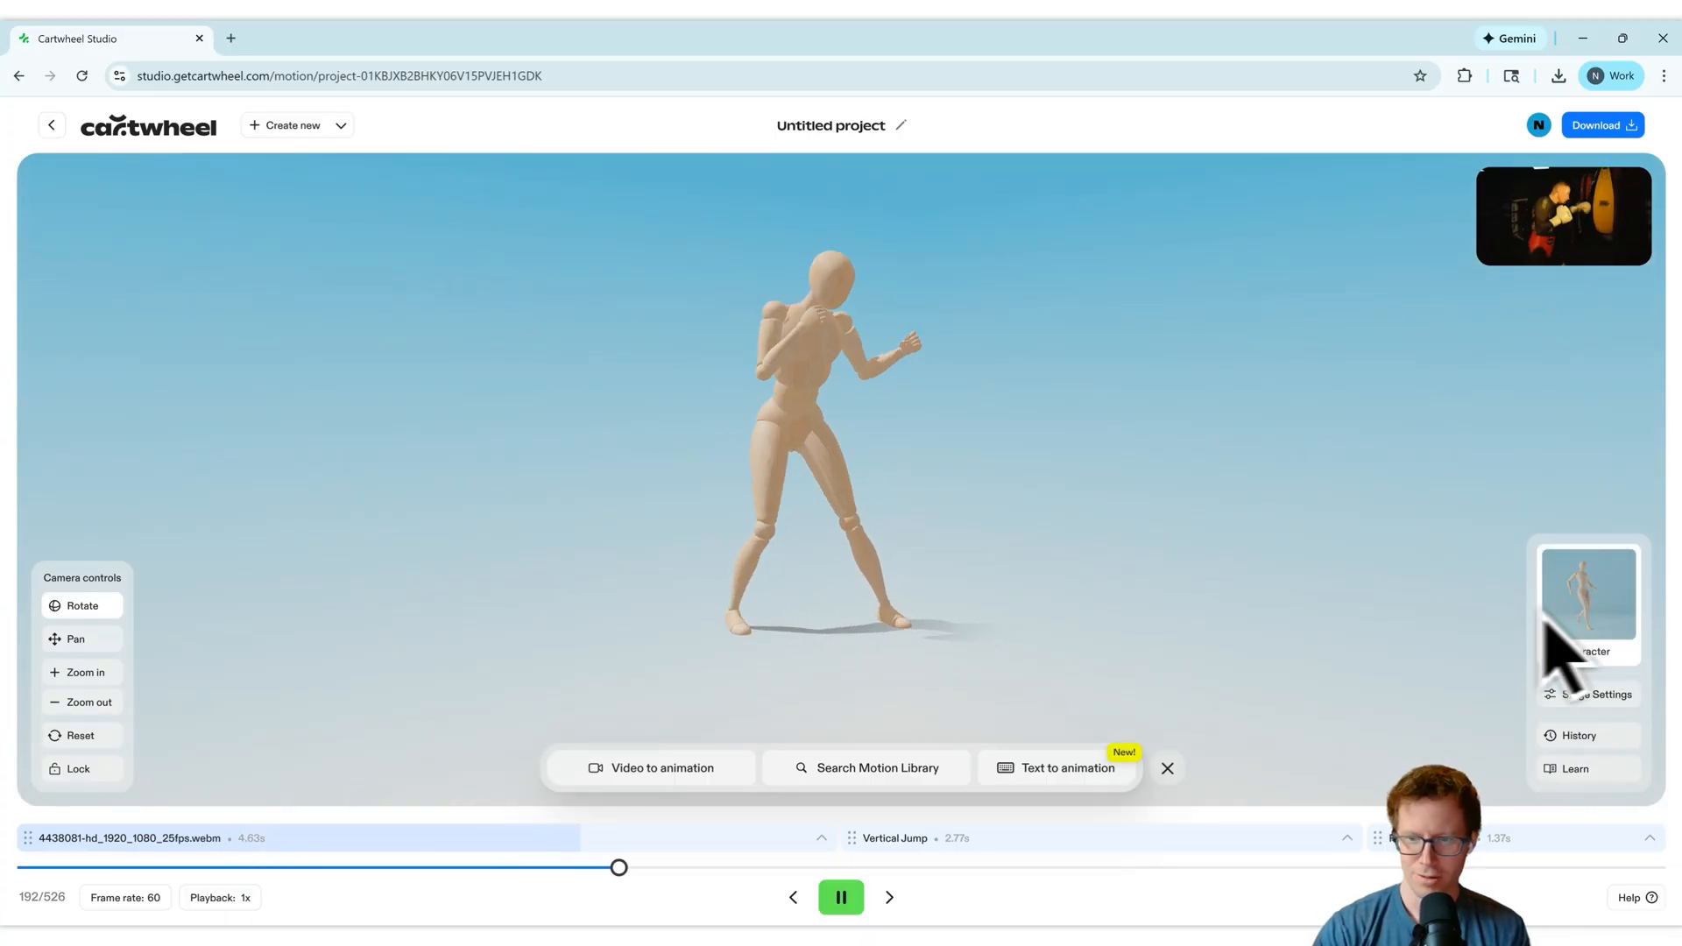
Switch the character from the wooden mannequin to the Manny avatar.
{"action": "left_click", "coordinate": [1589, 601]}
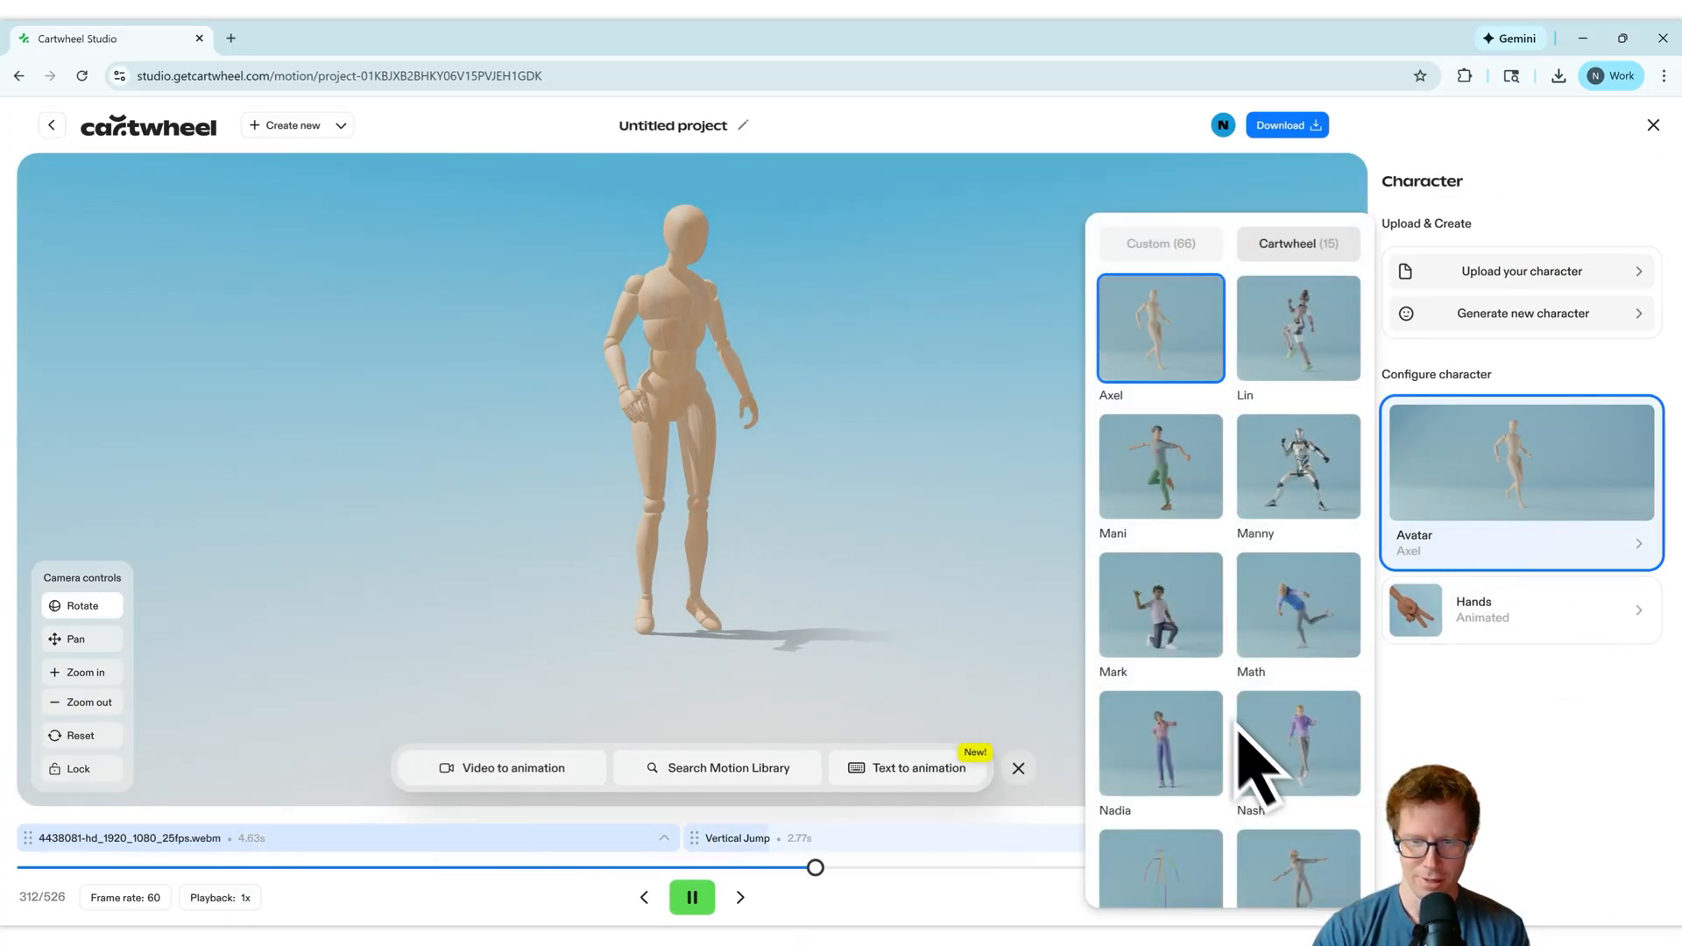
{"action": "left_click", "coordinate": [1296, 465]}
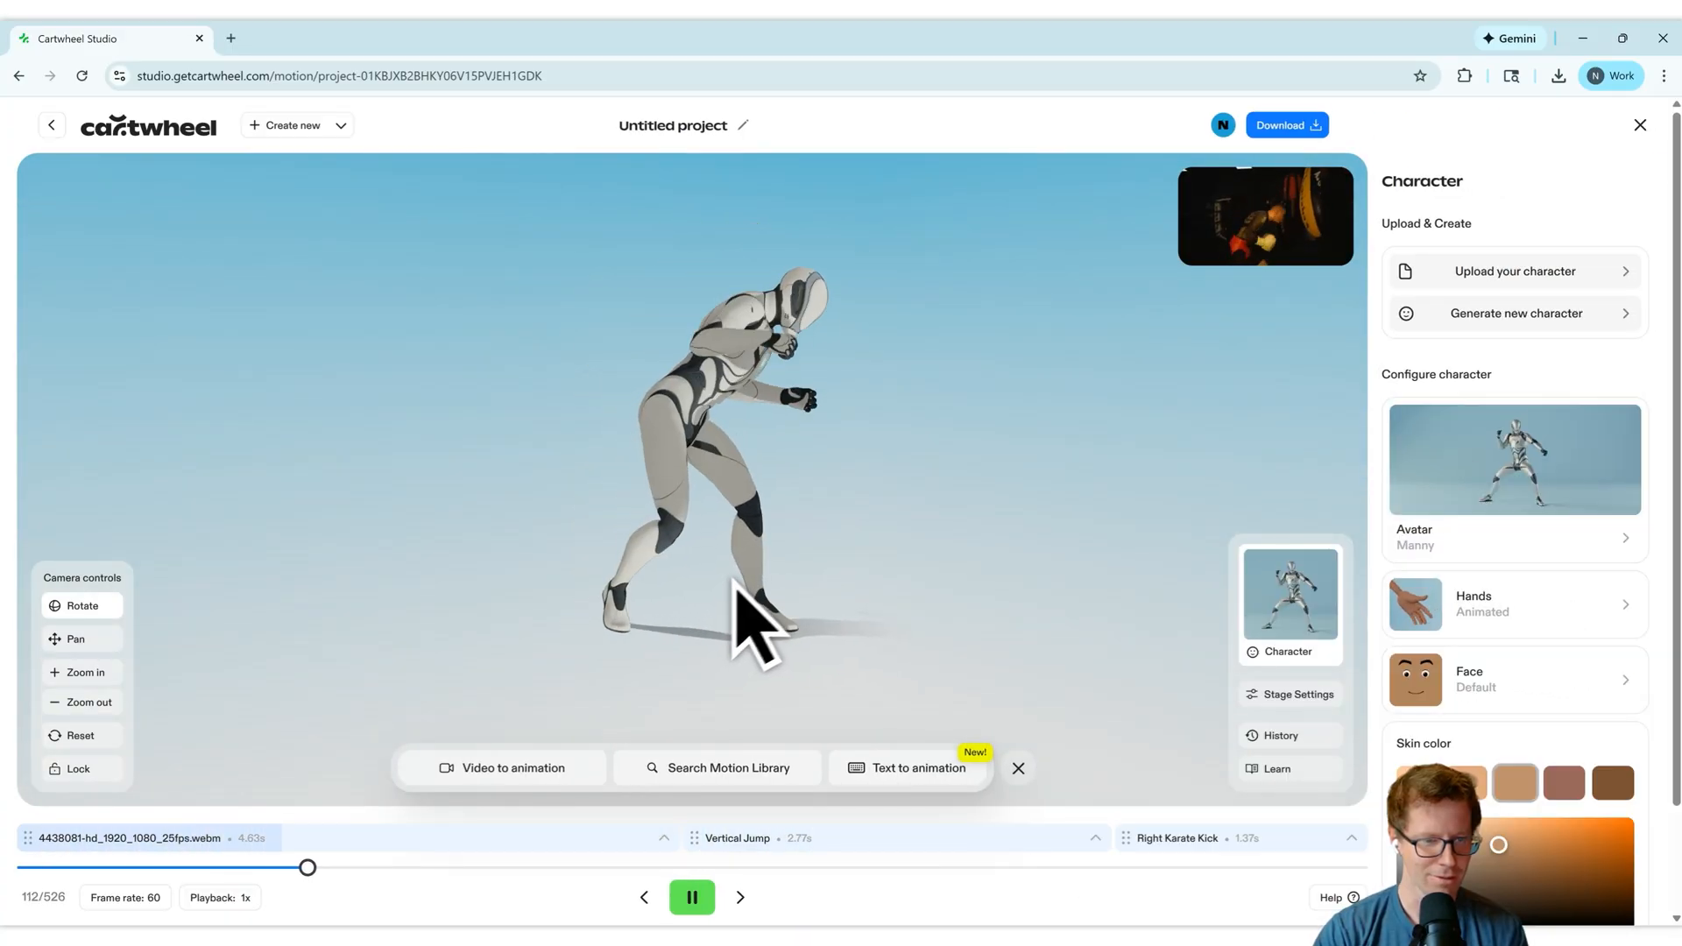
{"action": "left_click", "coordinate": [1511, 477]}
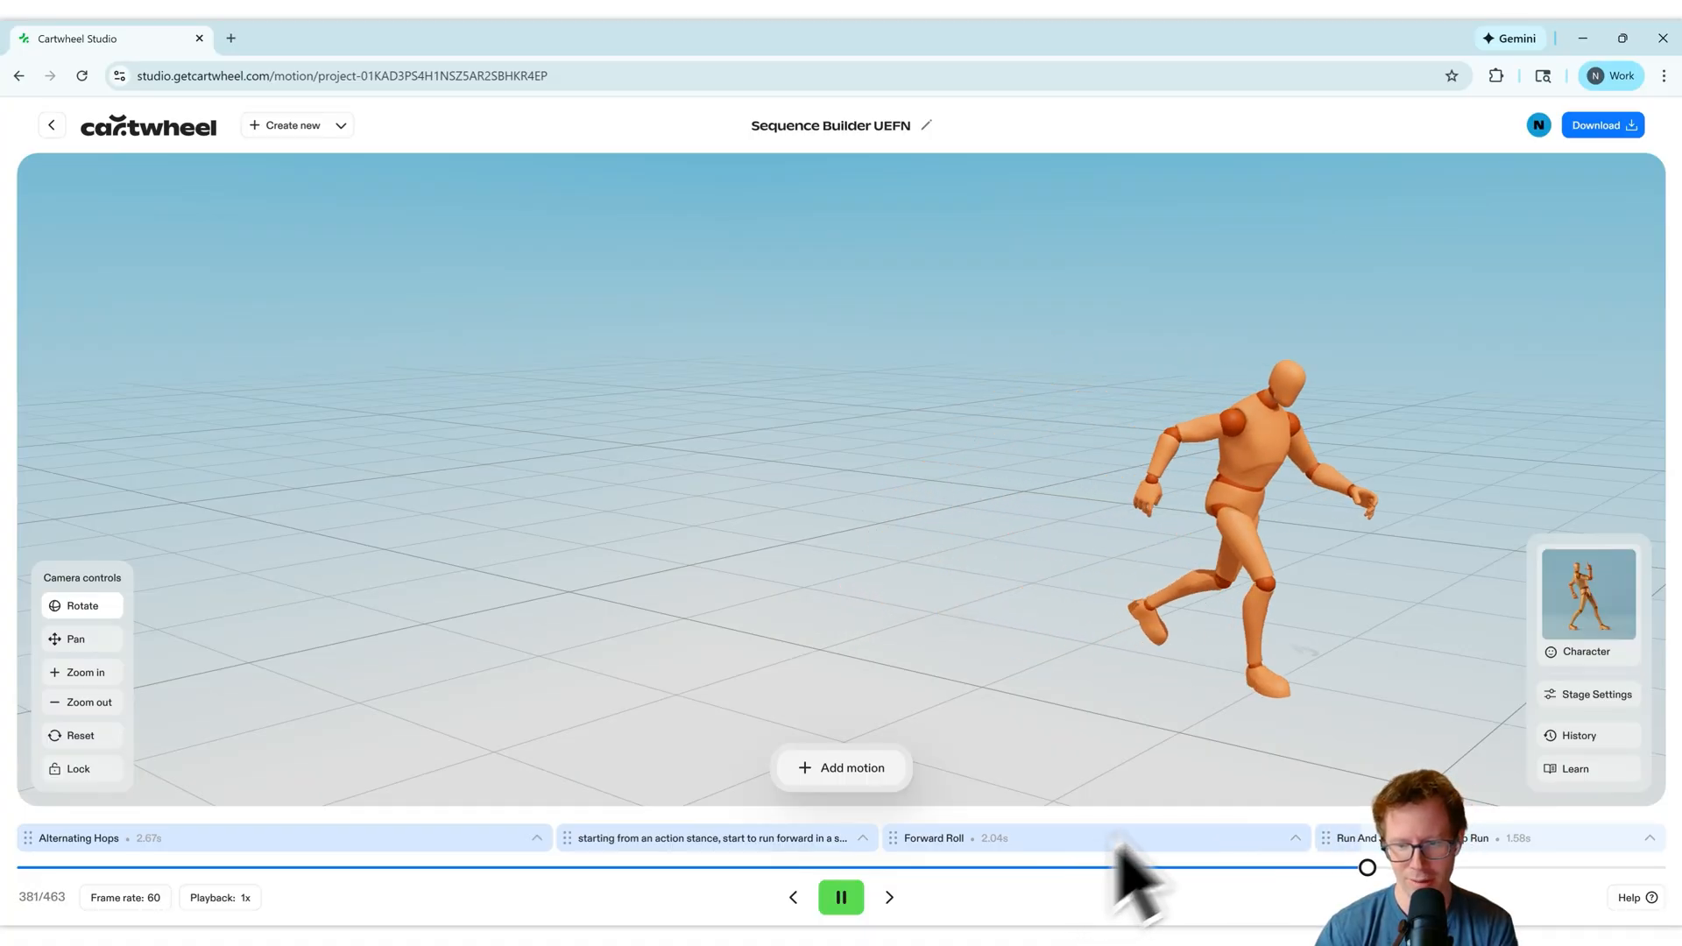
Pause playback and rename the Sequence Builder UEFN project to 'UEFN Test'.
{"action": "left_click", "coordinate": [840, 897]}
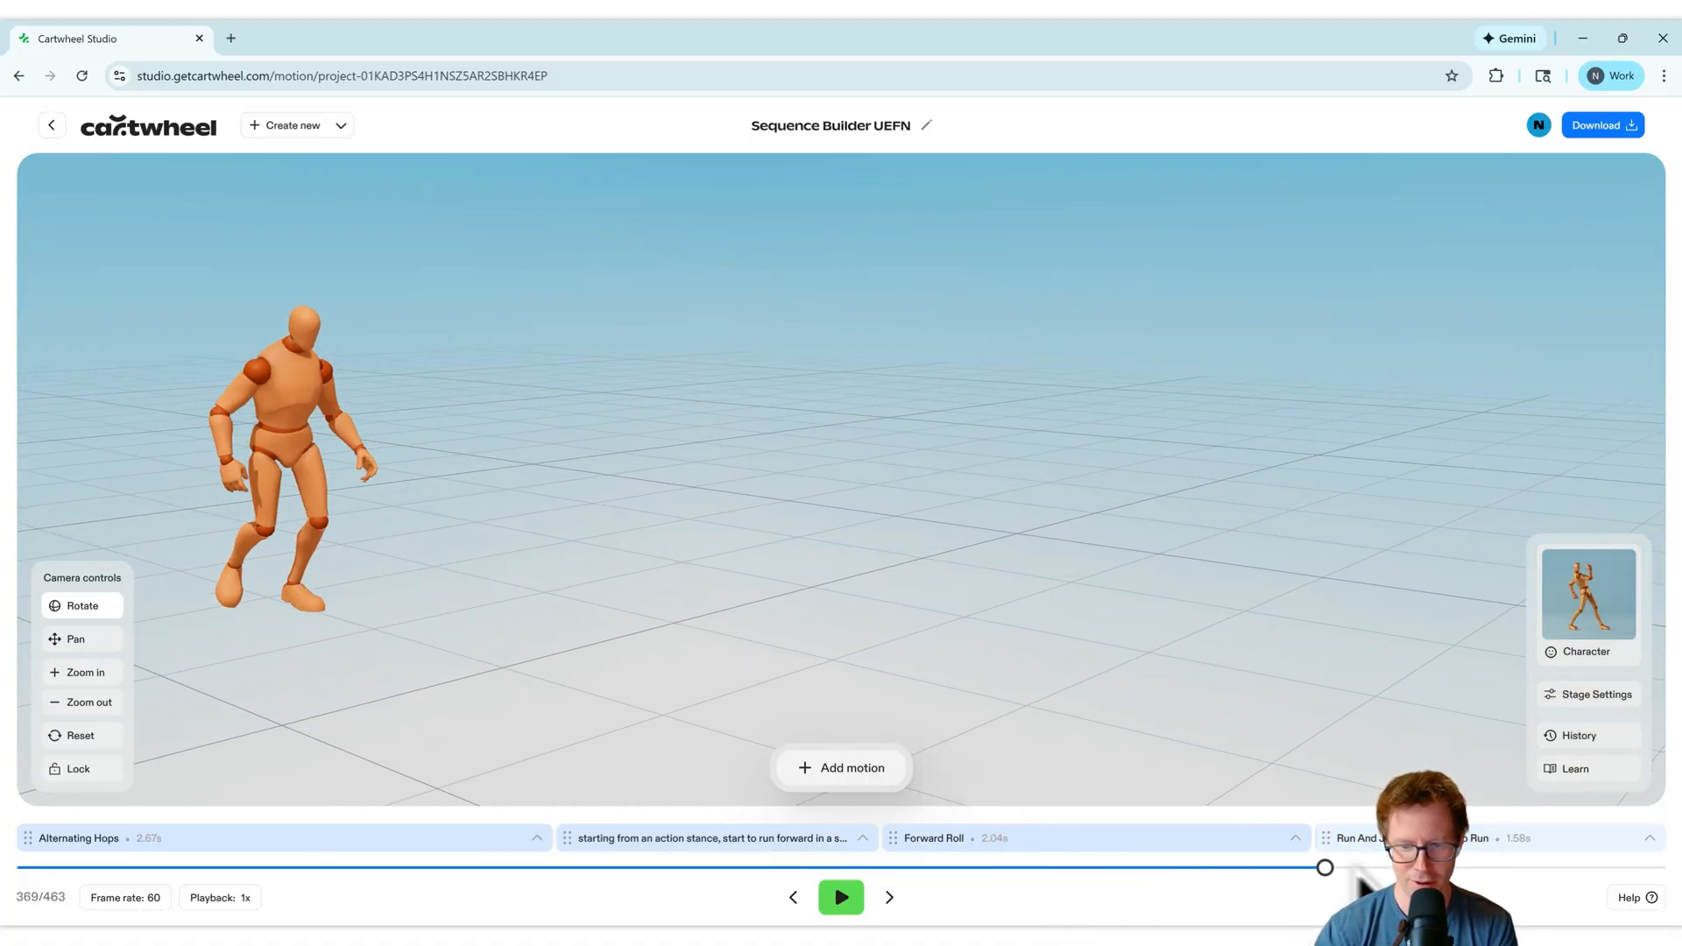
{"action": "left_click", "coordinate": [839, 897]}
{"action": "type", "text": "S"}
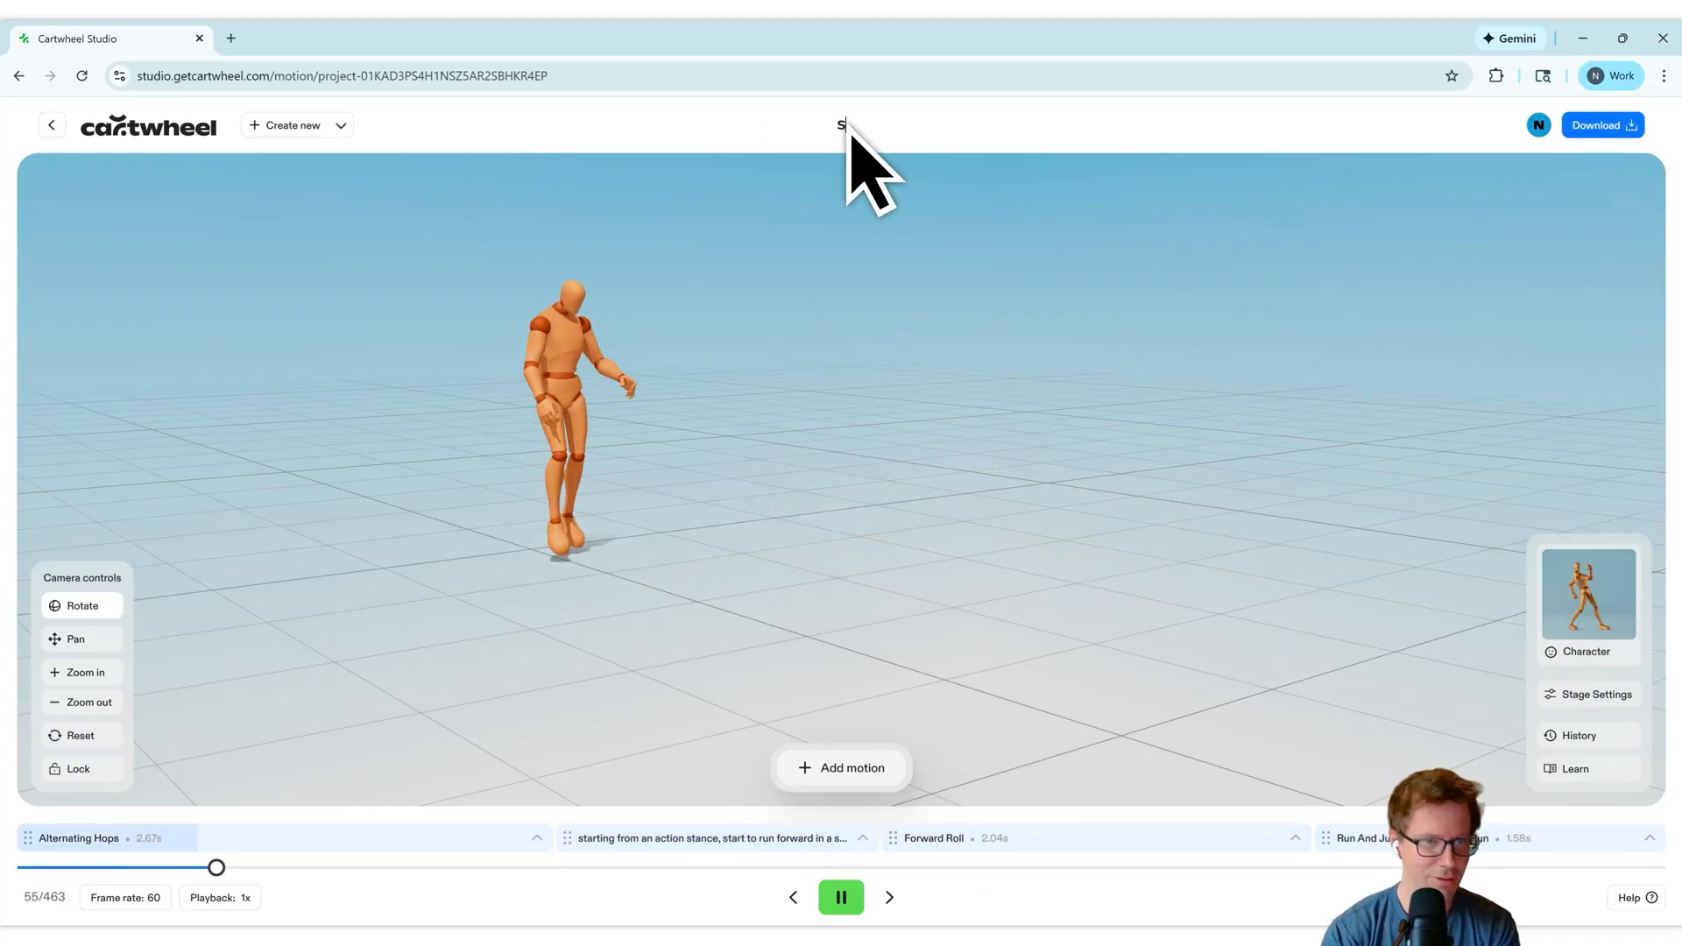
{"action": "type", "text": "UEFN Test"}
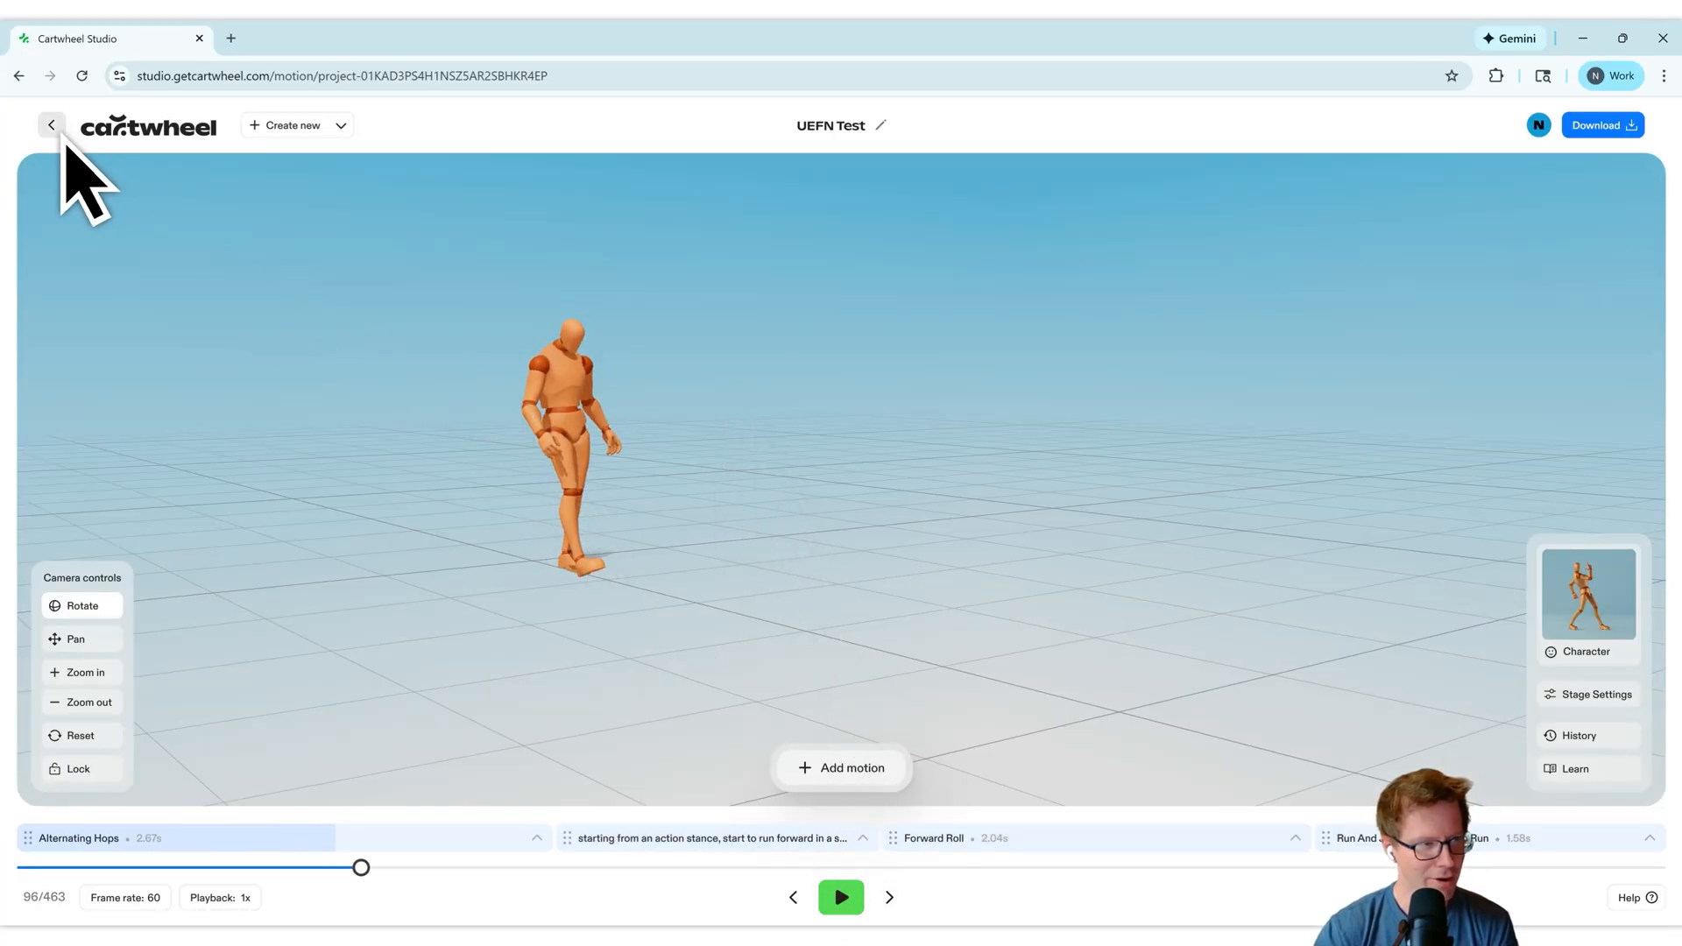
Return to the projects page and open Boxing Match Test under Created this week.
{"action": "left_click", "coordinate": [51, 125]}
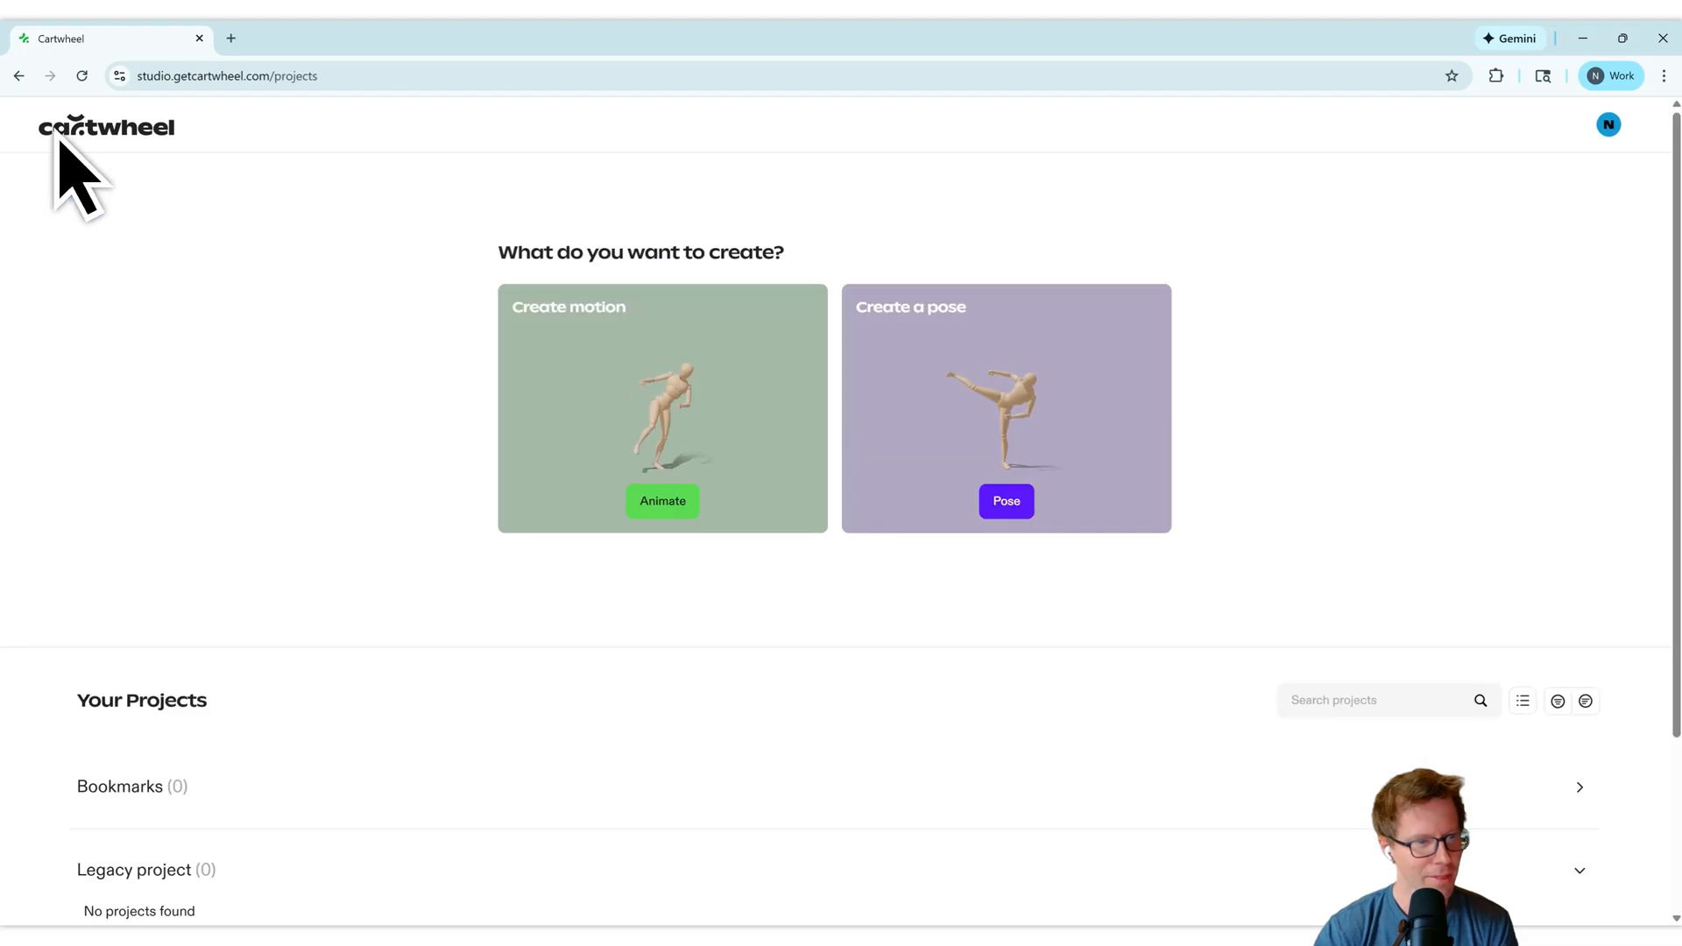
{"action": "scroll", "scroll_direction": "down", "scroll_amount": 3}
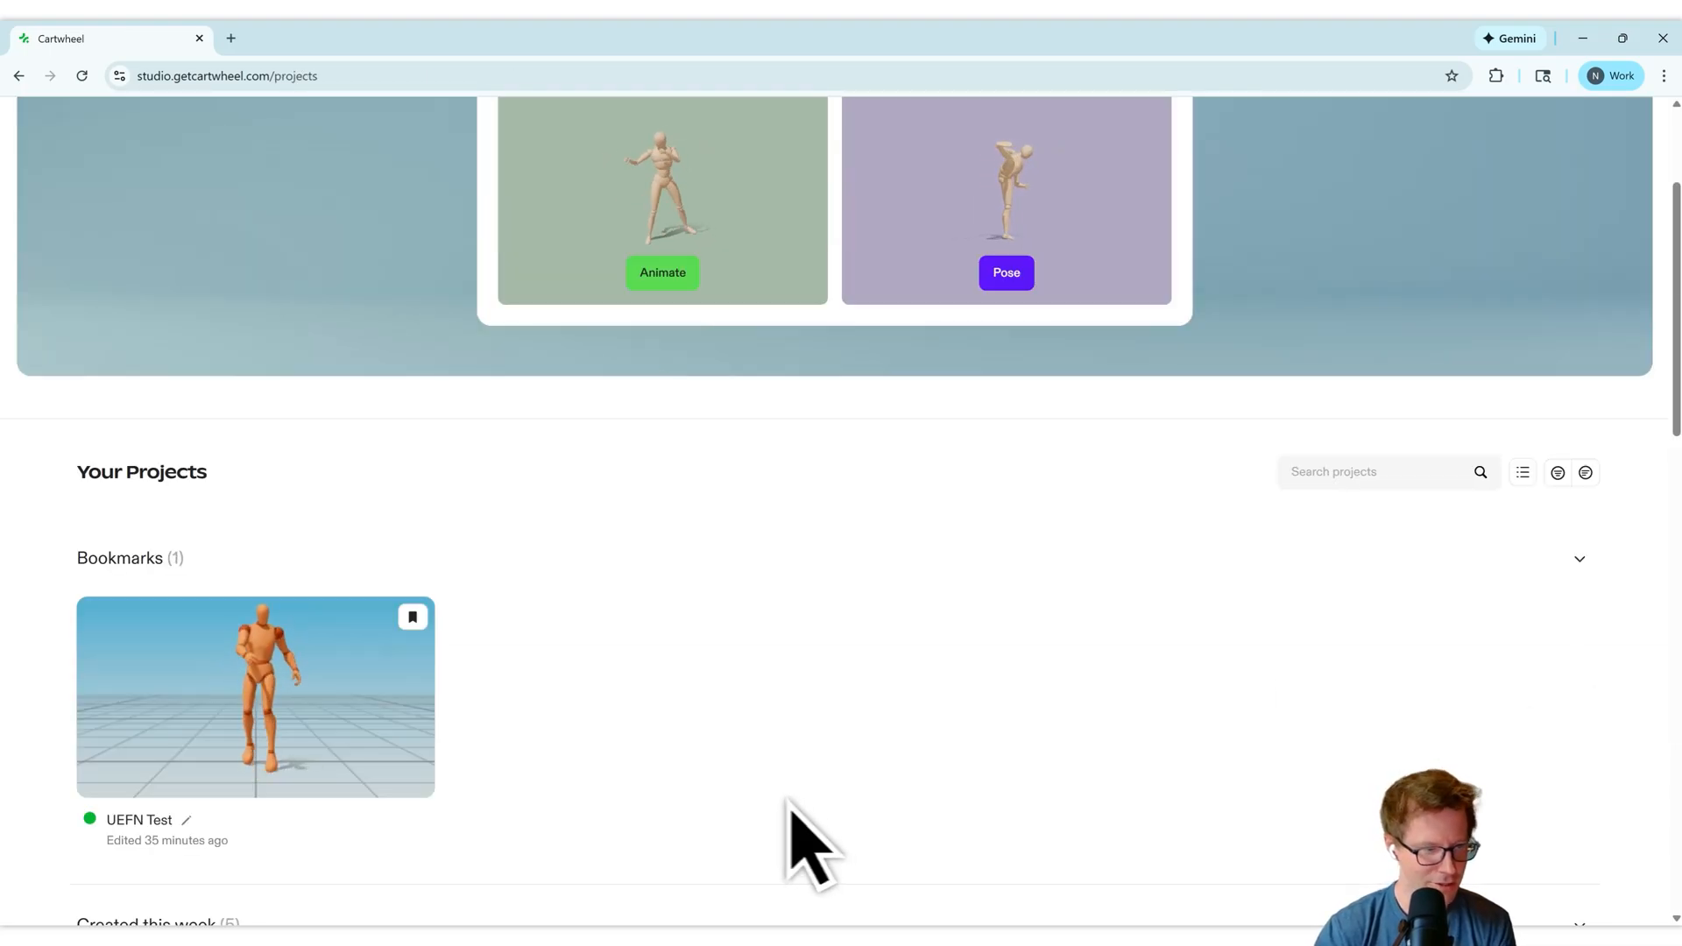
{"action": "scroll", "scroll_direction": "down", "scroll_amount": 3}
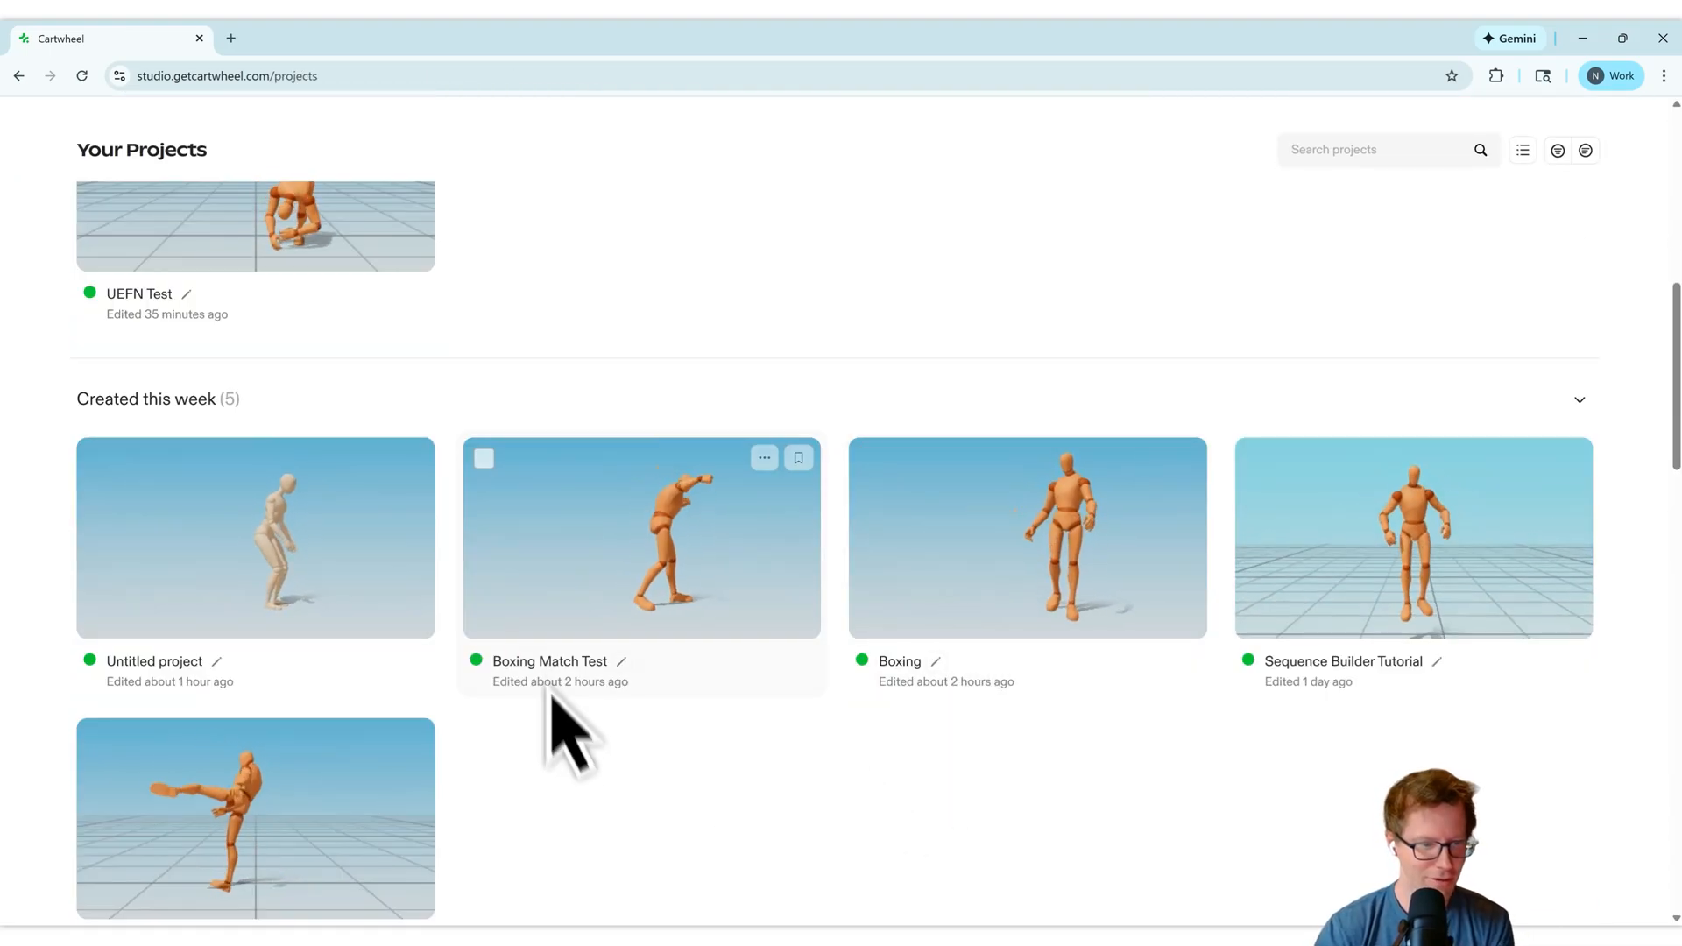
{"action": "double_click", "coordinate": [548, 660]}
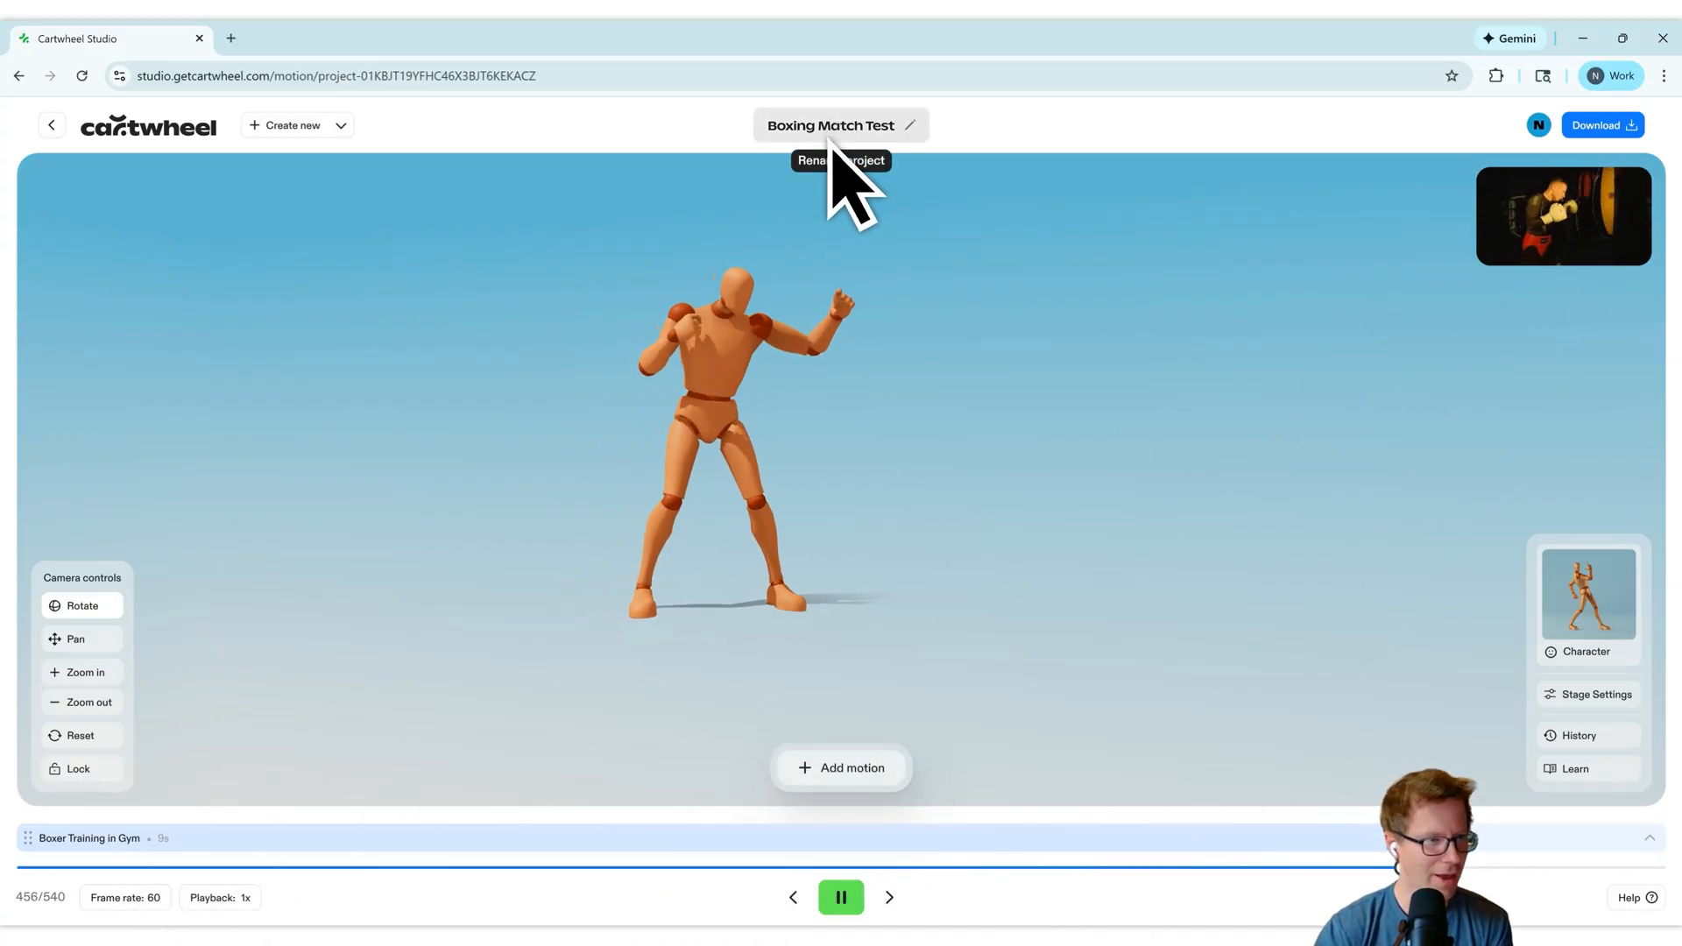
Return to the projects page showing Boxing Match Test and UEFN Test bookmarked.
{"action": "left_click", "coordinate": [51, 125]}
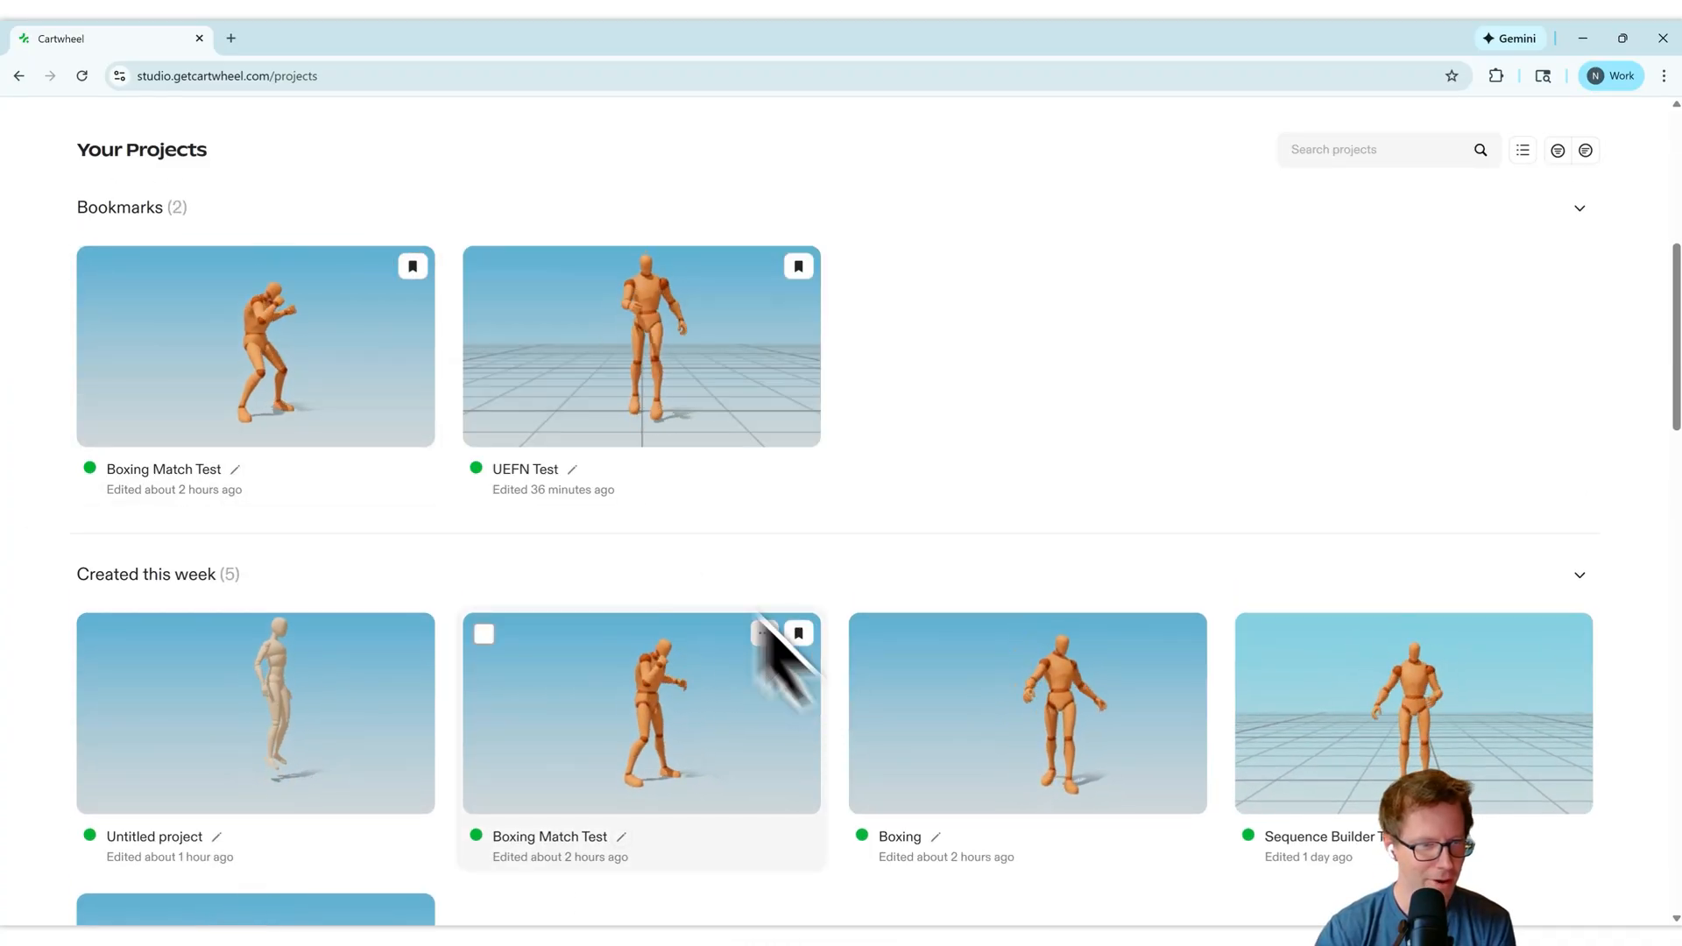
{"action": "scroll", "scroll_direction": "down", "scroll_amount": 3}
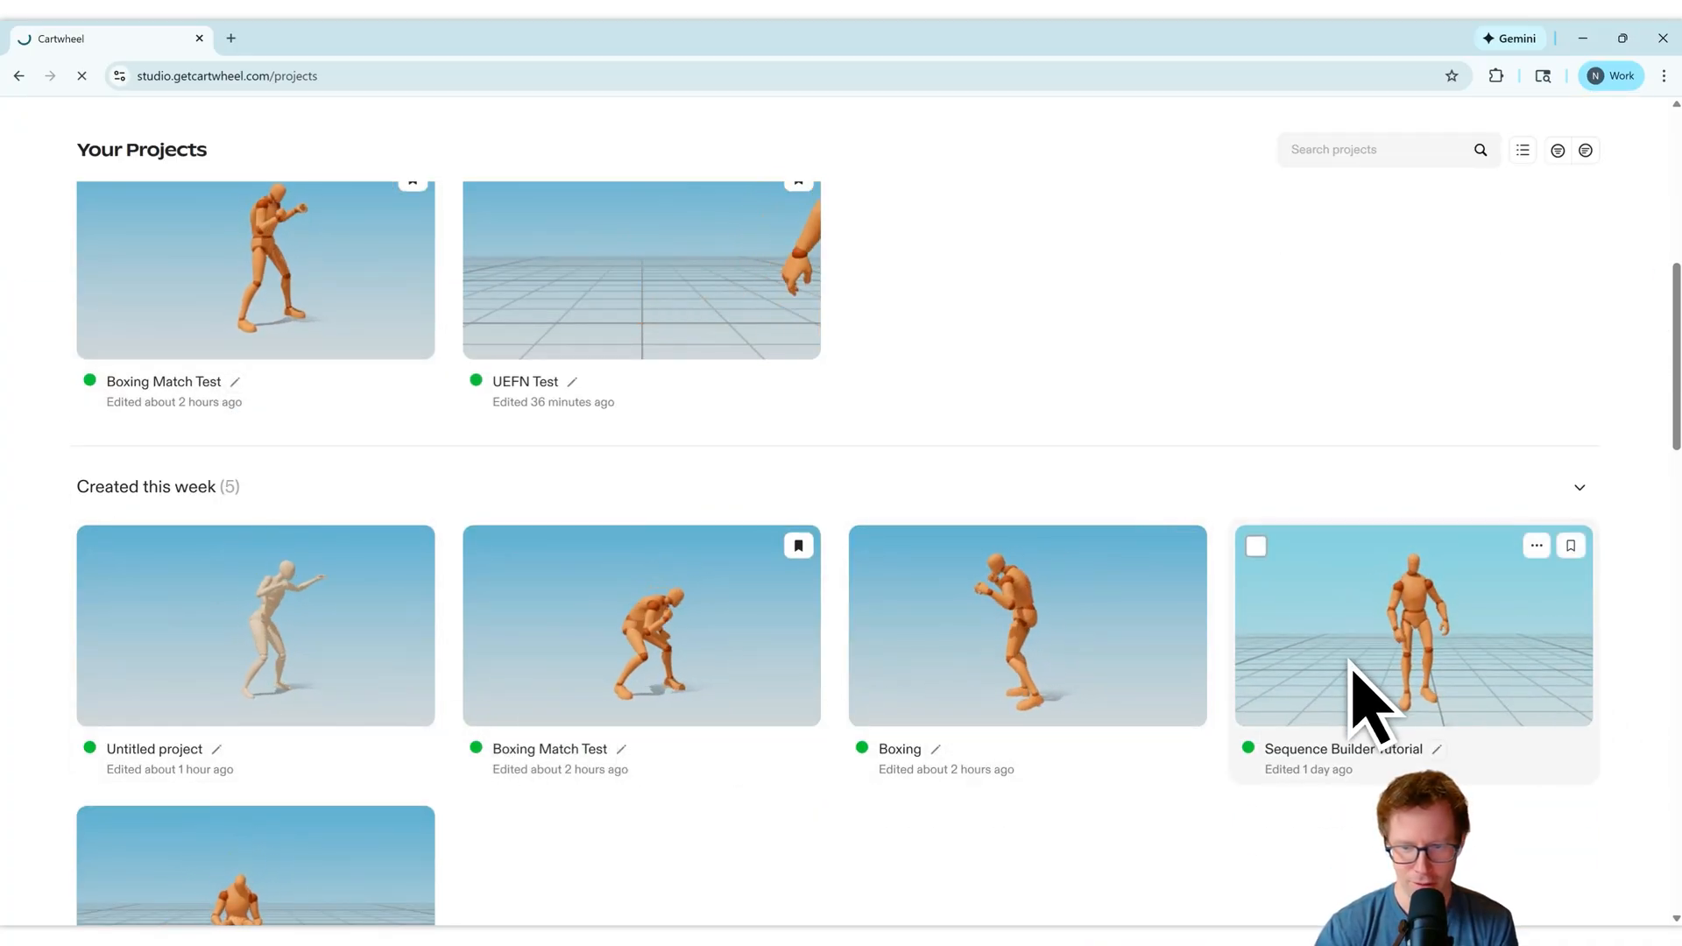
Open Sequence Builder Tutorial and expand the Jump entry in its generation history.
{"action": "left_click", "coordinate": [1412, 626]}
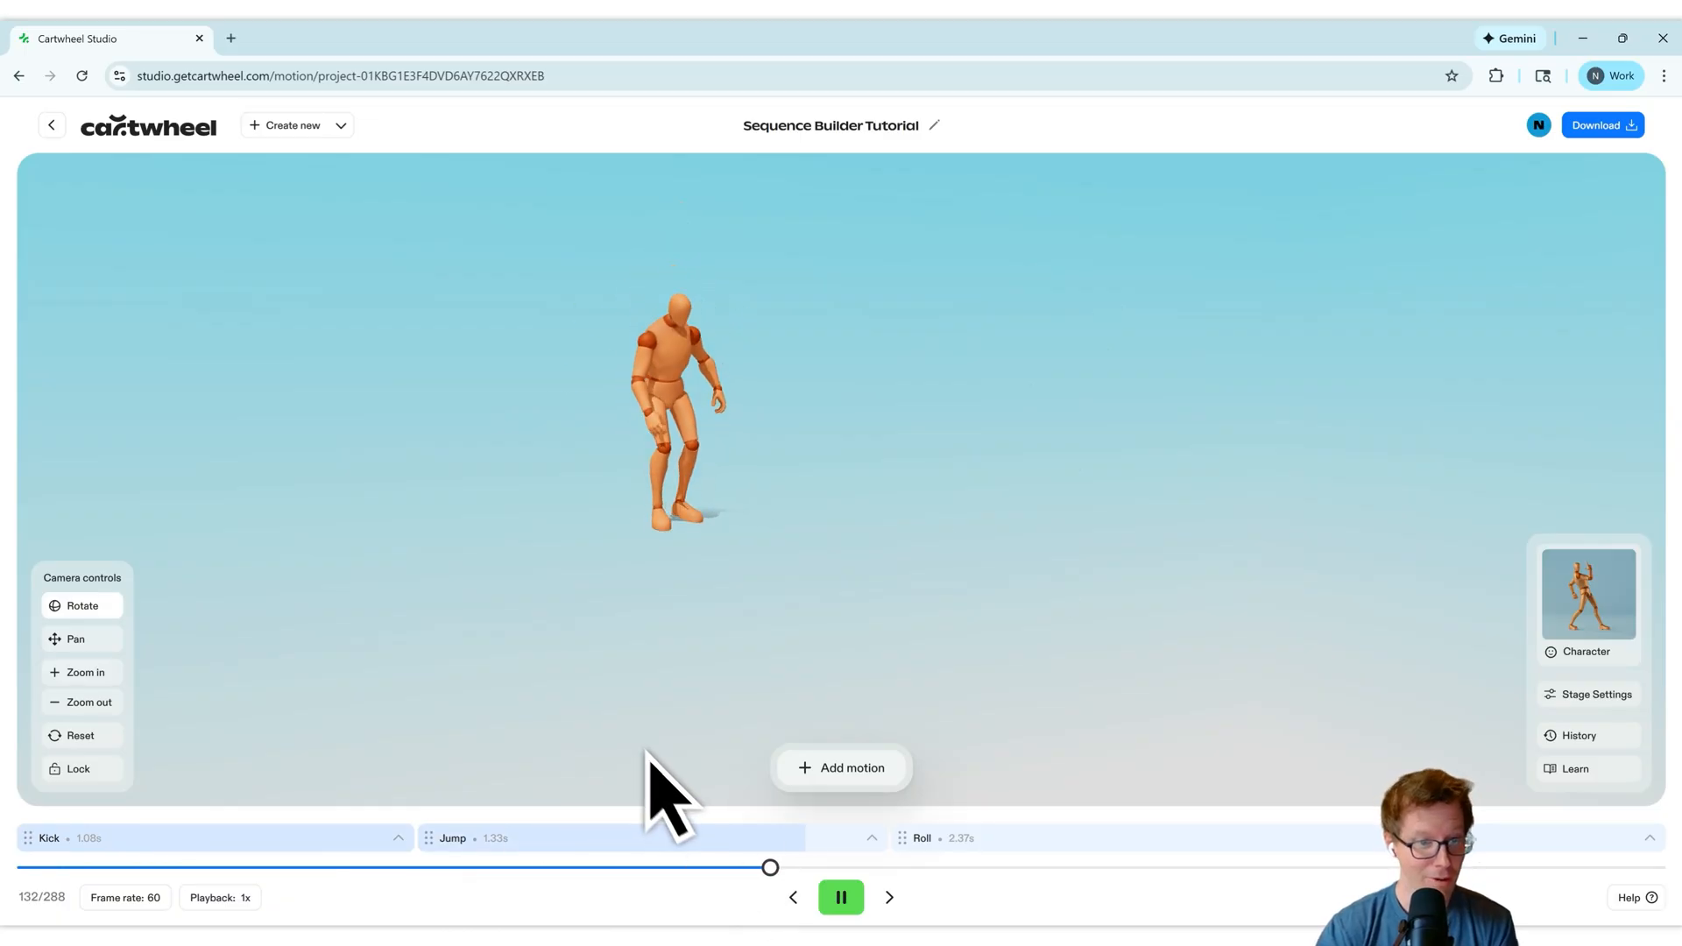
{"action": "left_click", "coordinate": [1577, 734]}
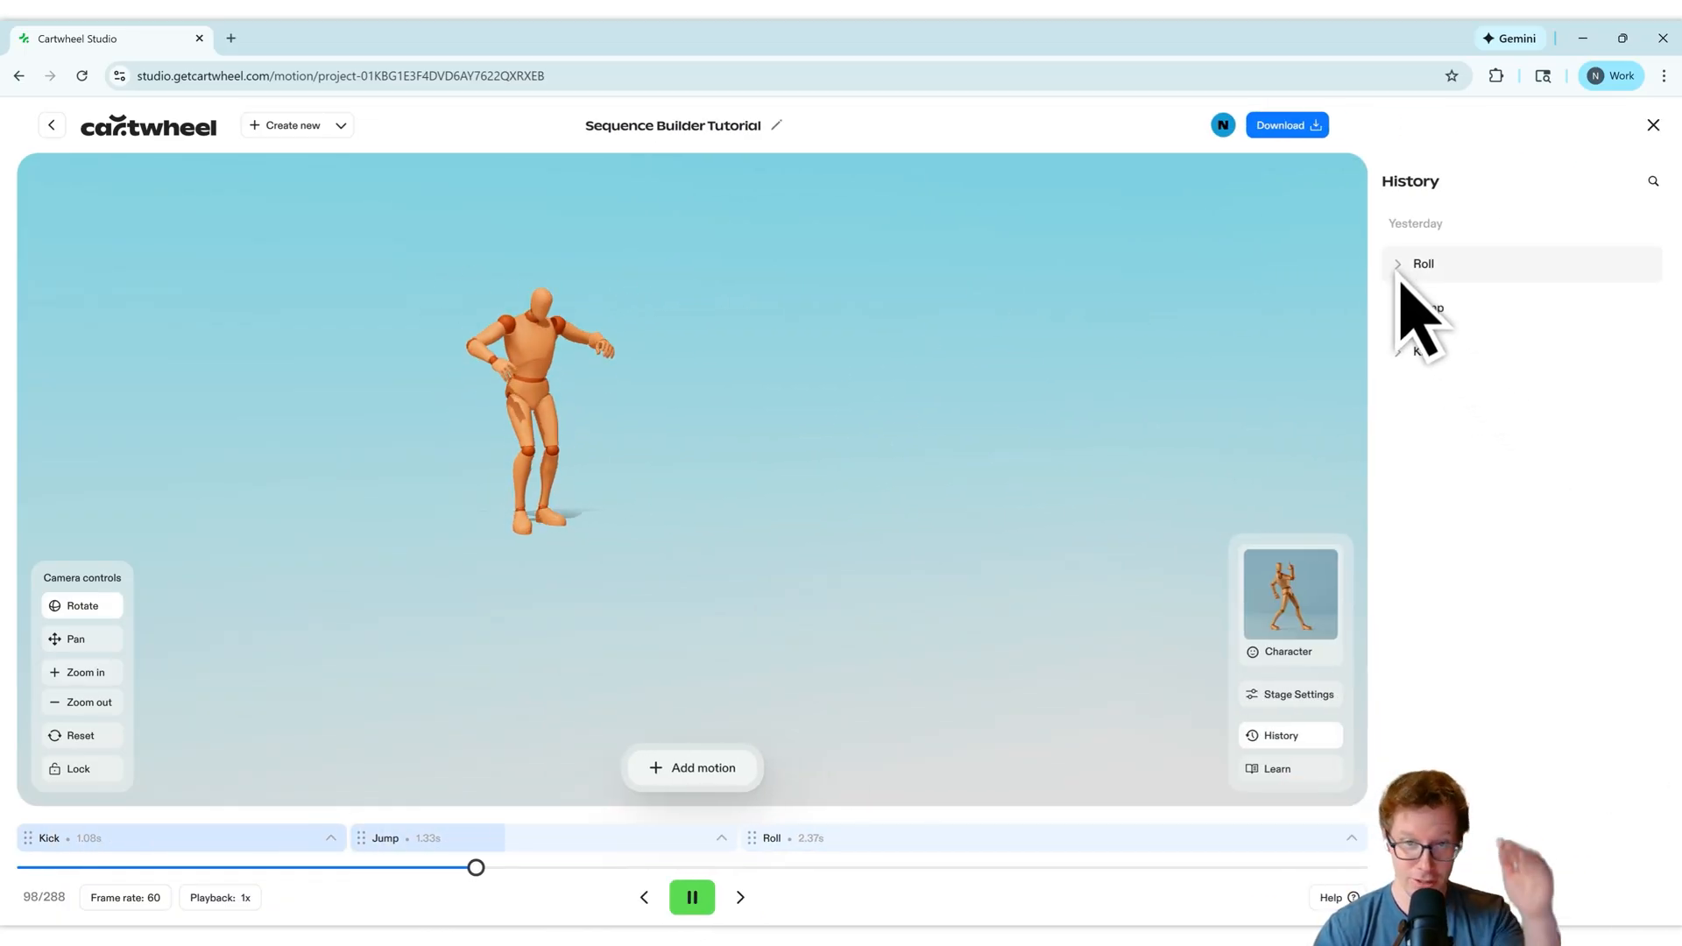
{"action": "left_click", "coordinate": [1429, 309]}
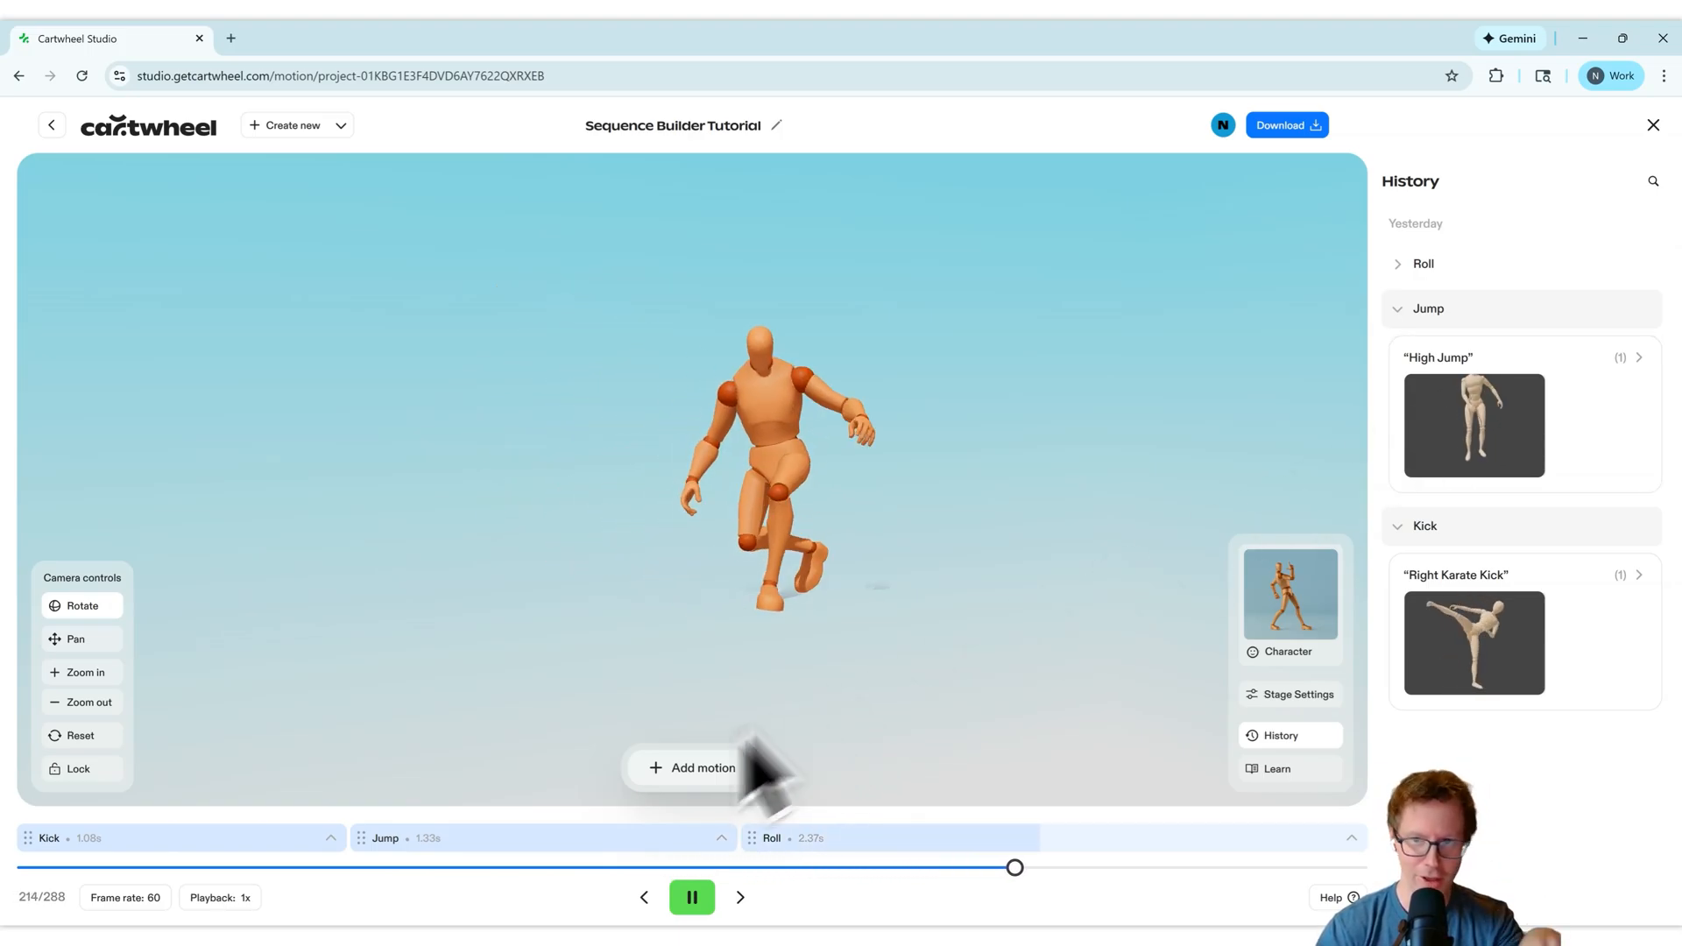
Return to the projects page and browse the project list.
{"action": "left_click", "coordinate": [50, 124]}
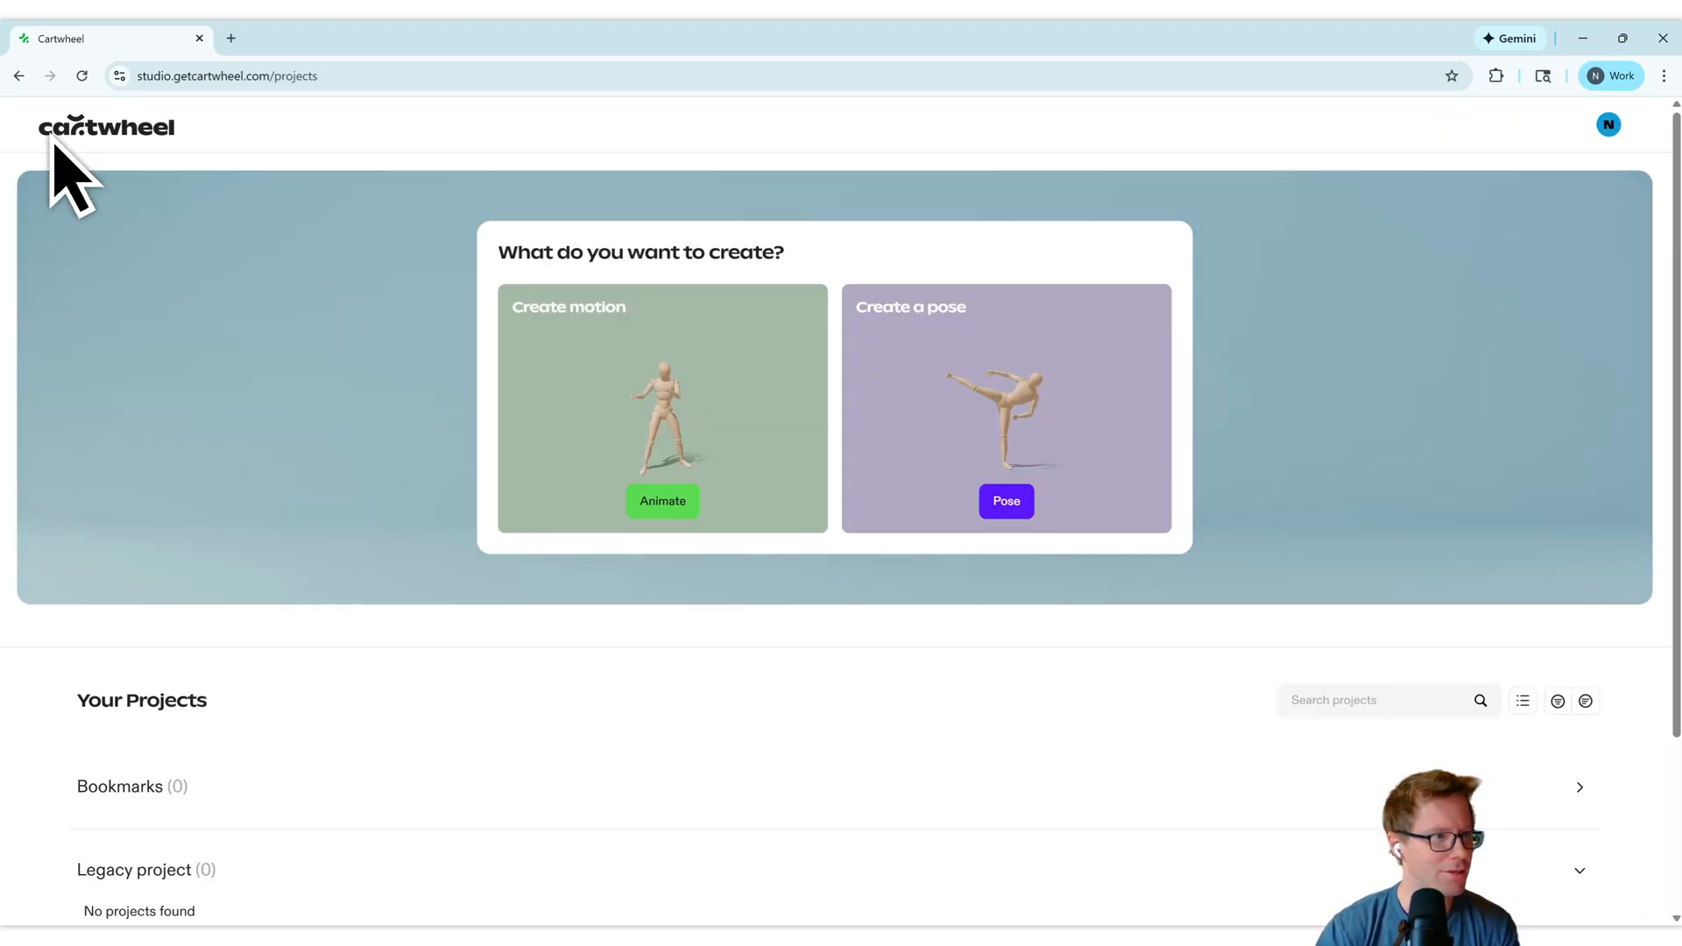
{"action": "scroll", "scroll_direction": "down", "scroll_amount": 3}
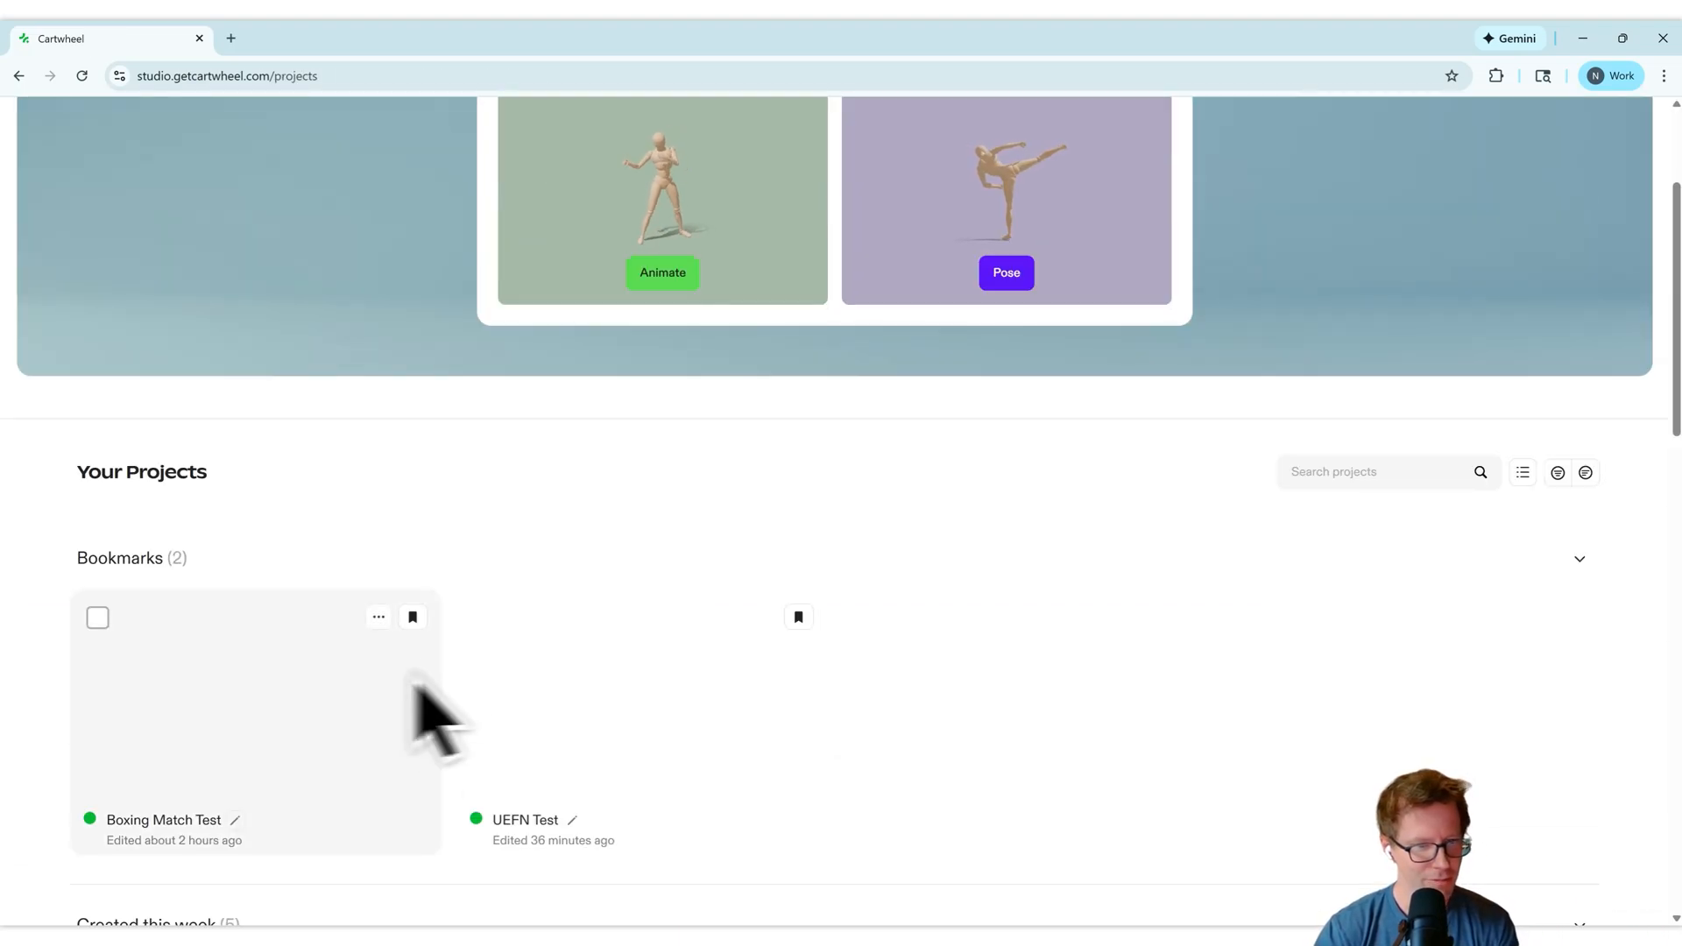
{"action": "scroll", "scroll_direction": "down", "scroll_amount": 3}
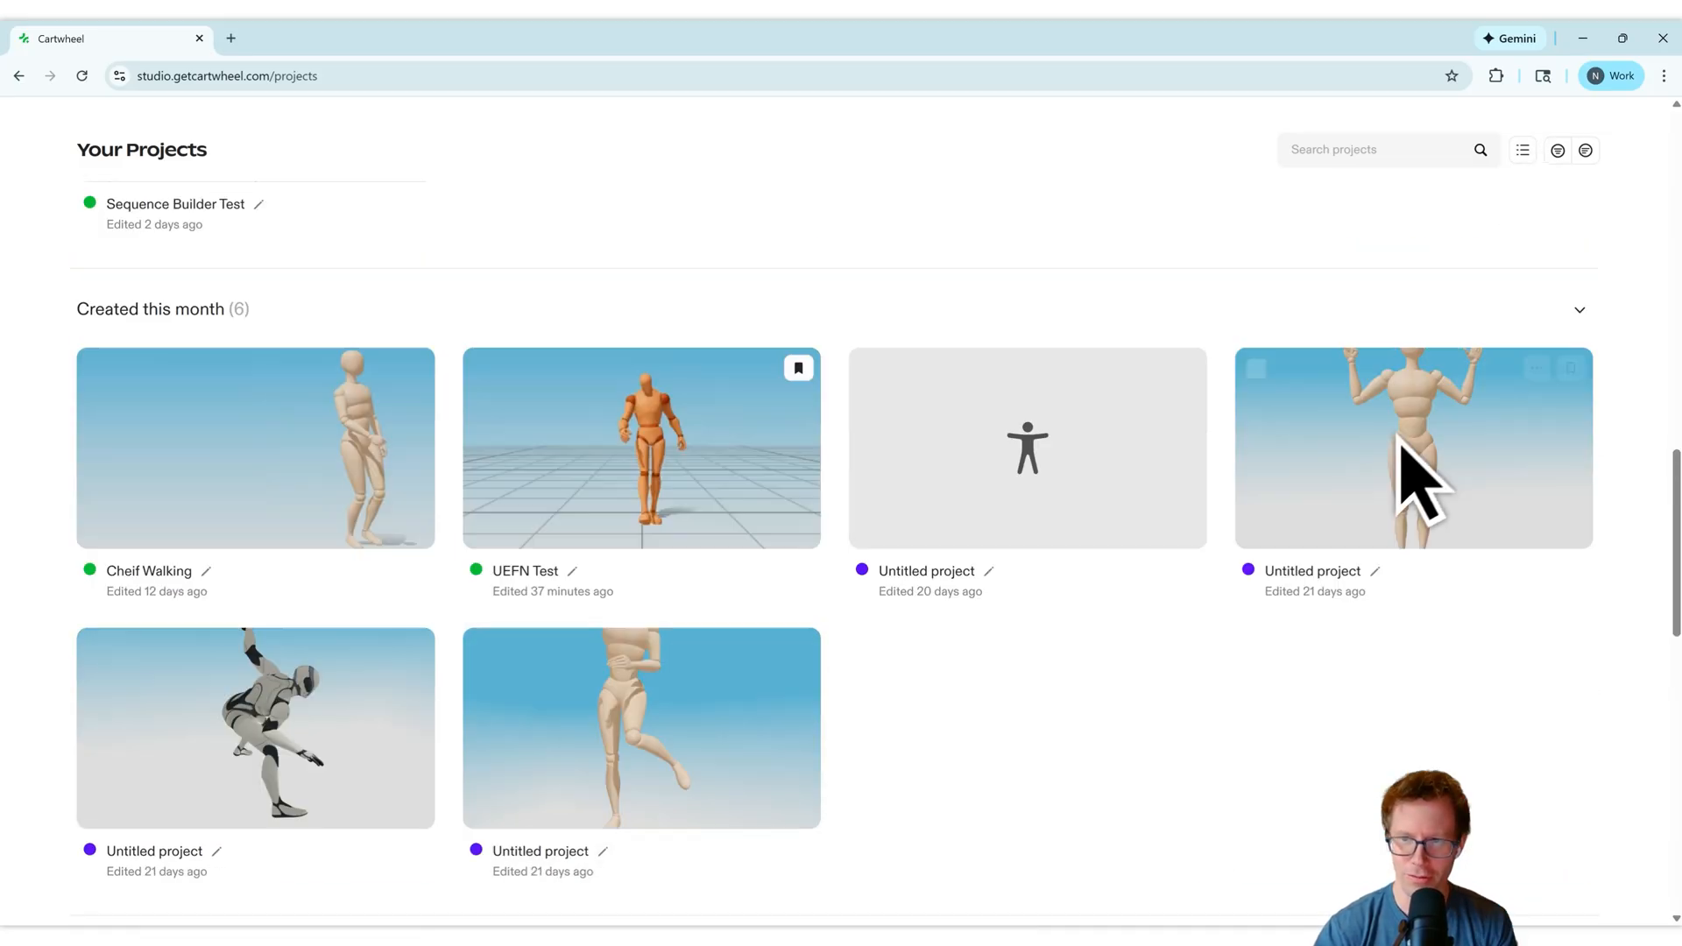
{"action": "scroll", "scroll_direction": "up", "scroll_amount": 3}
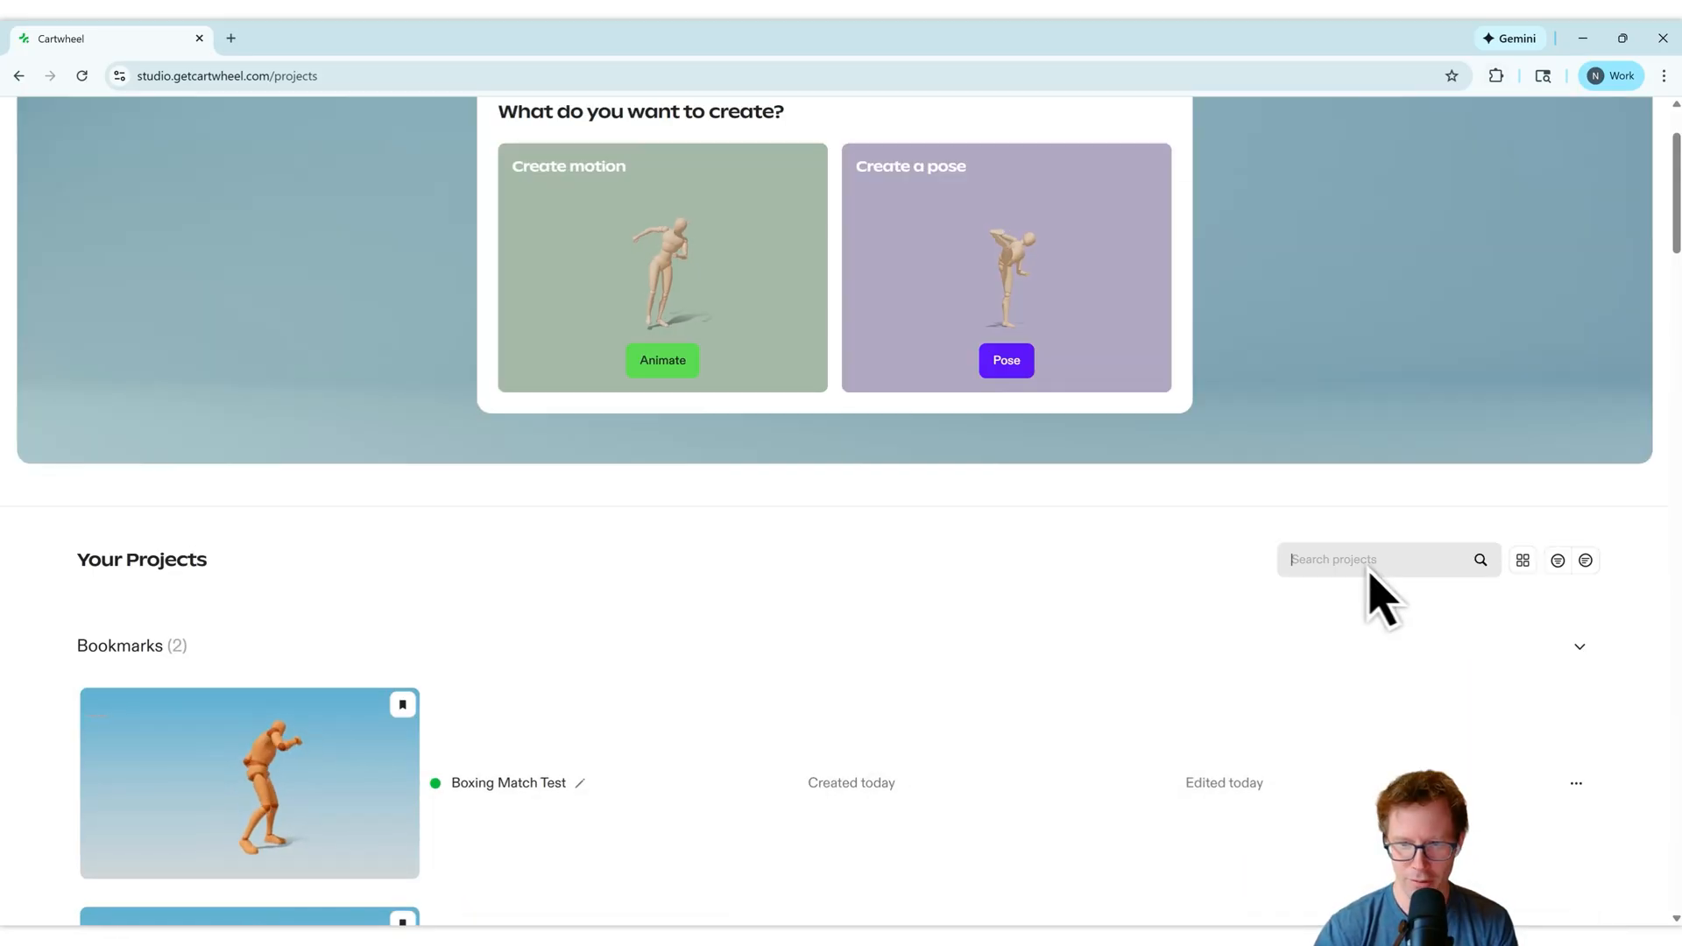
Search projects for 'uefn', then clear the search to list all bookmarks again.
{"action": "type", "text": "uefn"}
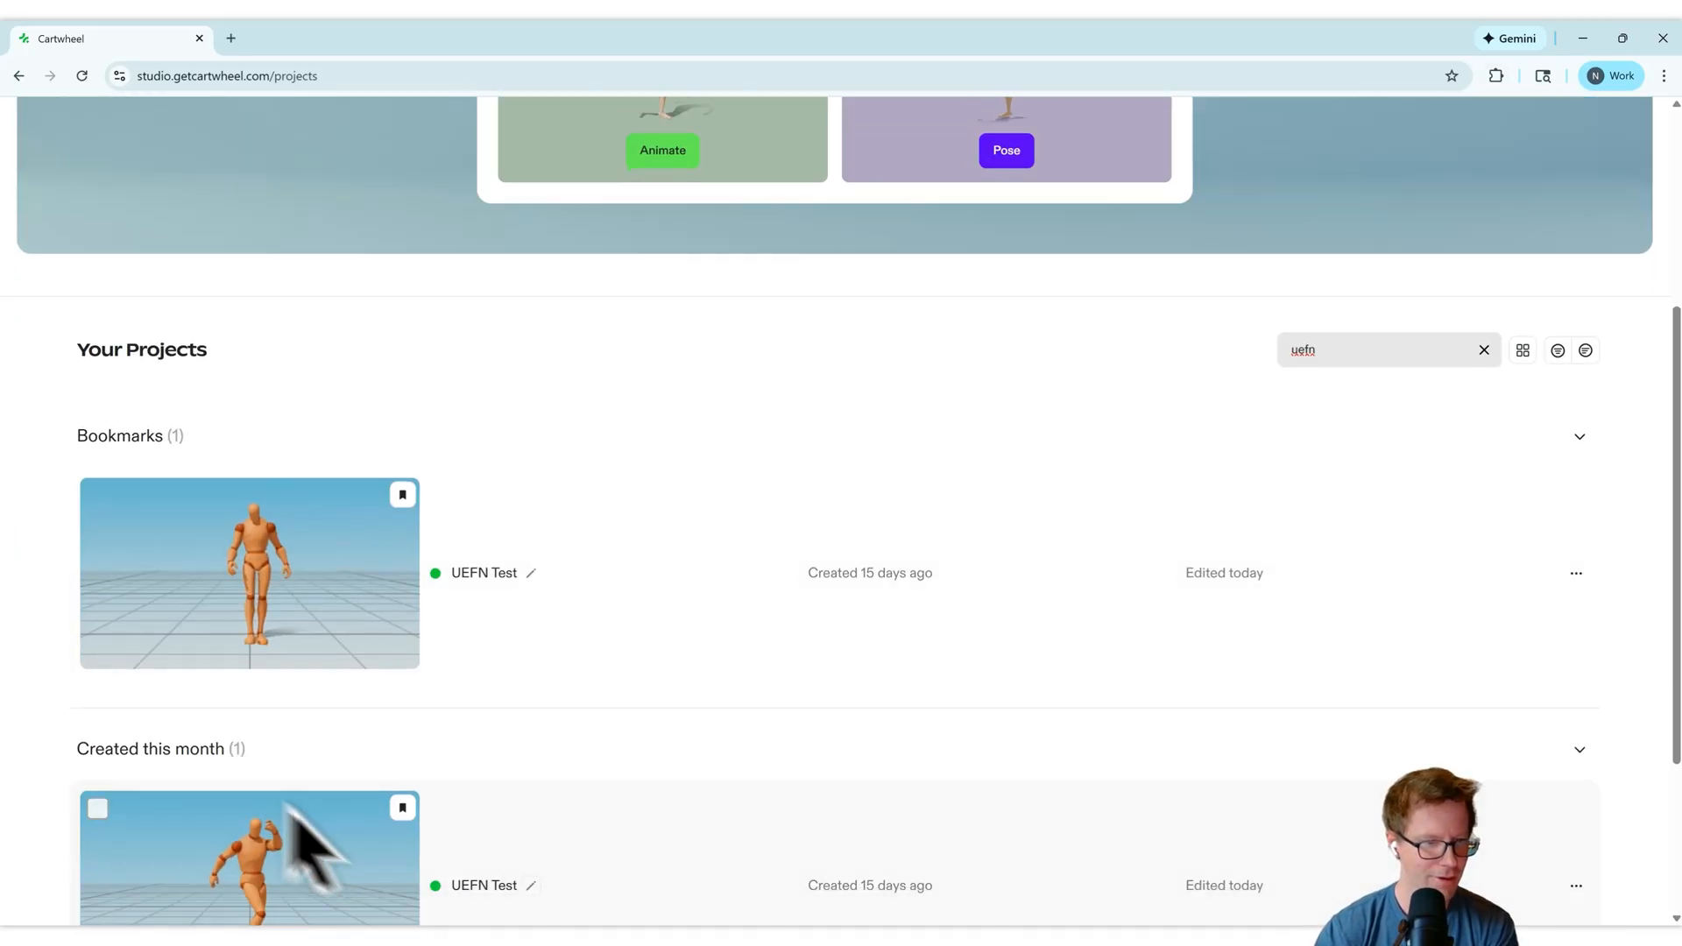
{"action": "scroll", "scroll_direction": "up", "scroll_amount": 3}
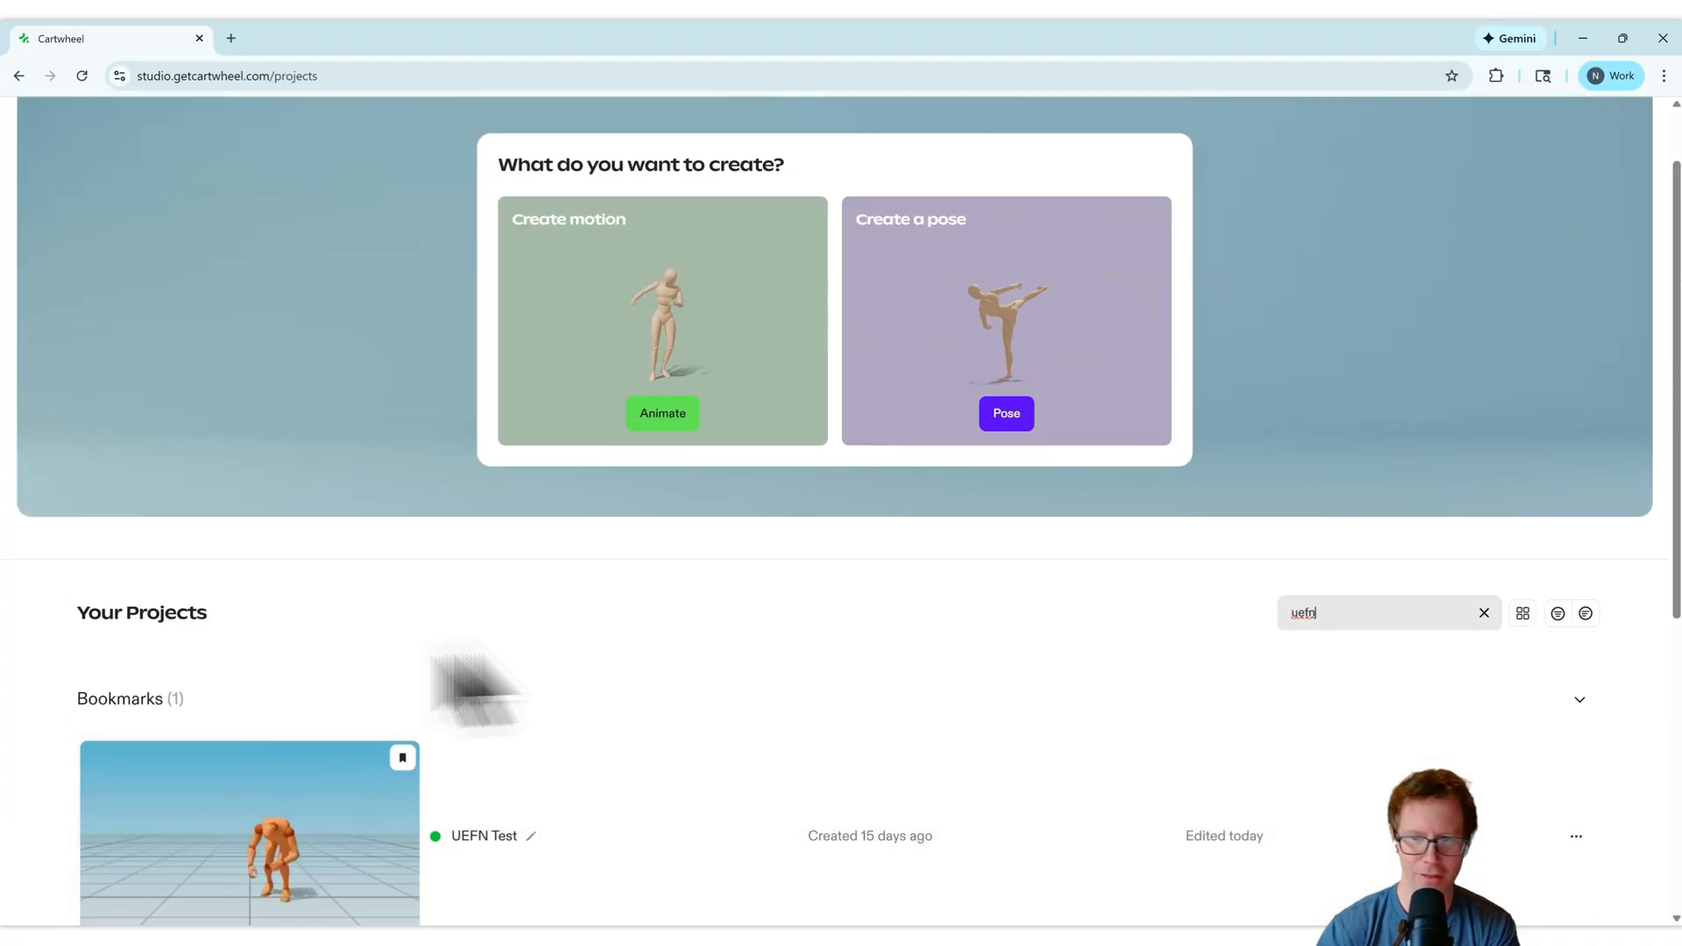
{"action": "left_click", "coordinate": [1484, 613]}
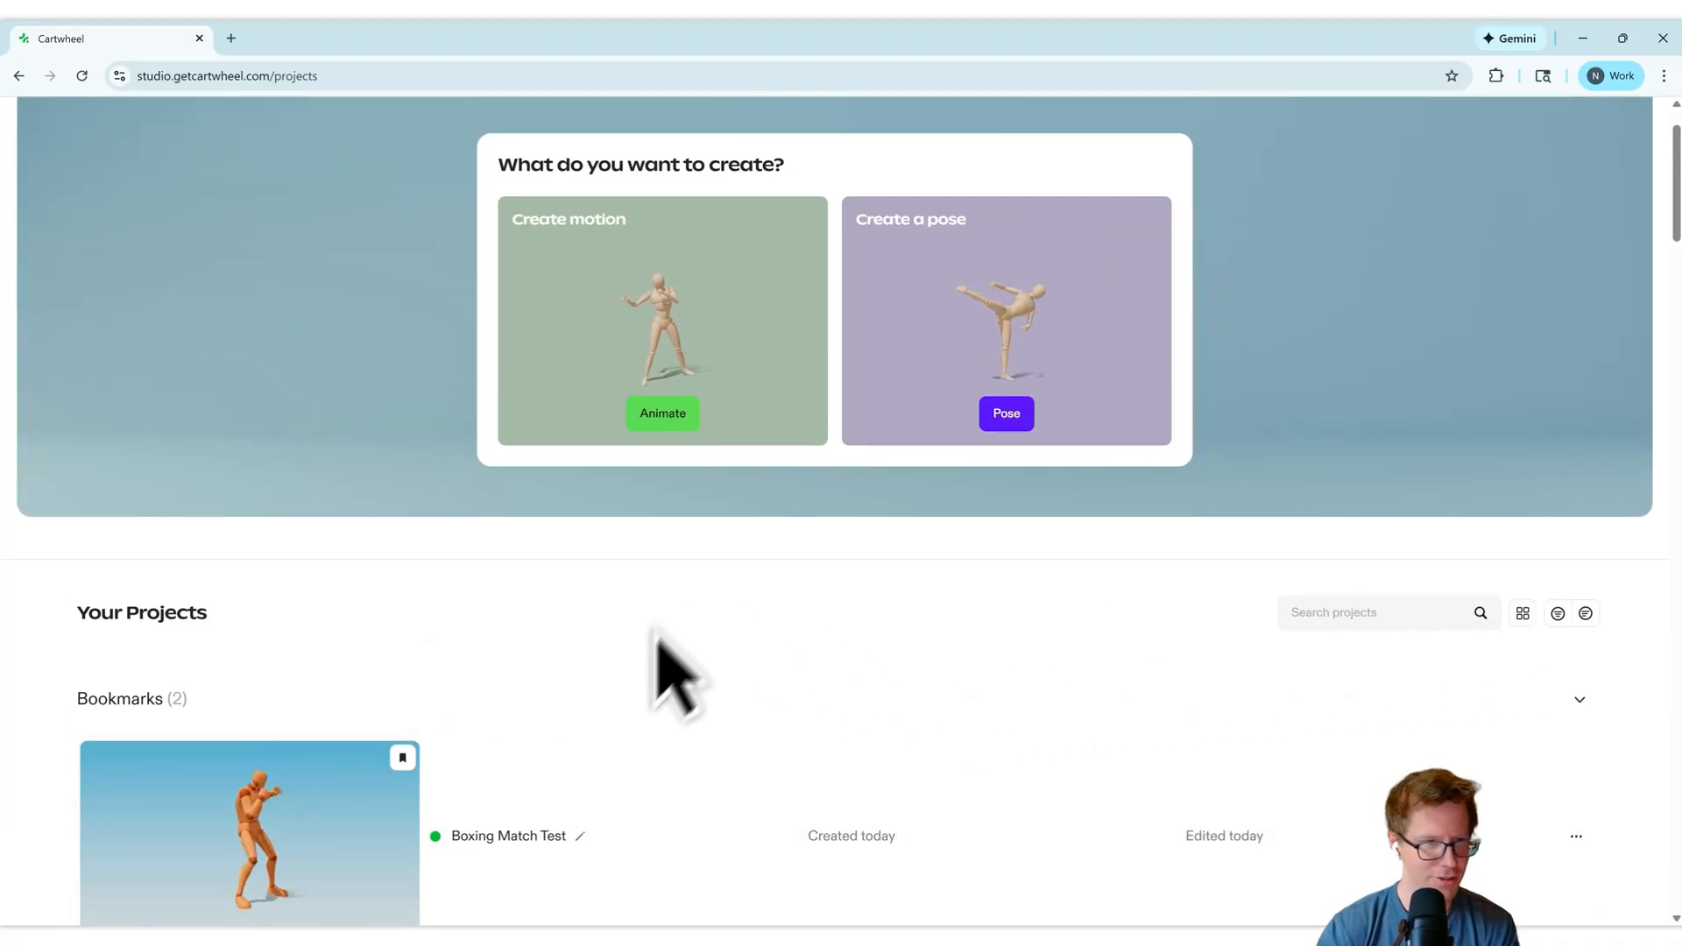
{"action": "scroll", "scroll_direction": "down", "scroll_amount": 3}
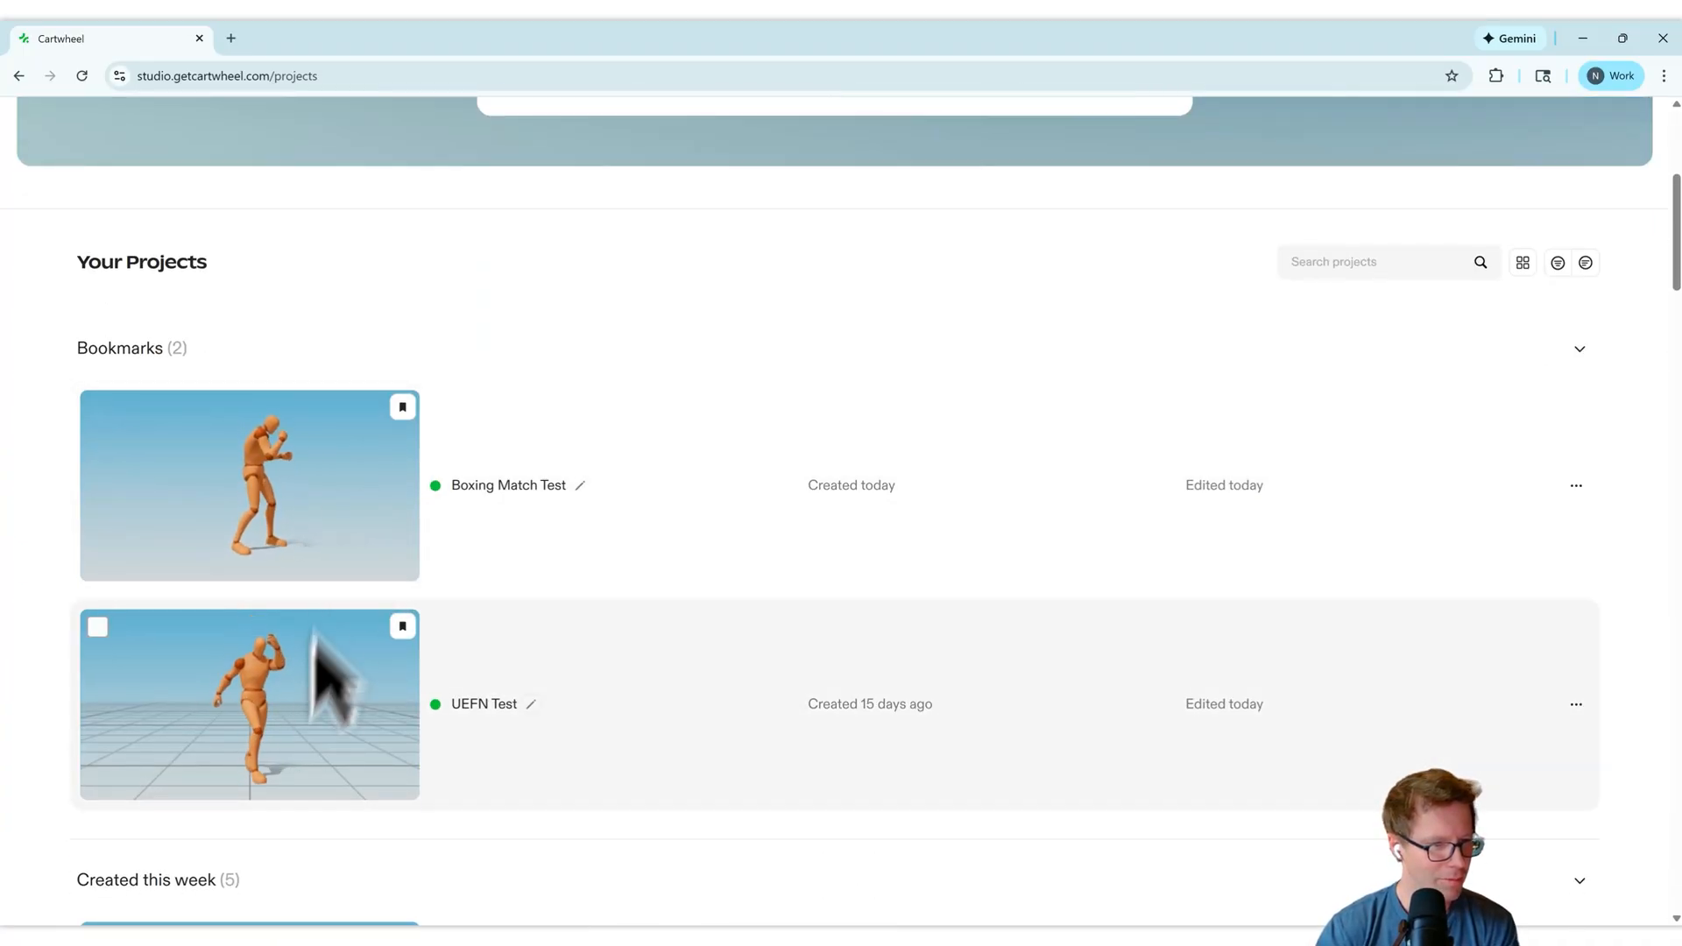
Download UEFN Test's motion as FBX for Unreal at 60 fps with Include Mesh, then close the dialog.
{"action": "left_click", "coordinate": [247, 704]}
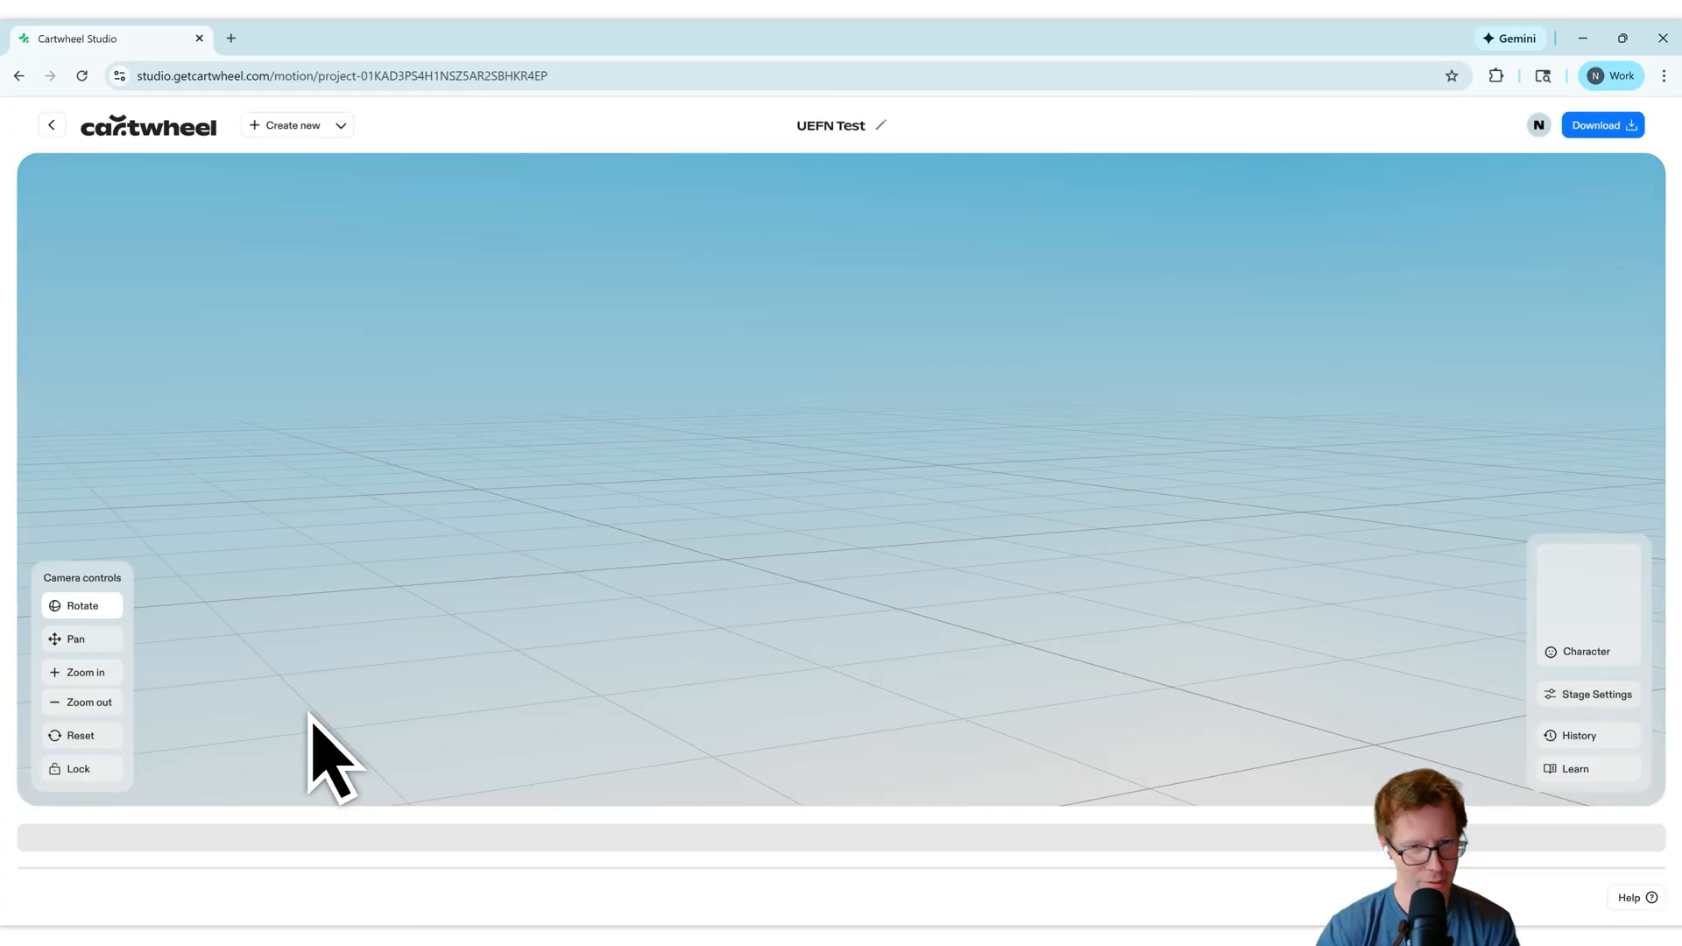
{"action": "left_click", "coordinate": [841, 897]}
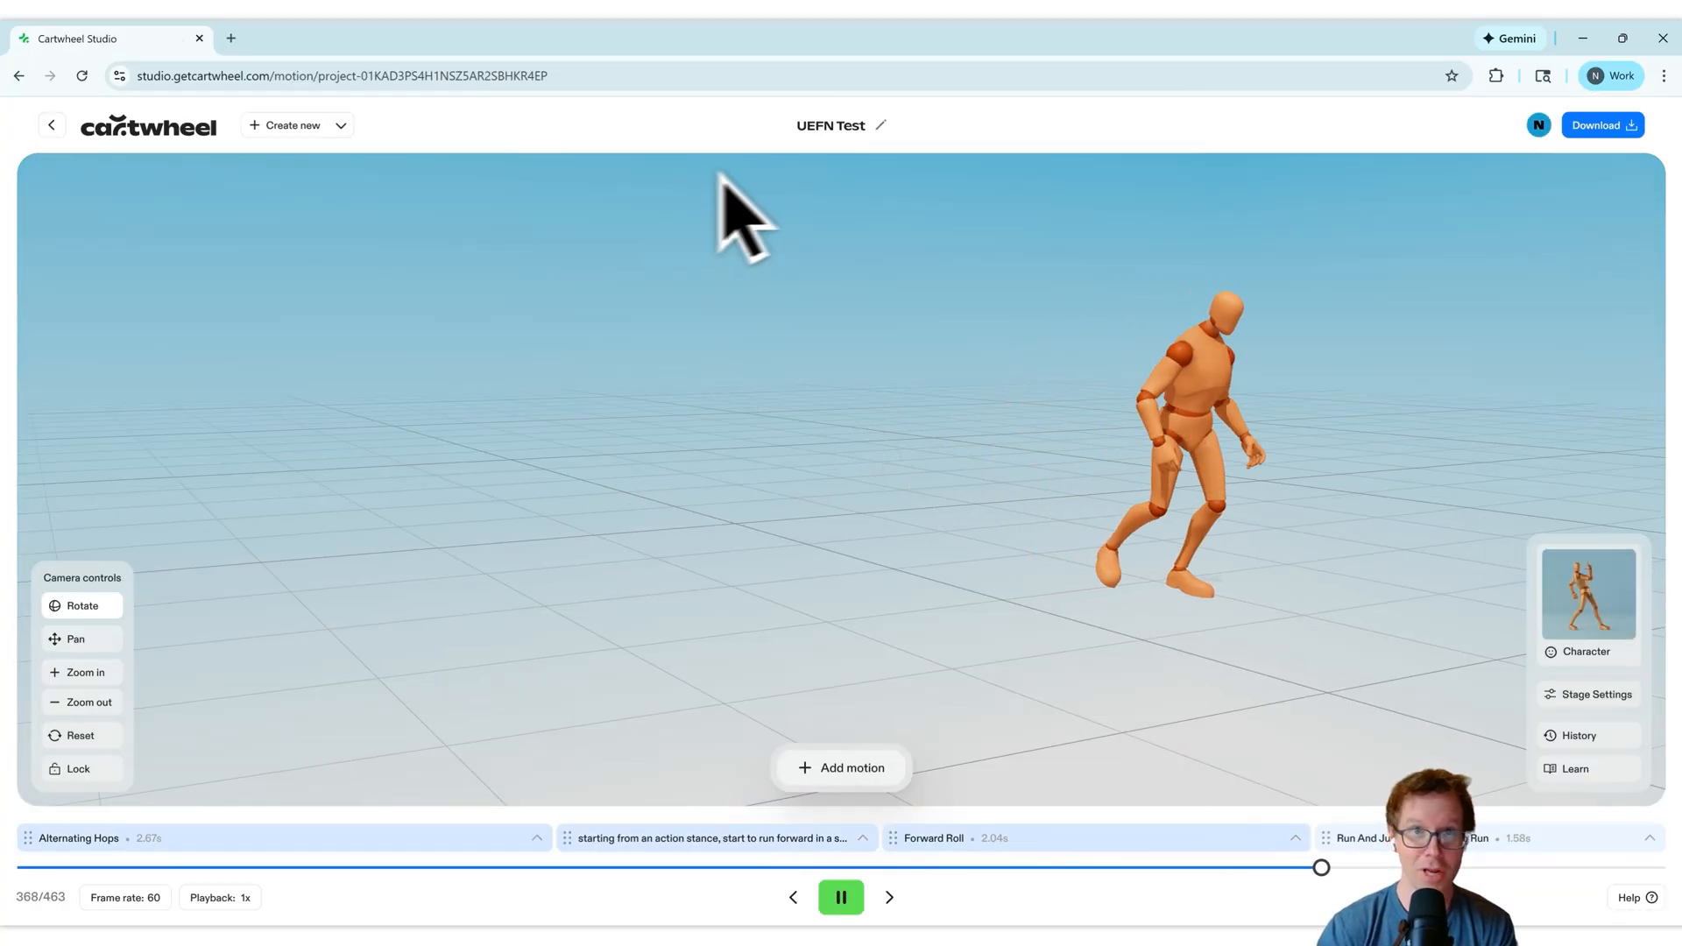
{"action": "left_click", "coordinate": [1600, 126]}
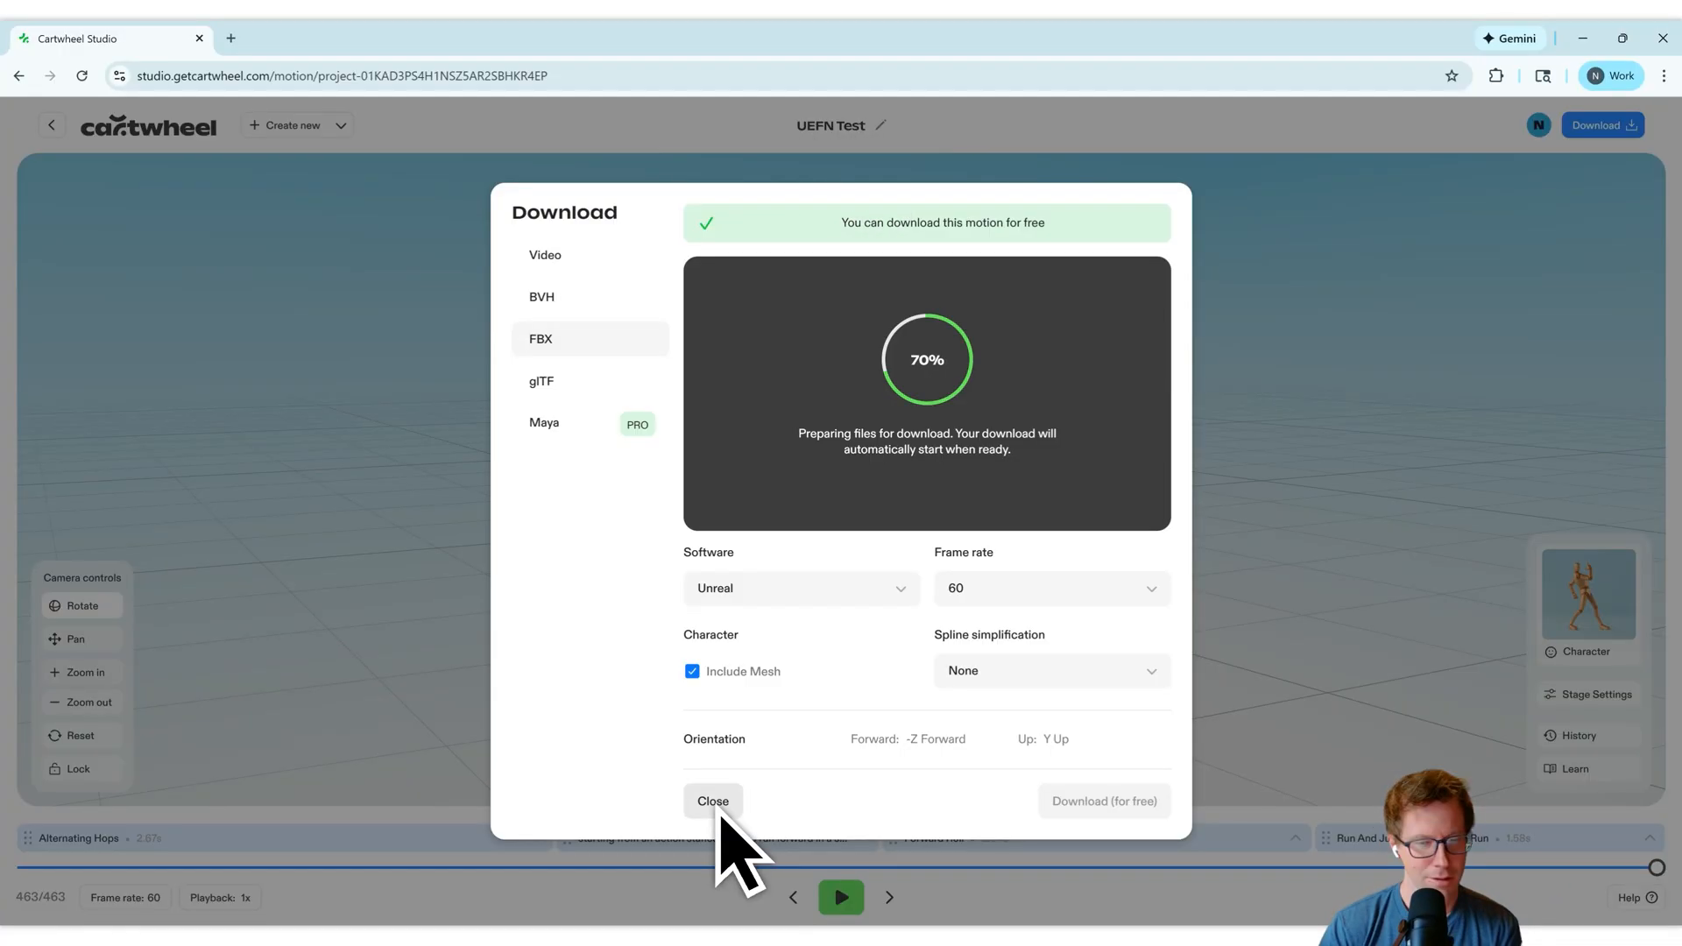
{"action": "left_click", "coordinate": [713, 800]}
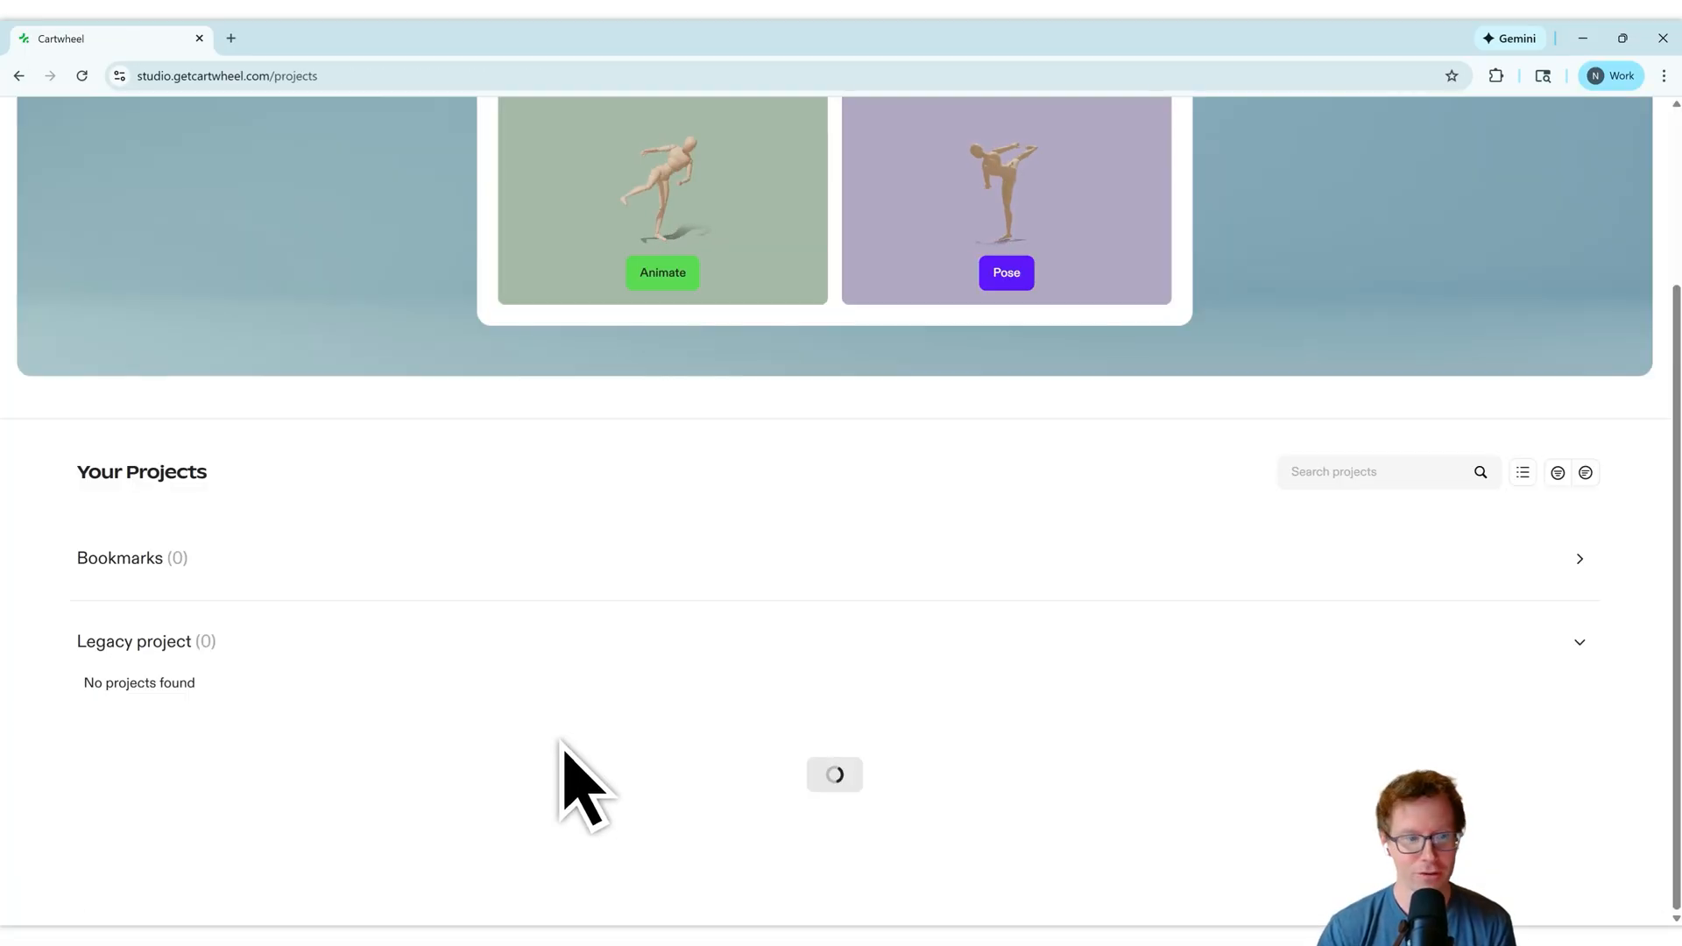
Select the character device in the Outliner and scrub the Sequencer to preview its animation.
{"action": "scroll", "scroll_direction": "down", "scroll_amount": 3}
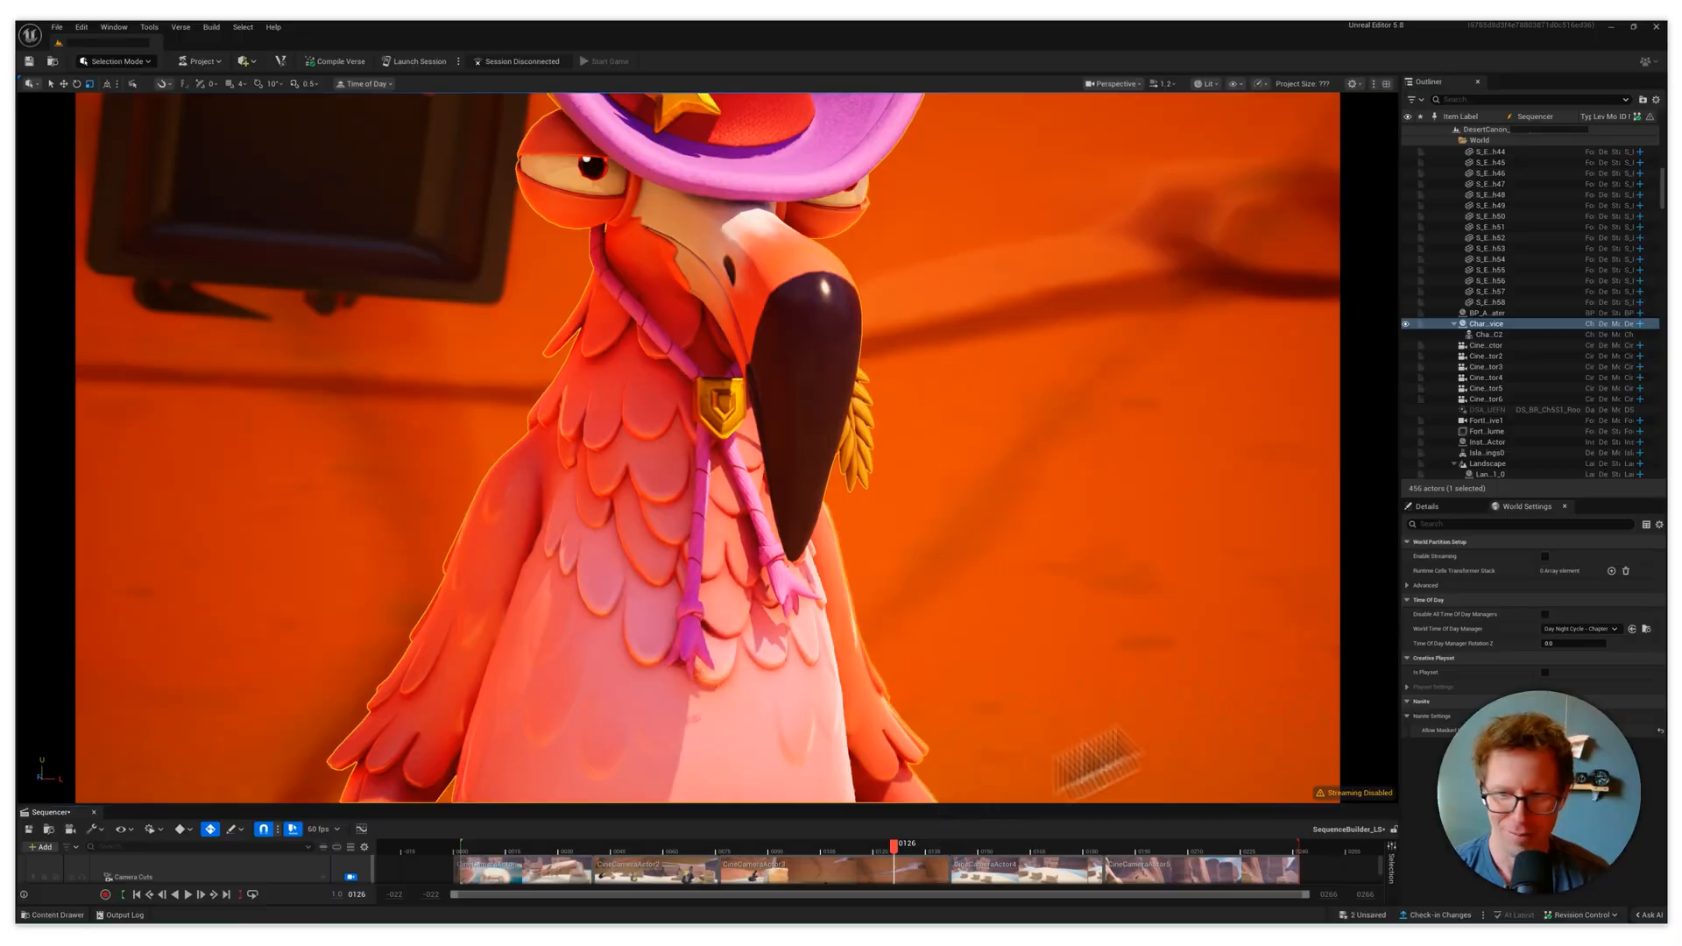
{"action": "left_click", "coordinate": [585, 858]}
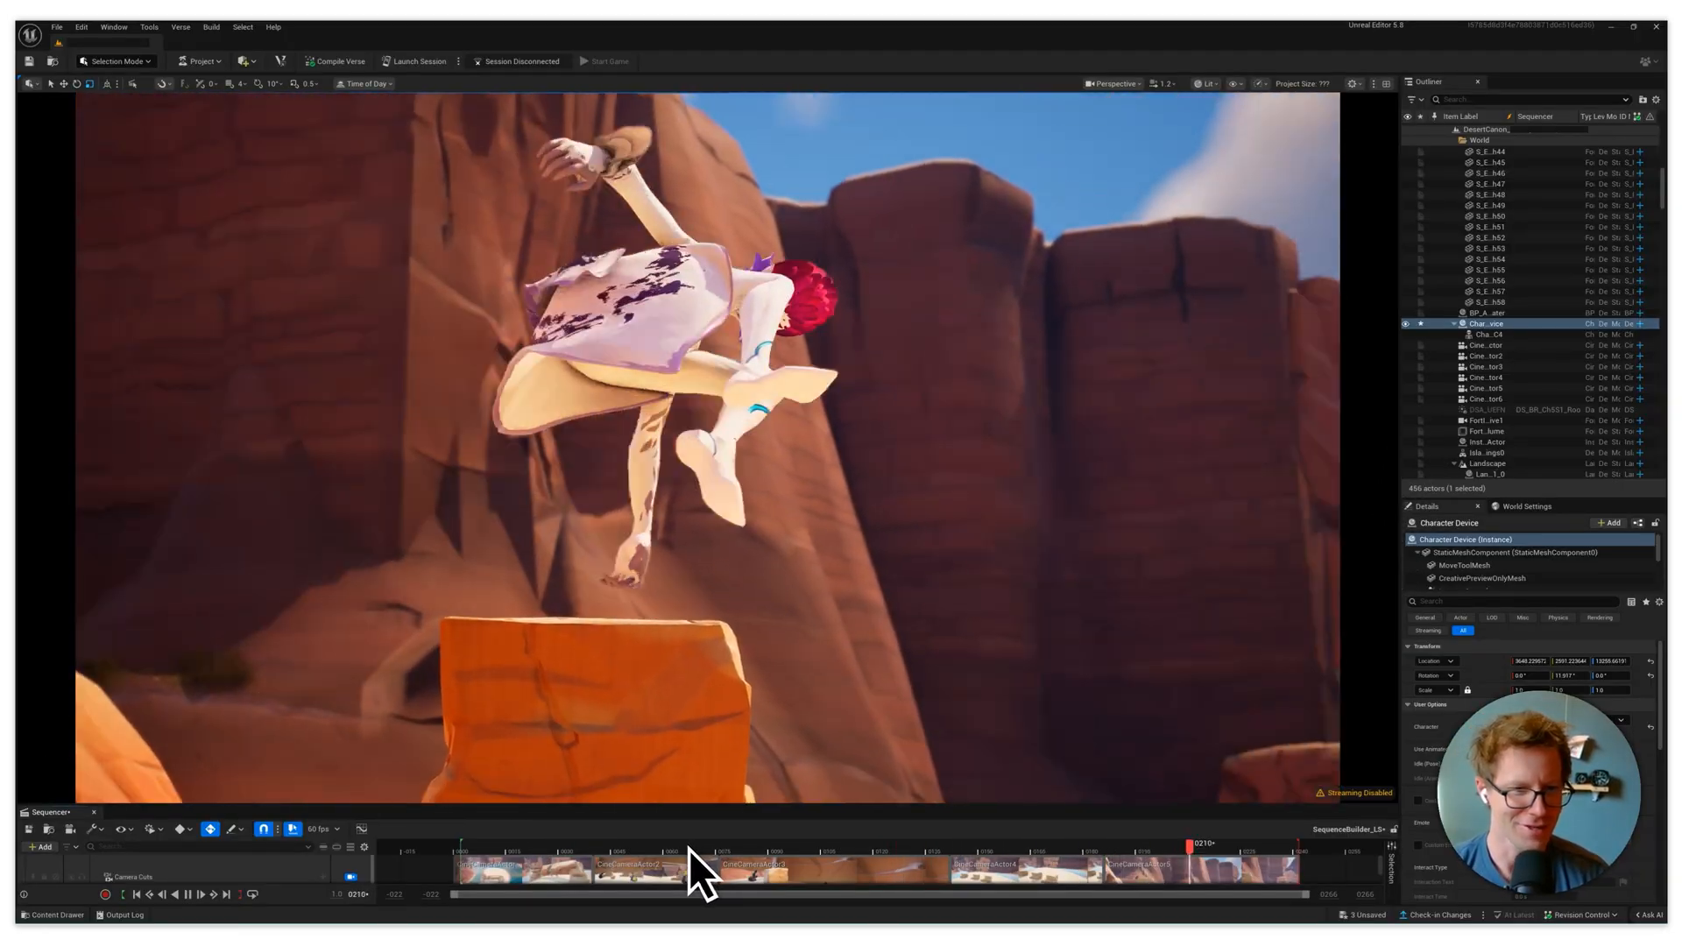
{"action": "left_click", "coordinate": [737, 842]}
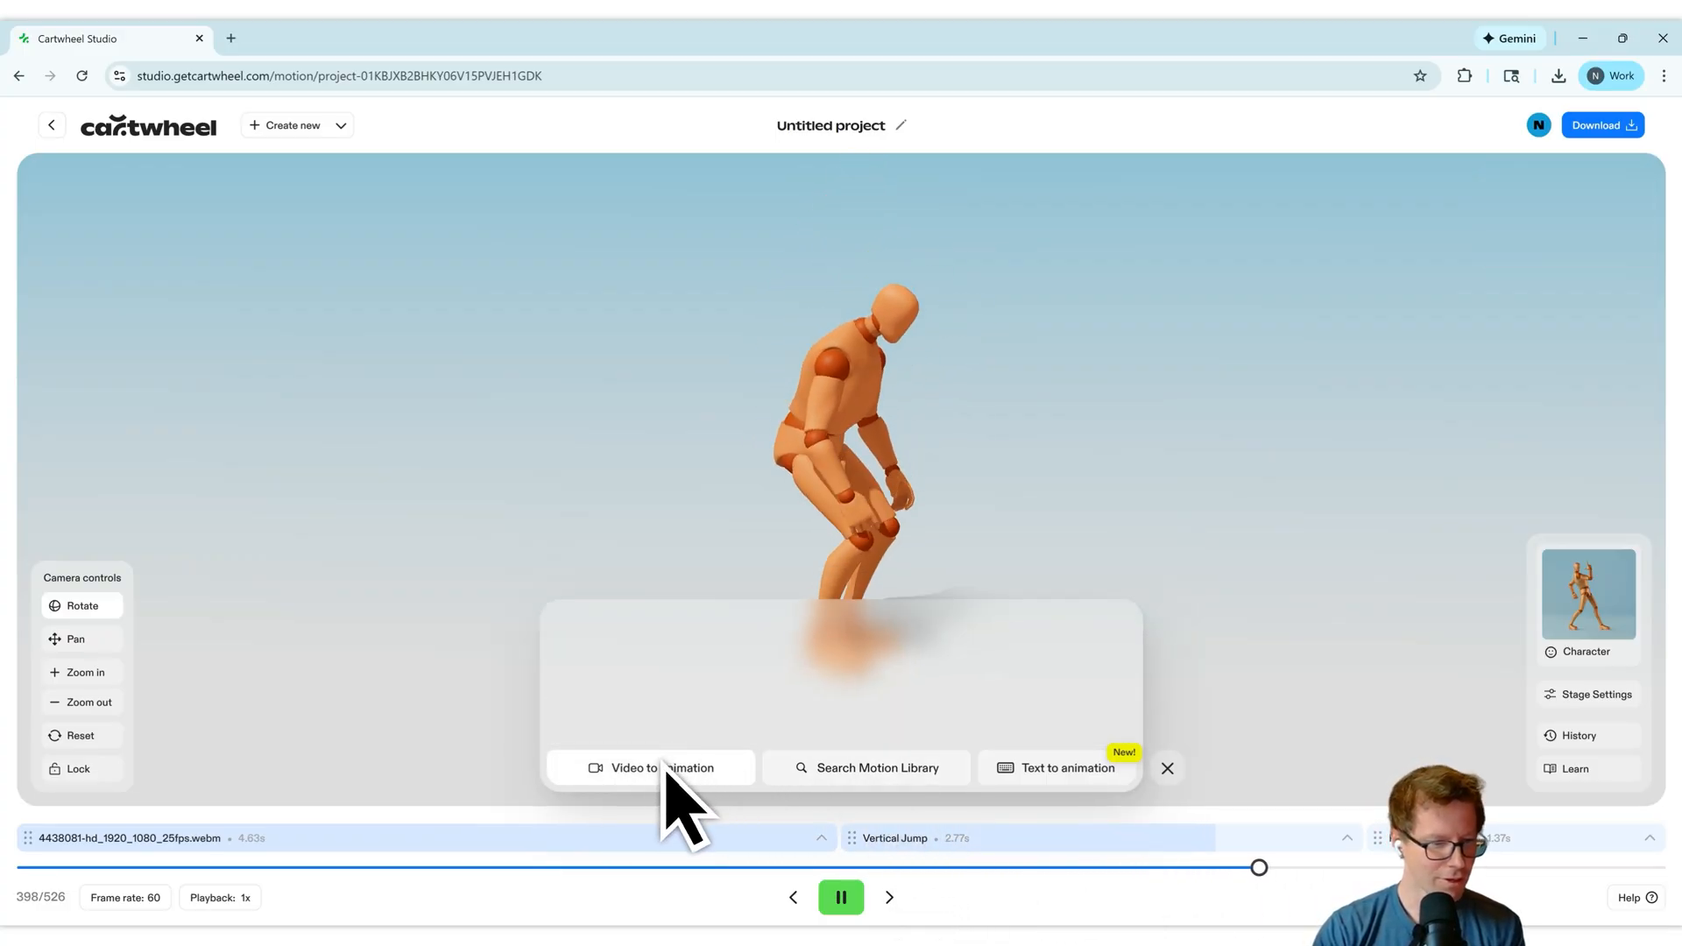
Choose Text to animation to show the prompt box with its Animate button.
{"action": "left_click", "coordinate": [1067, 767]}
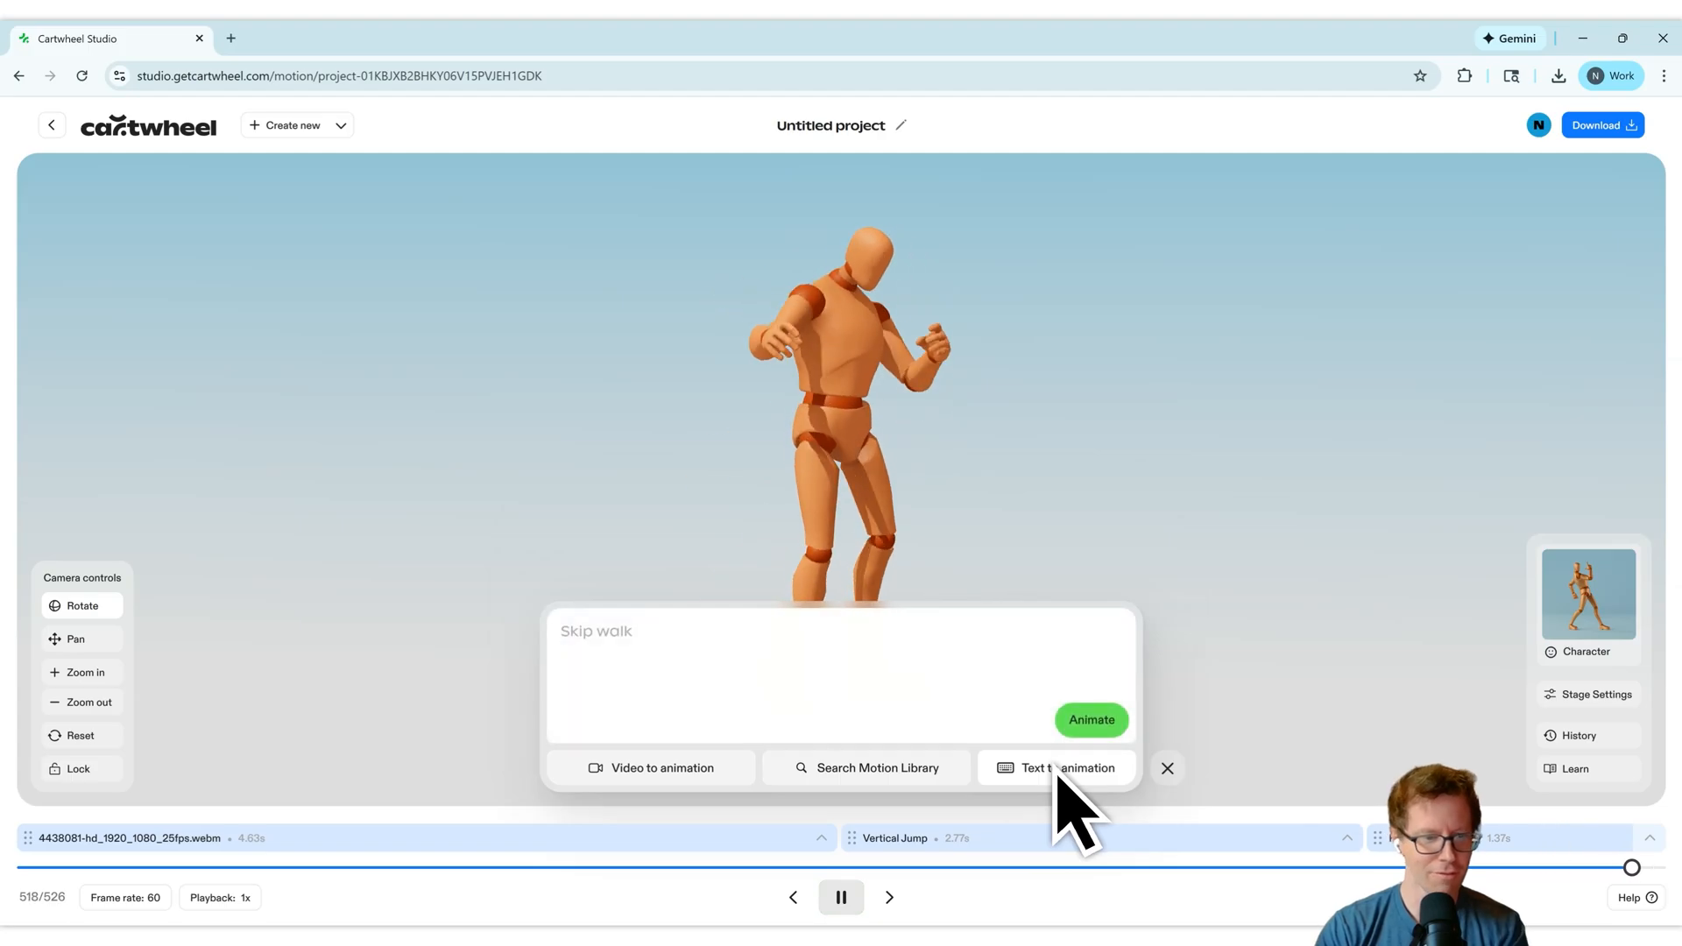